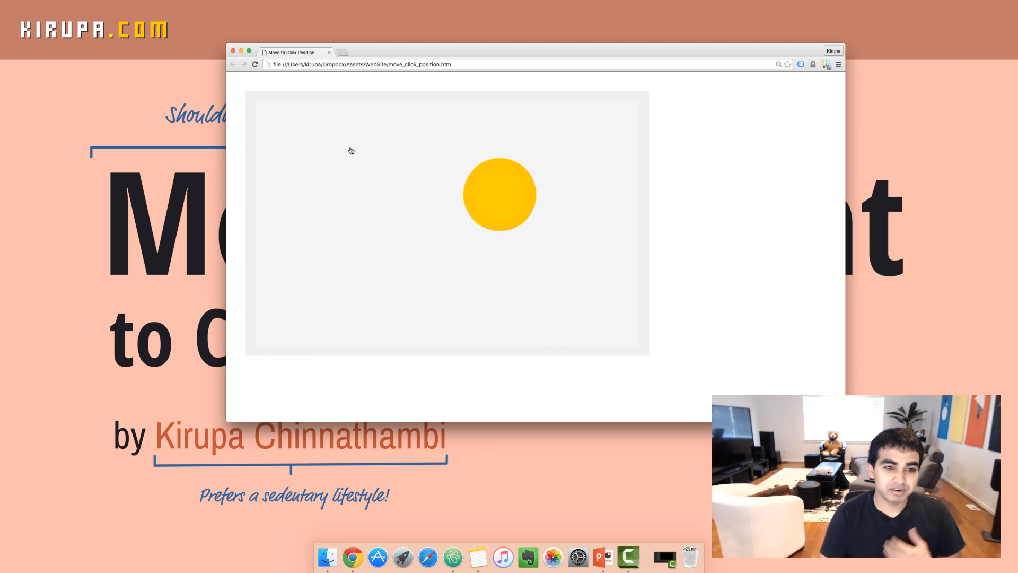
pyautogui.moveTo(395, 185)
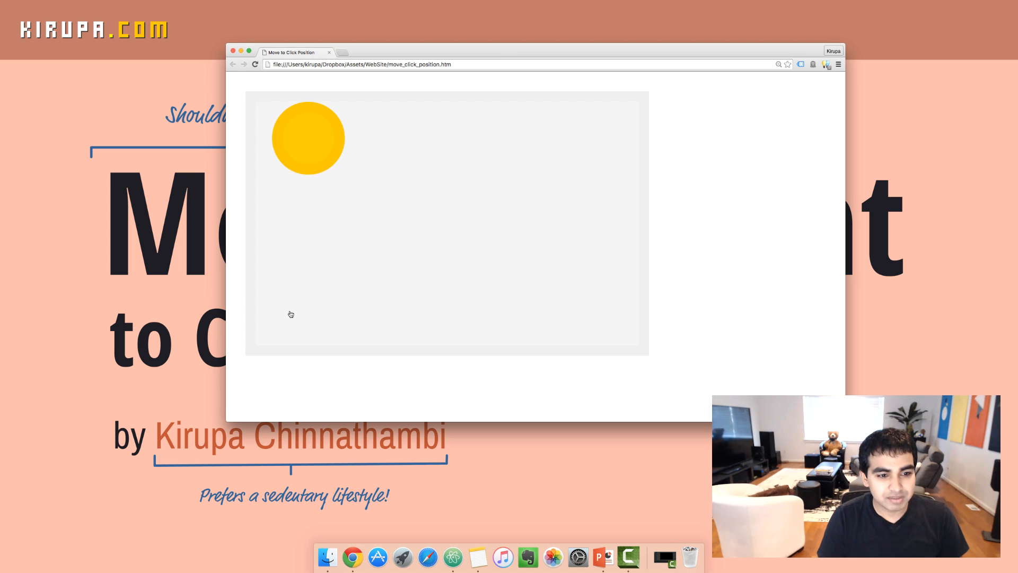
# Send the yellow circle to the container's top-right, upper middle, right side, lower left and right edge.
pyautogui.click(570, 289)
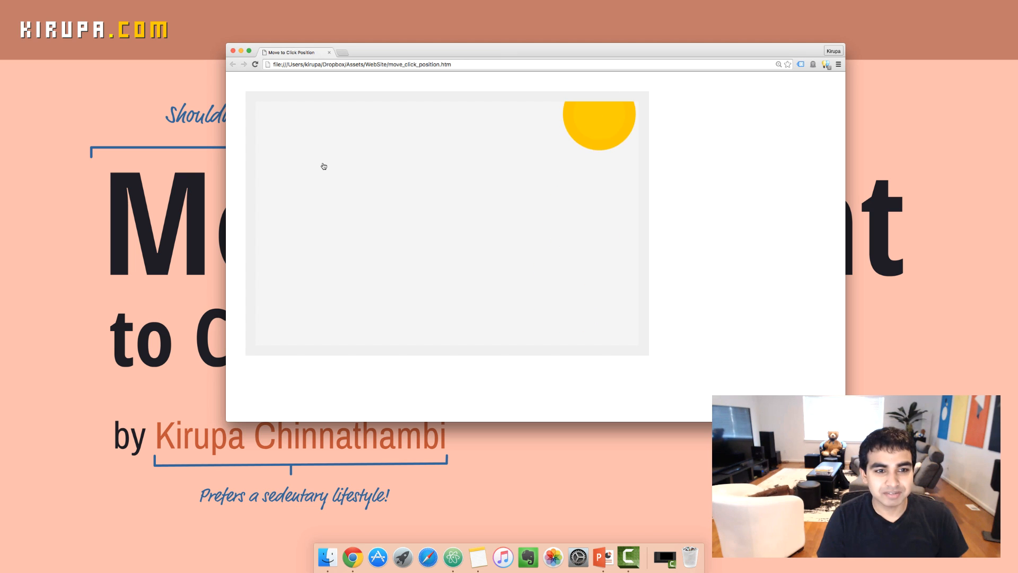
pyautogui.click(491, 181)
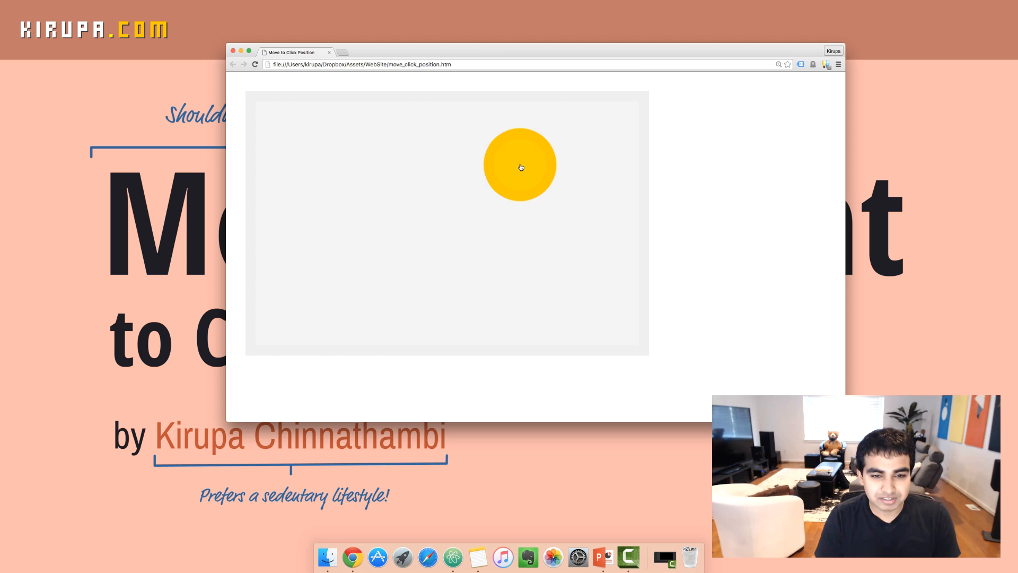
pyautogui.click(488, 208)
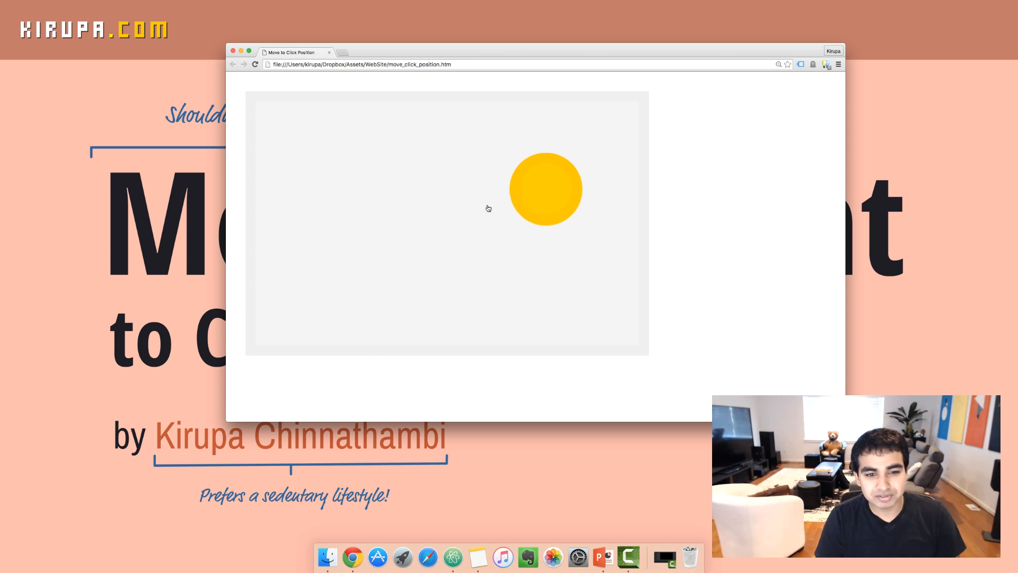
pyautogui.click(308, 277)
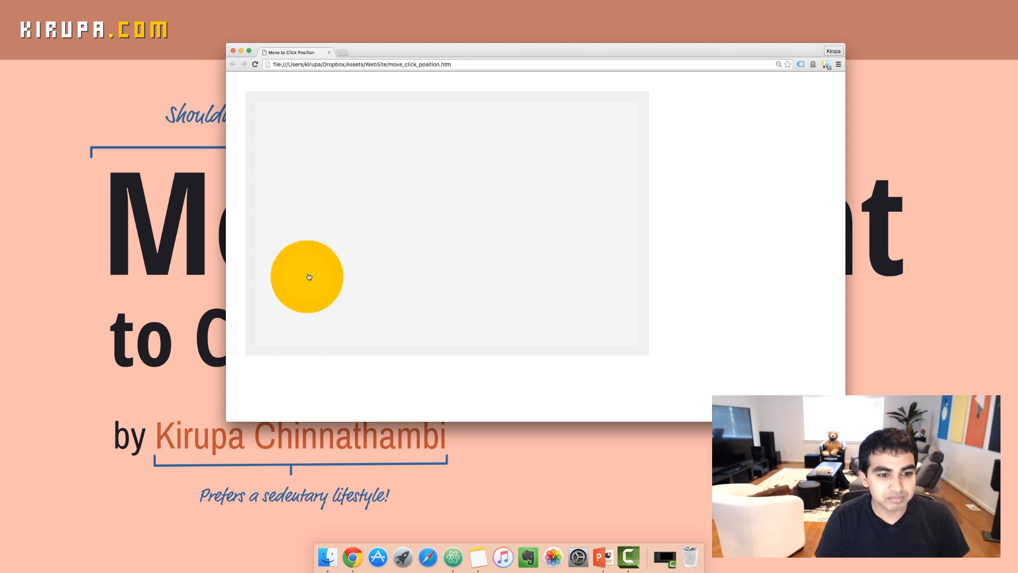
pyautogui.click(582, 254)
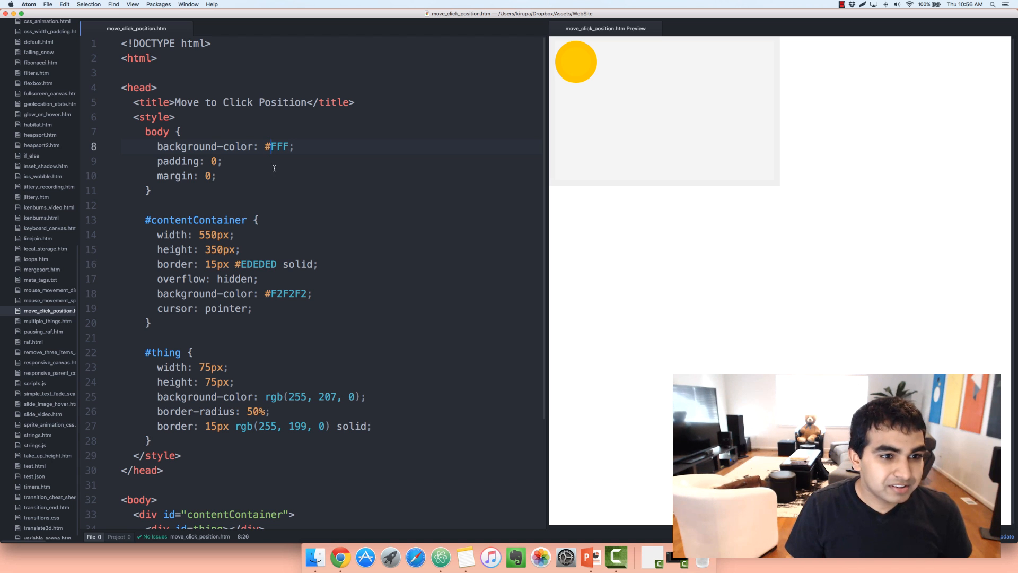
pyautogui.scroll(-3)
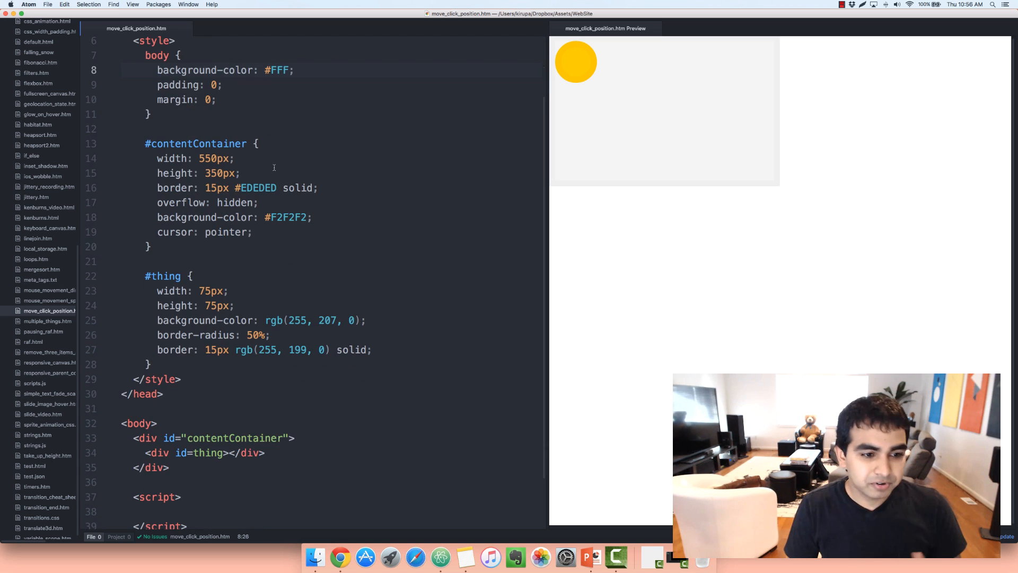
pyautogui.scroll(3)
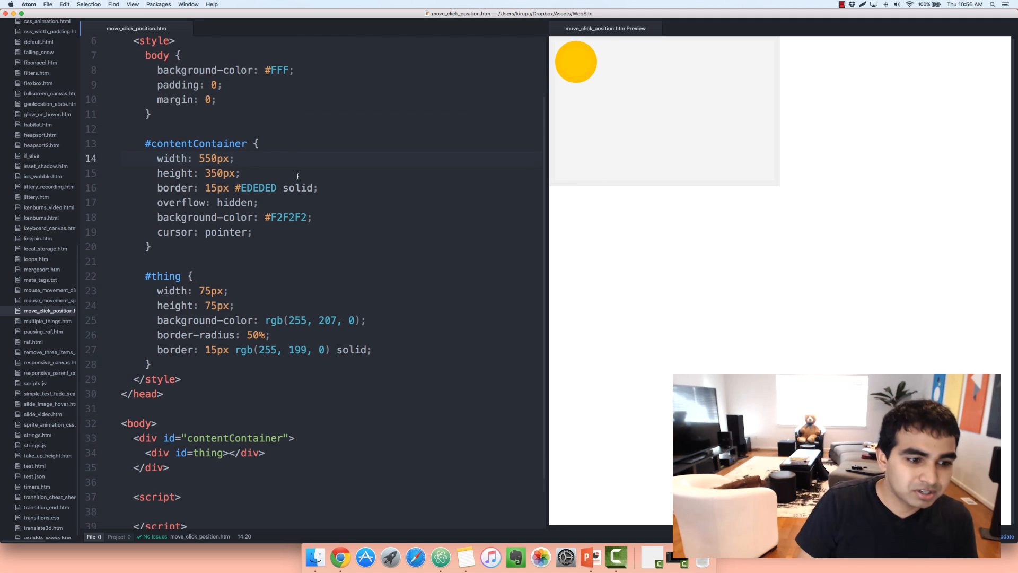
pyautogui.scroll(-3)
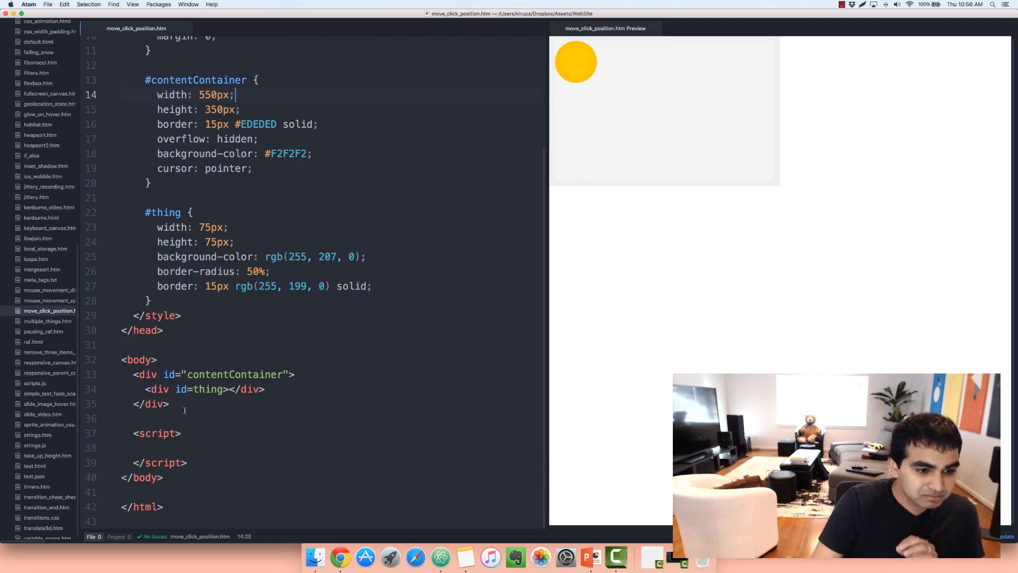
pyautogui.click(169, 403)
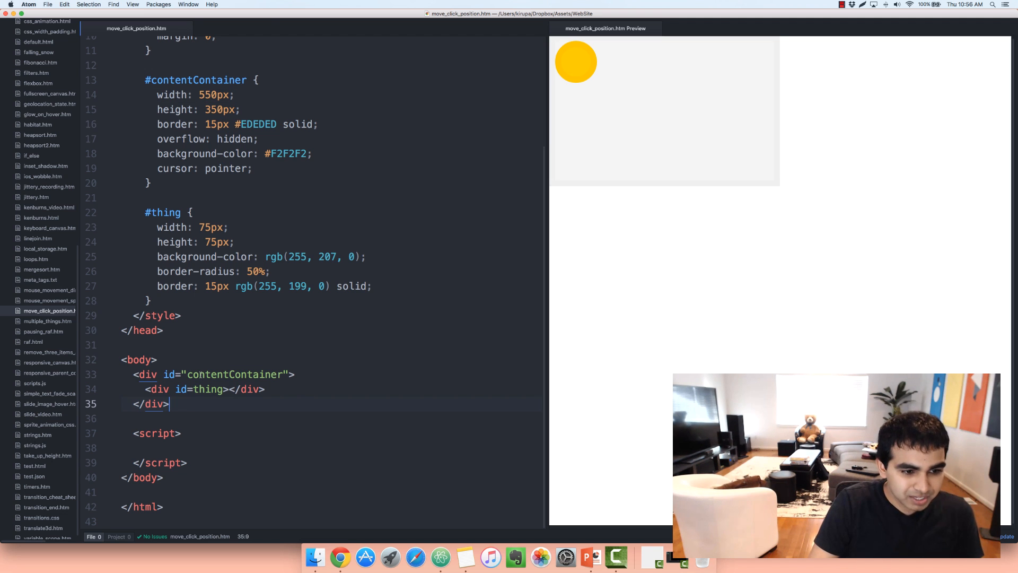
pyautogui.scroll(3)
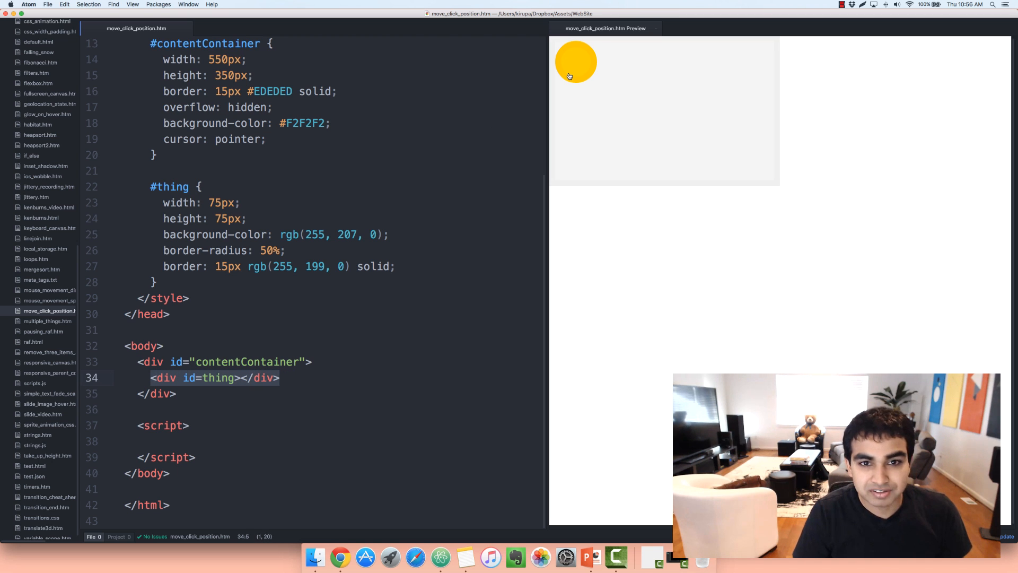
pyautogui.click(140, 361)
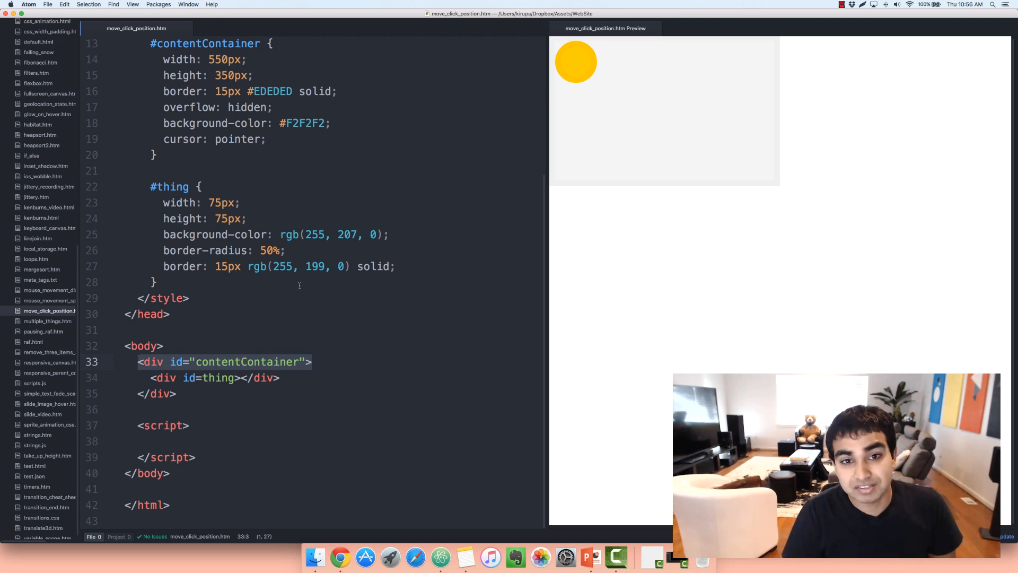
pyautogui.scroll(3)
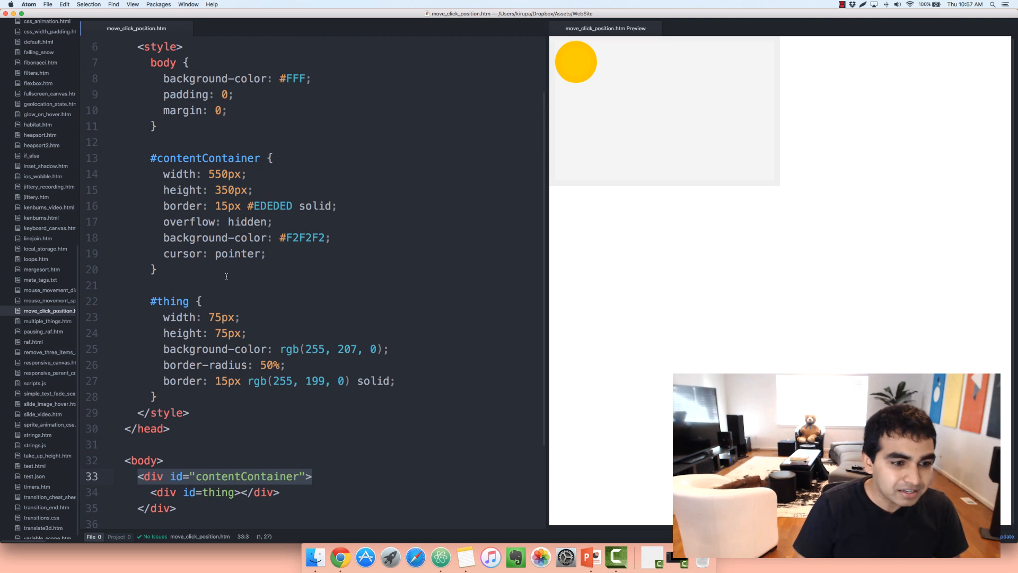
pyautogui.scroll(3)
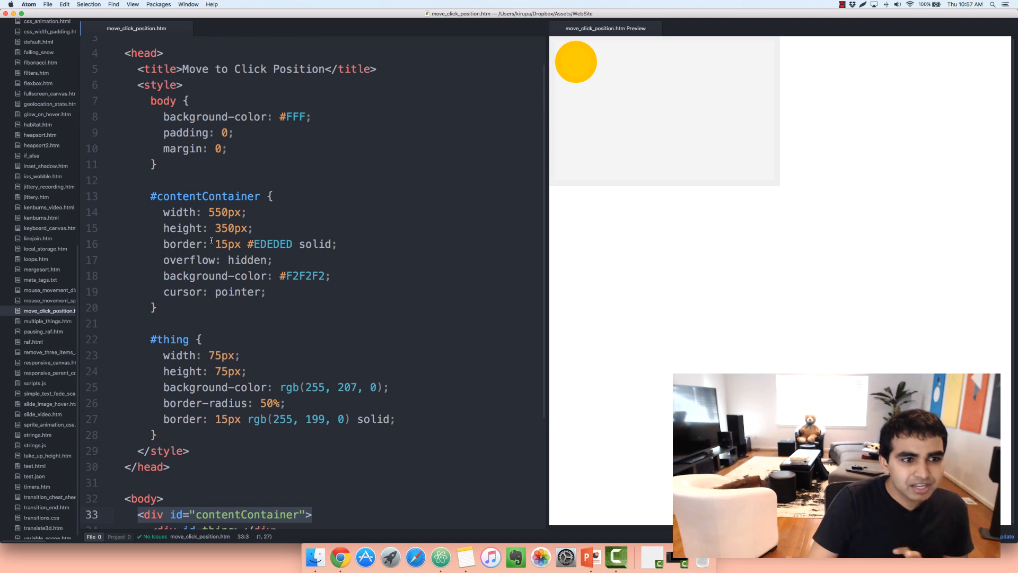
pyautogui.click(199, 181)
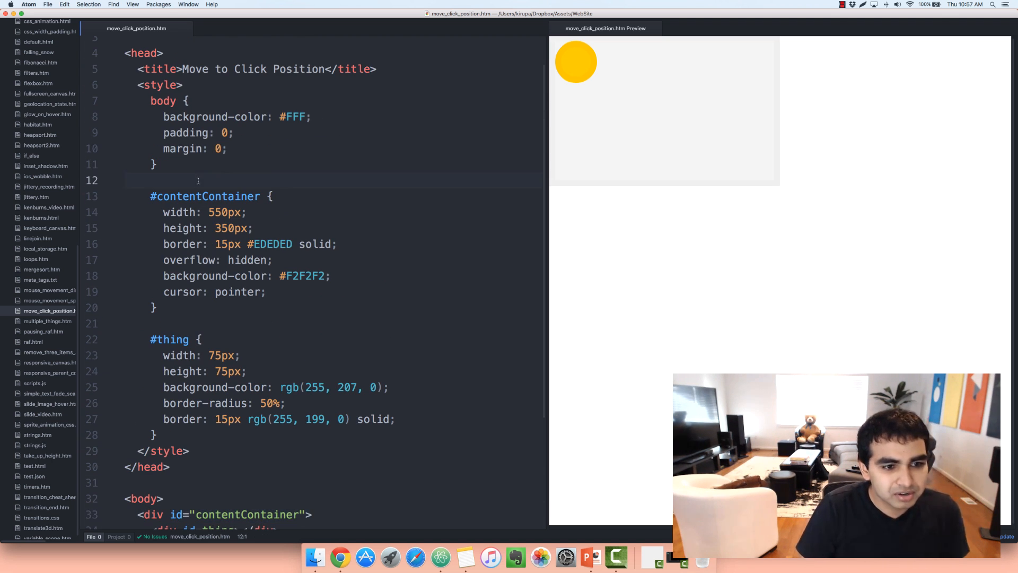
pyautogui.moveTo(635, 84)
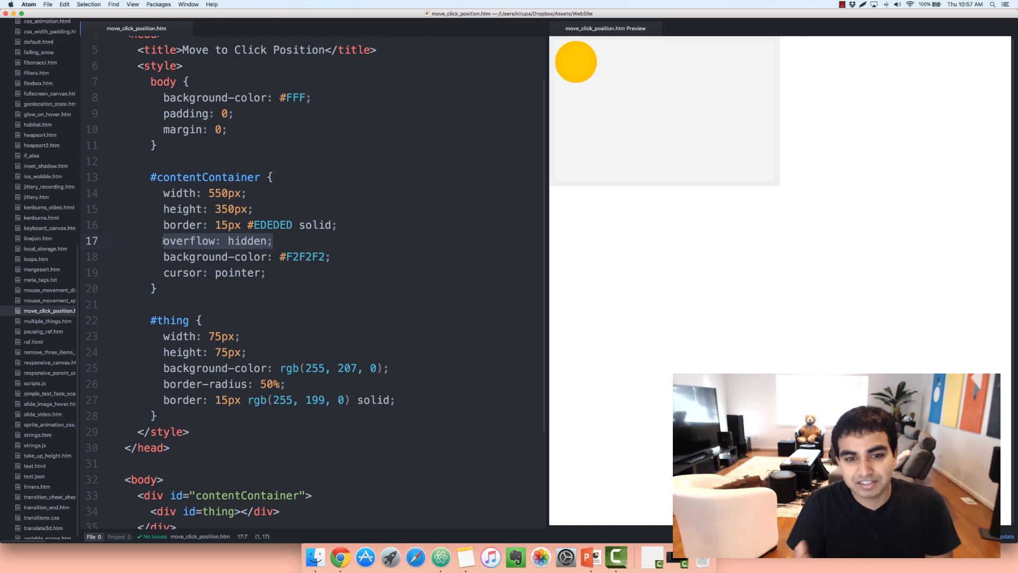
pyautogui.click(362, 256)
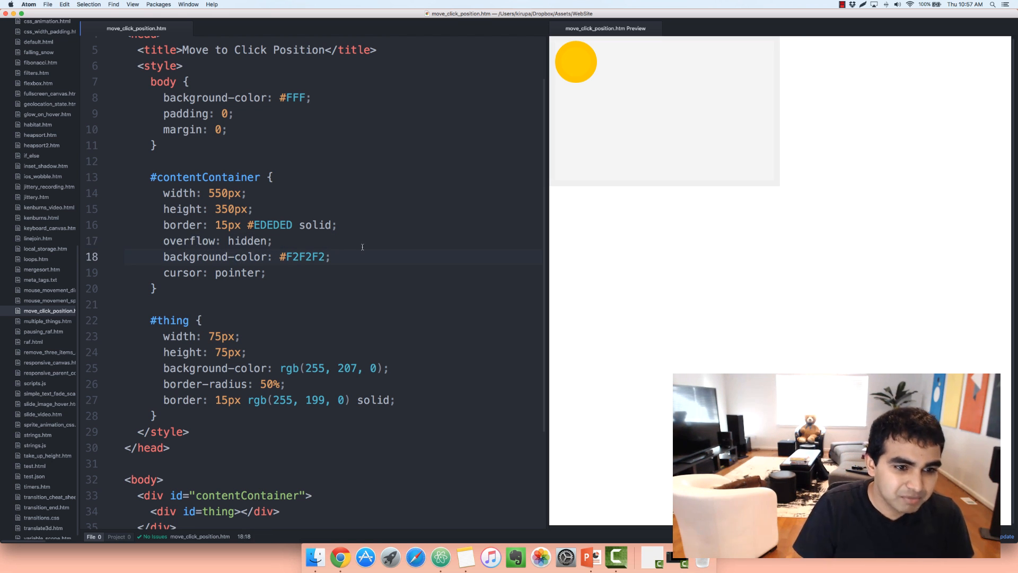
pyautogui.scroll(-3)
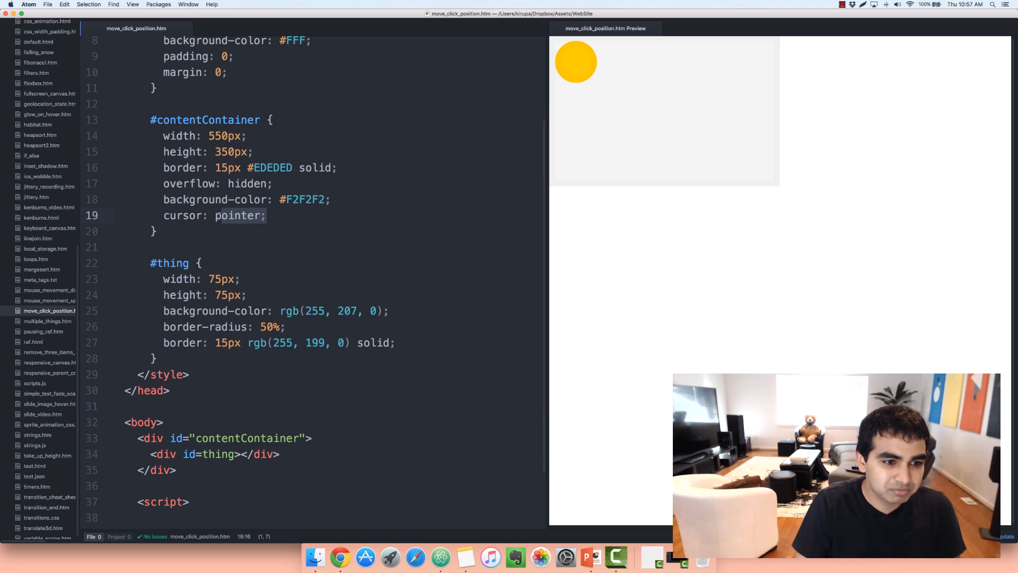
pyautogui.click(174, 216)
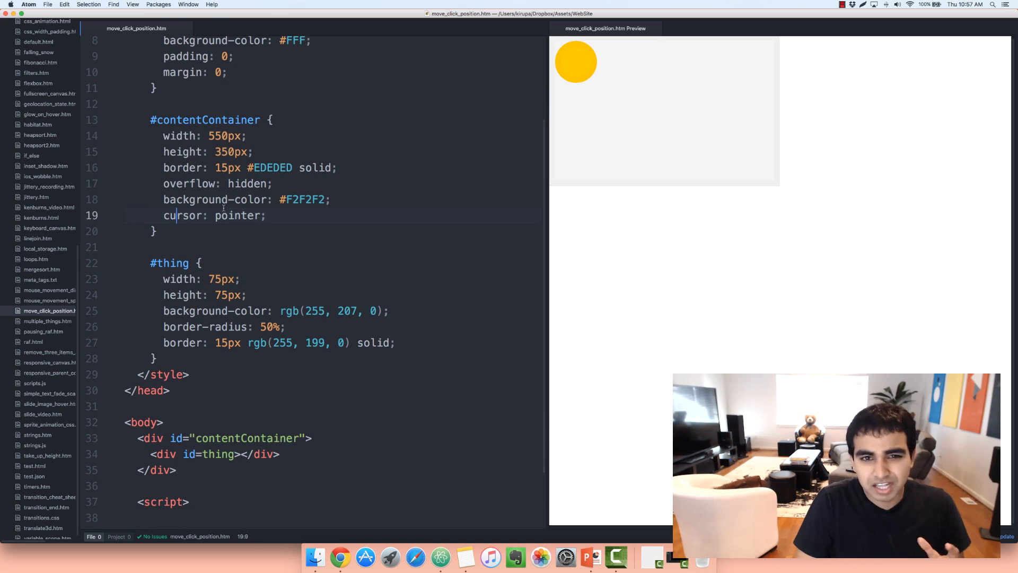
pyautogui.scroll(-3)
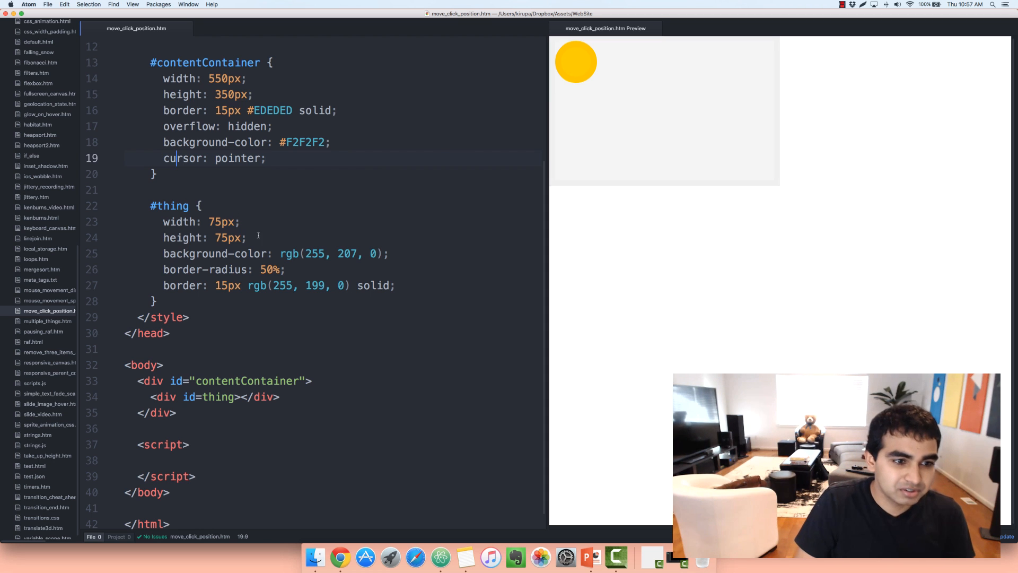
pyautogui.click(389, 254)
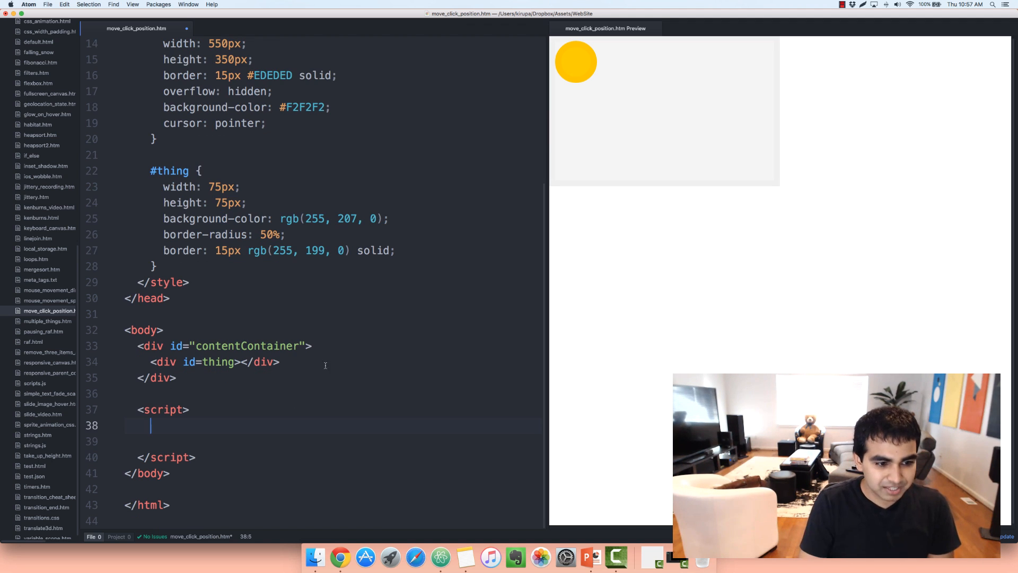
# Declare var theThing = document.querySelector("#thing"); in the script block.
pyautogui.write('v')
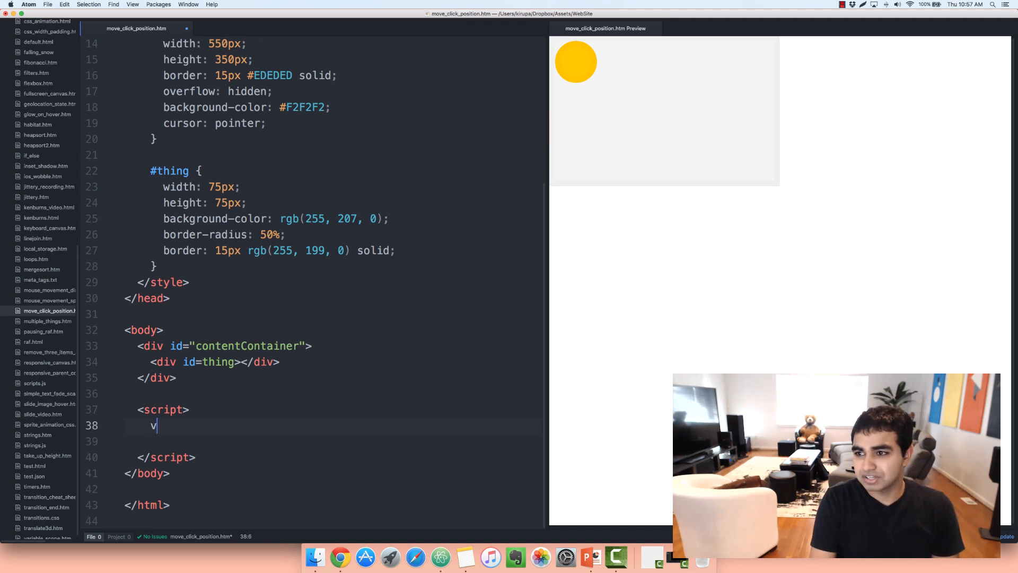
pyautogui.write('ar theThing = document.querySel')
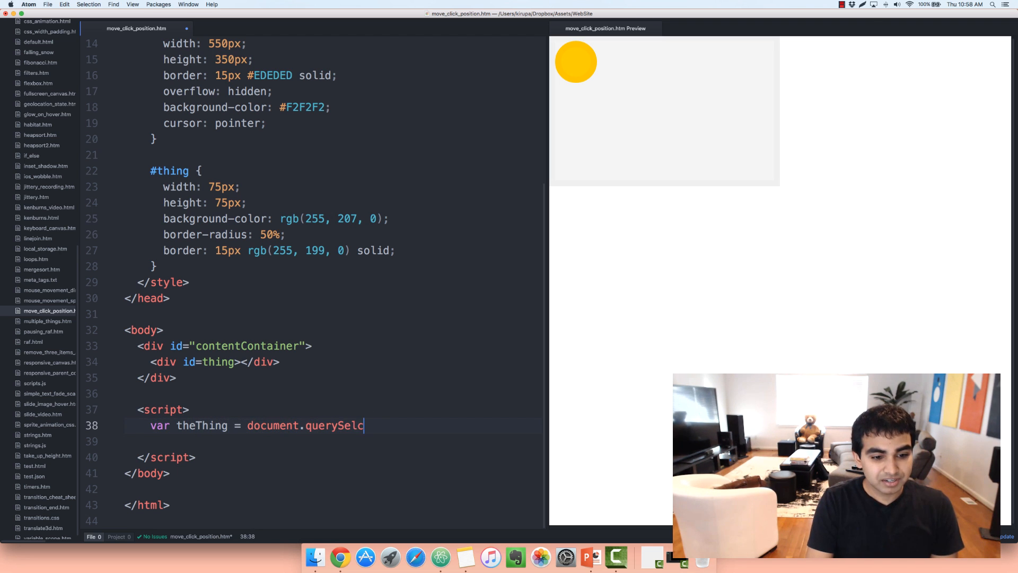
pyautogui.write('ctor("")')
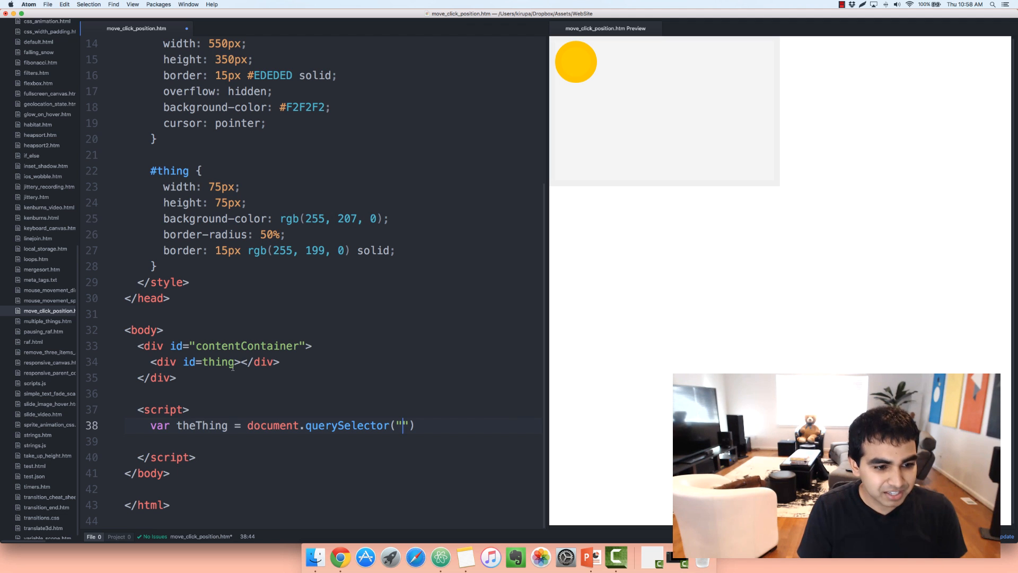
pyautogui.write('#t')
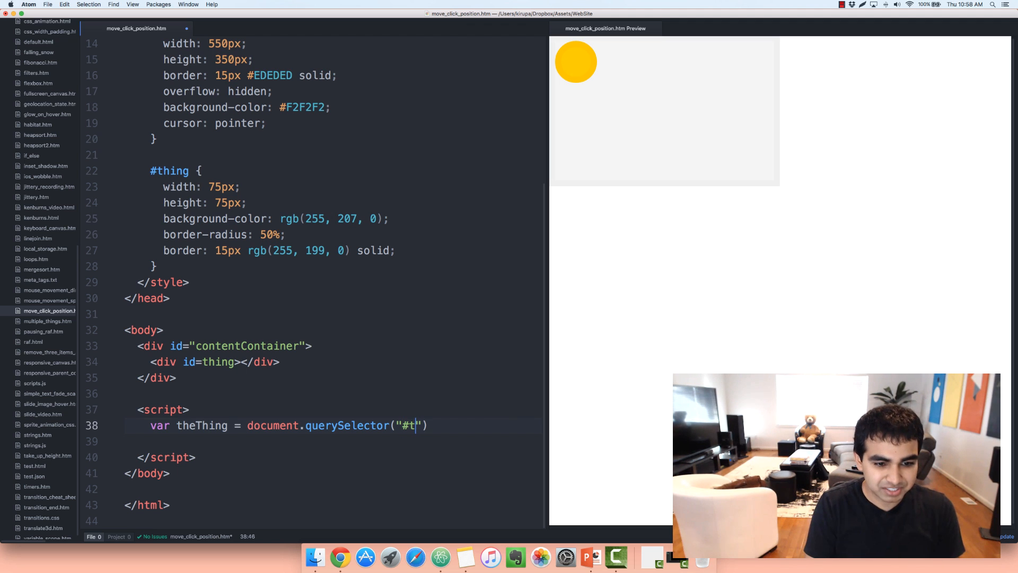
pyautogui.write('hing");')
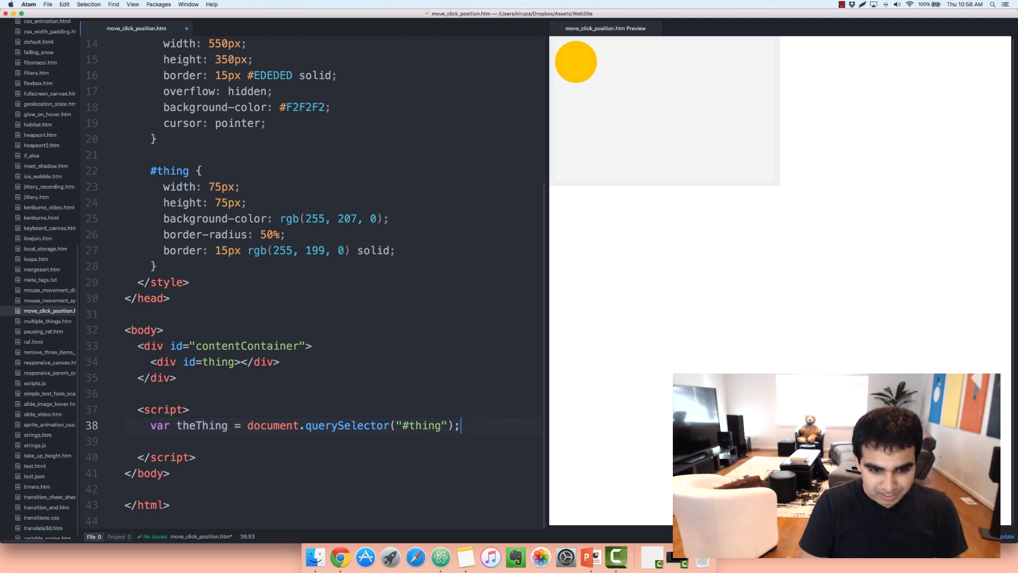
# Declare var container = document.querySelector("#contentContainer"); below it.
pyautogui.write('var container')
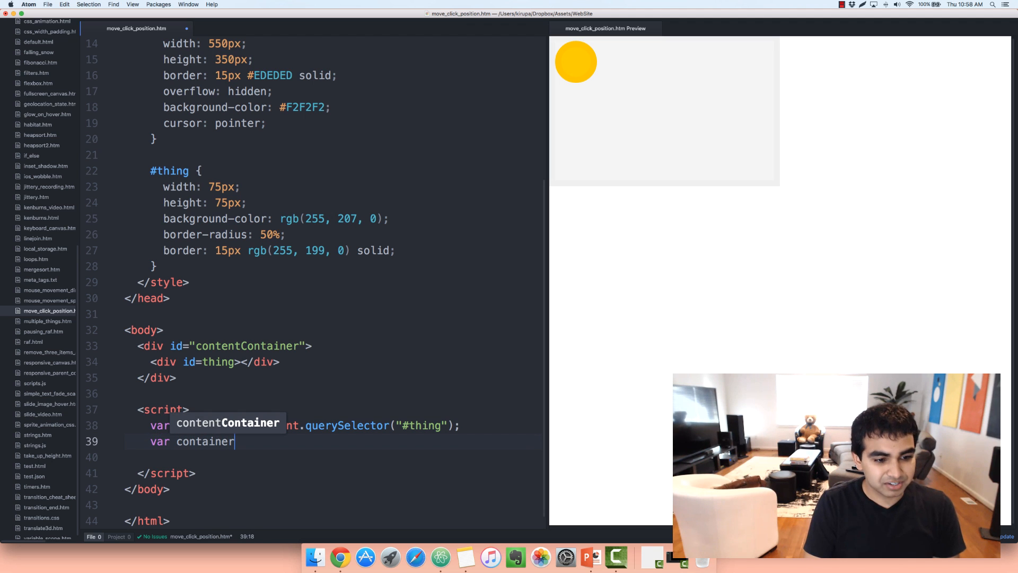
pyautogui.write('=')
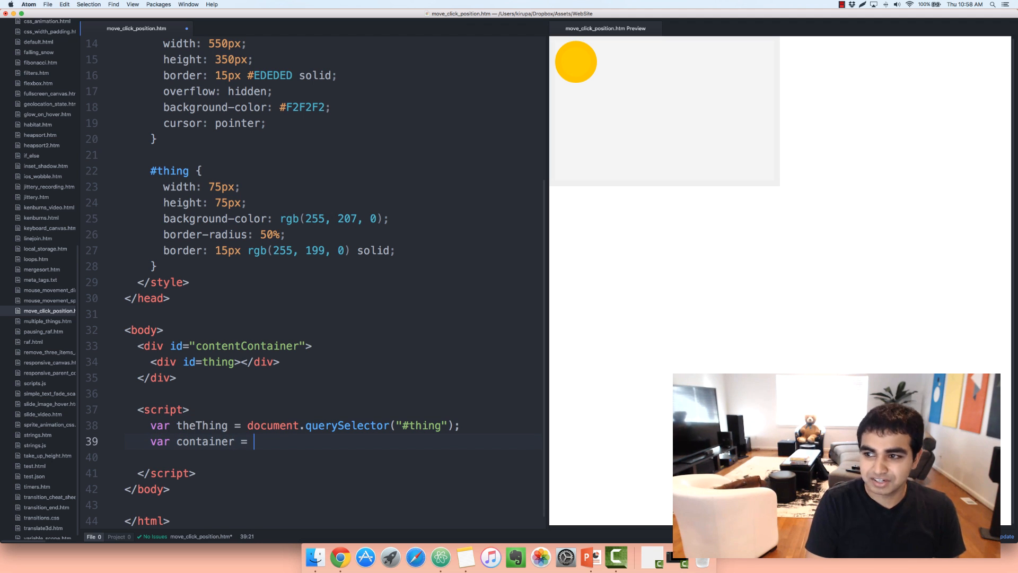
pyautogui.write('document.')
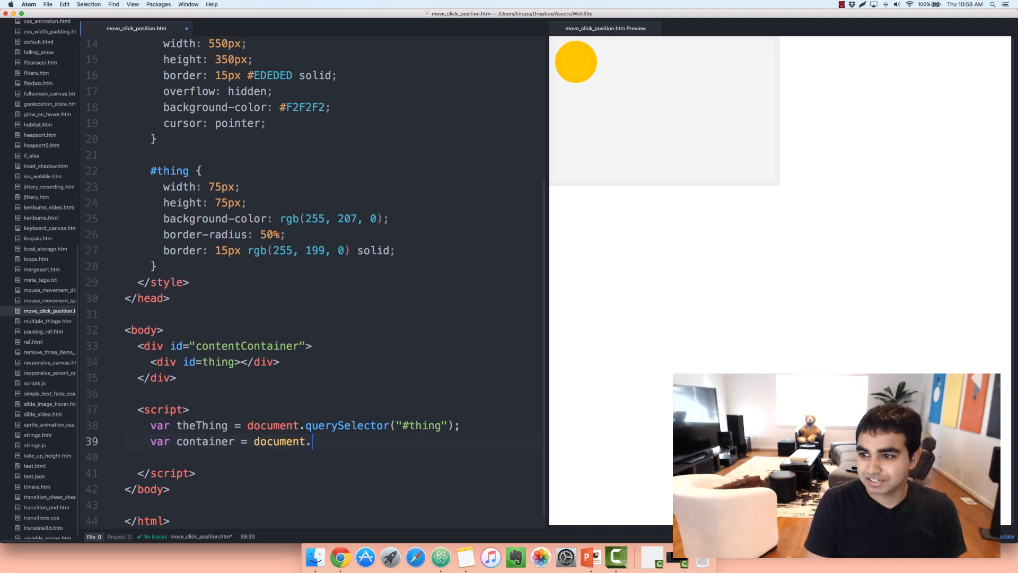
pyautogui.write('querySelecot')
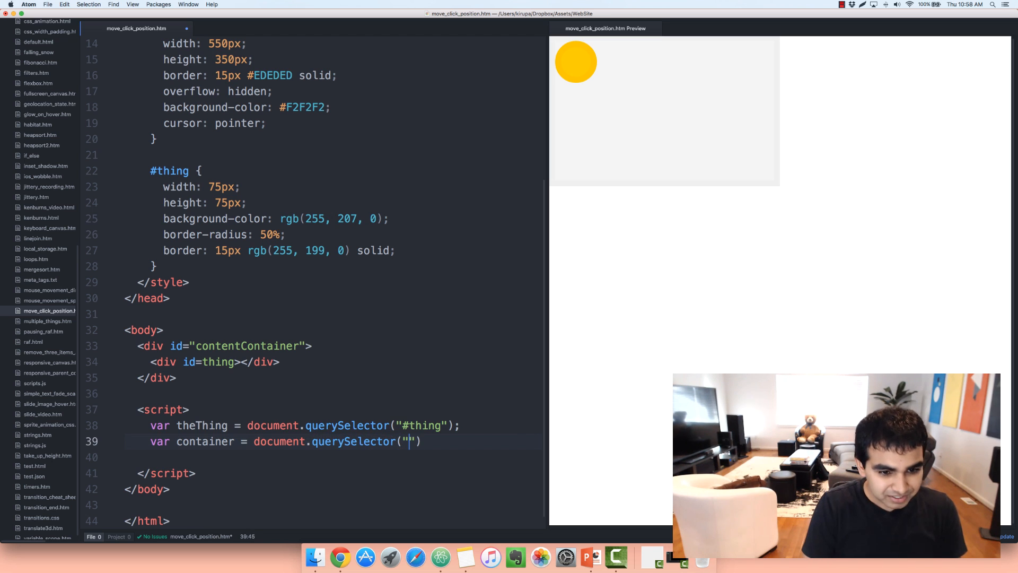
pyautogui.write('#conte')
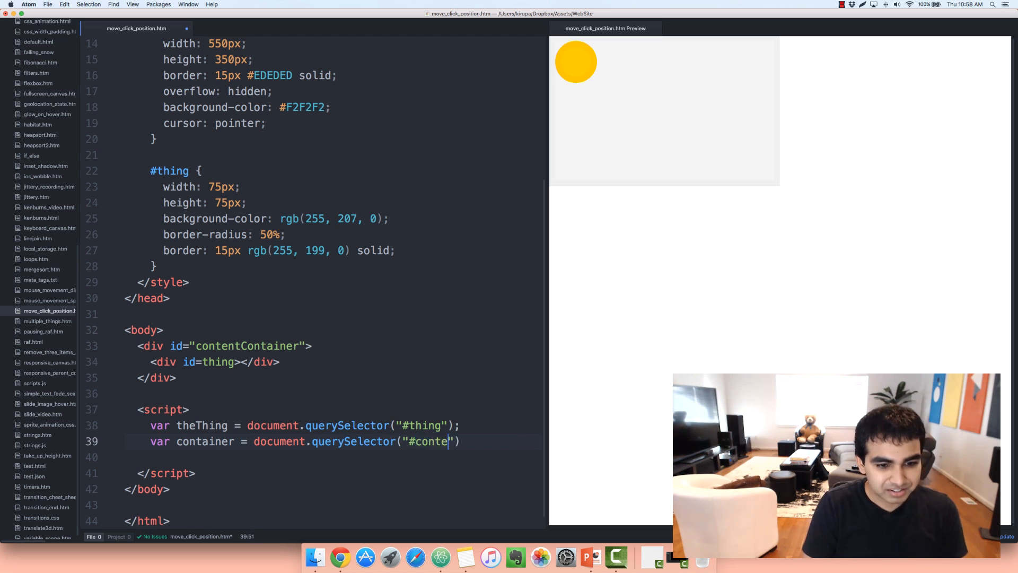
pyautogui.write('ntContain')
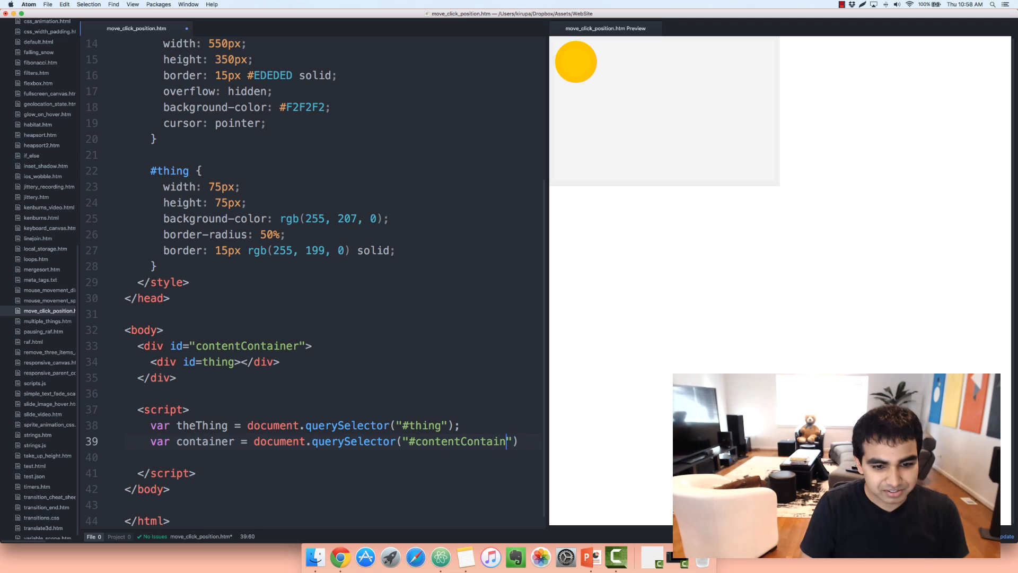
pyautogui.write('er");')
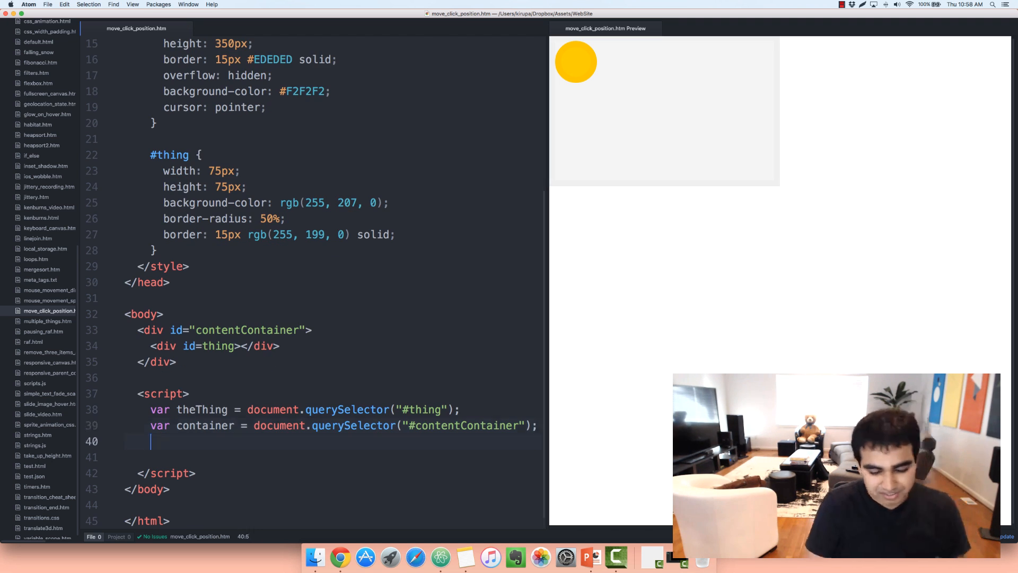
# Add container.addEventListener("click", getClickPosition, false); on a new line under the variables.
pyautogui.press('return')
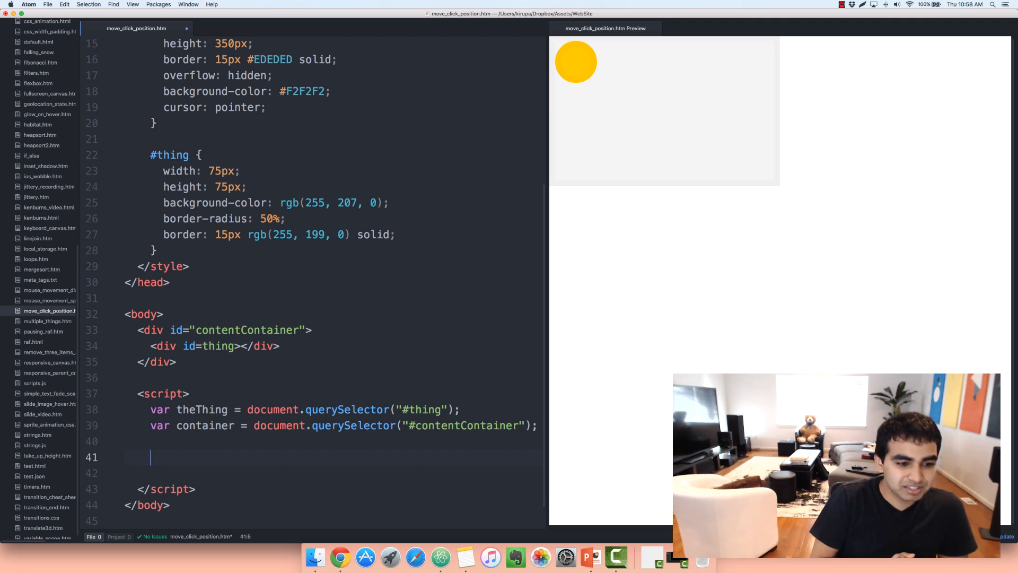
pyautogui.moveTo(758, 64)
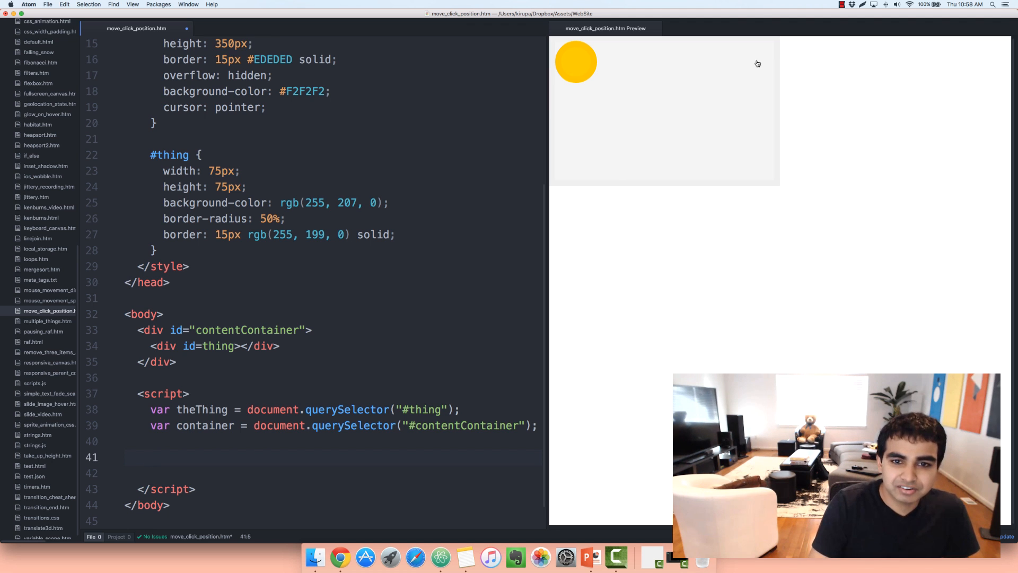
pyautogui.moveTo(644, 137)
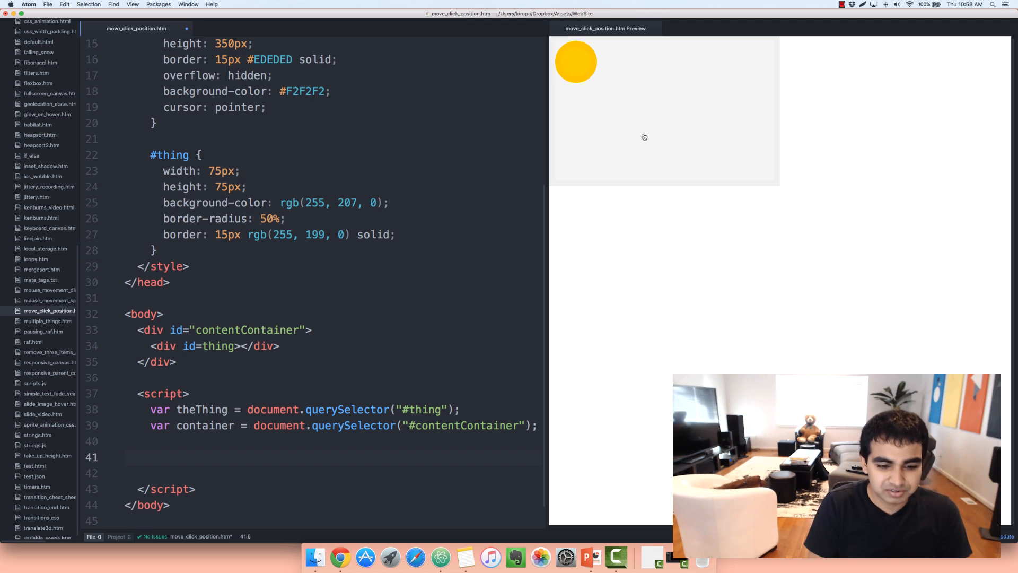
pyautogui.write('container.addEventLi')
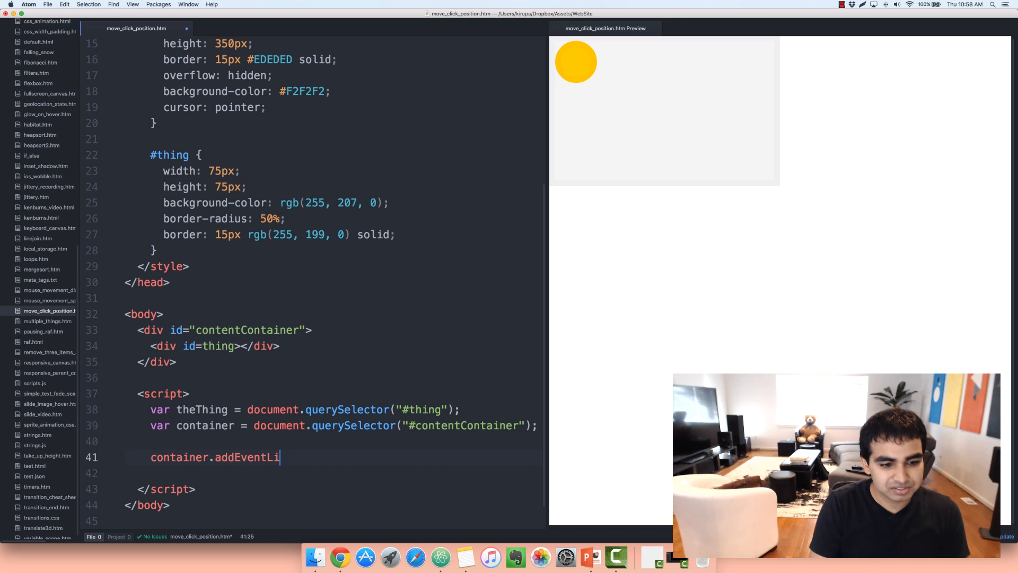
pyautogui.write('stener()')
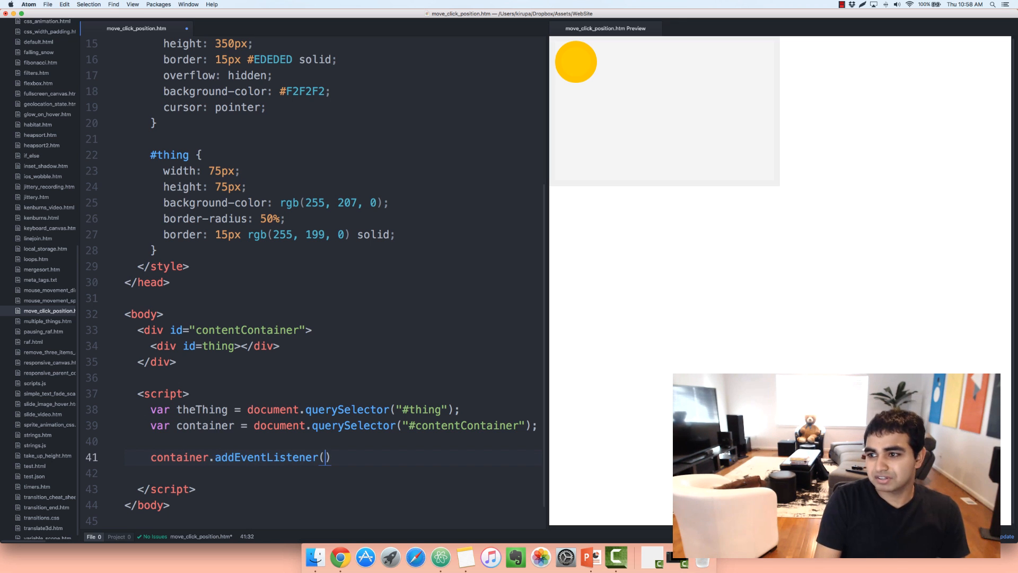
pyautogui.write('"click"')
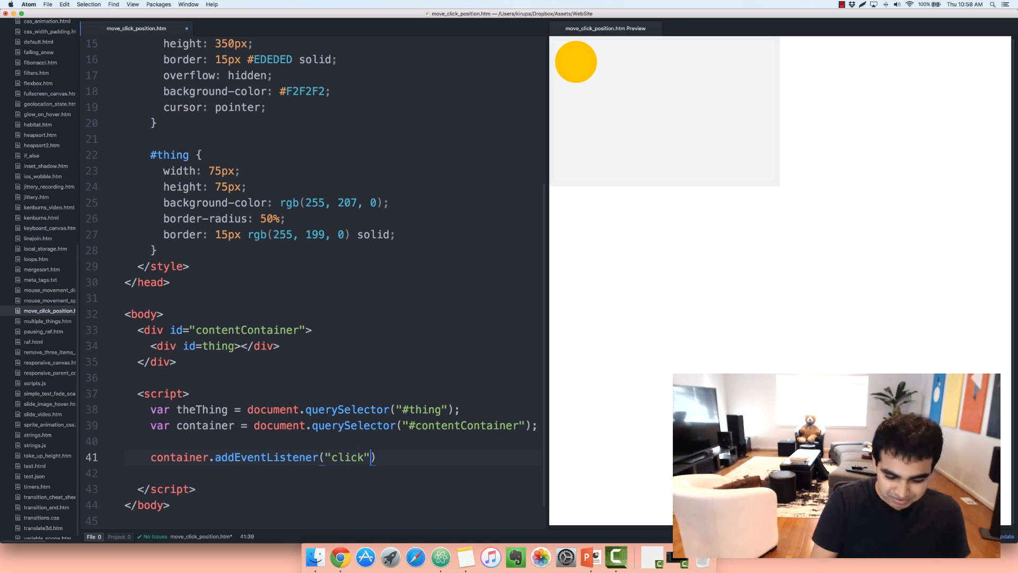
pyautogui.write(', g')
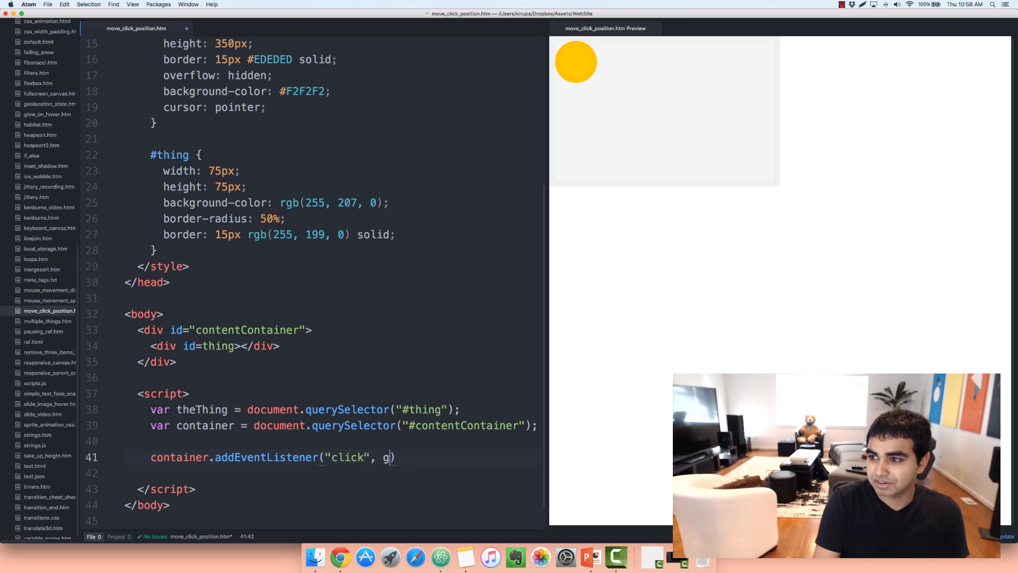
pyautogui.write('etClicko')
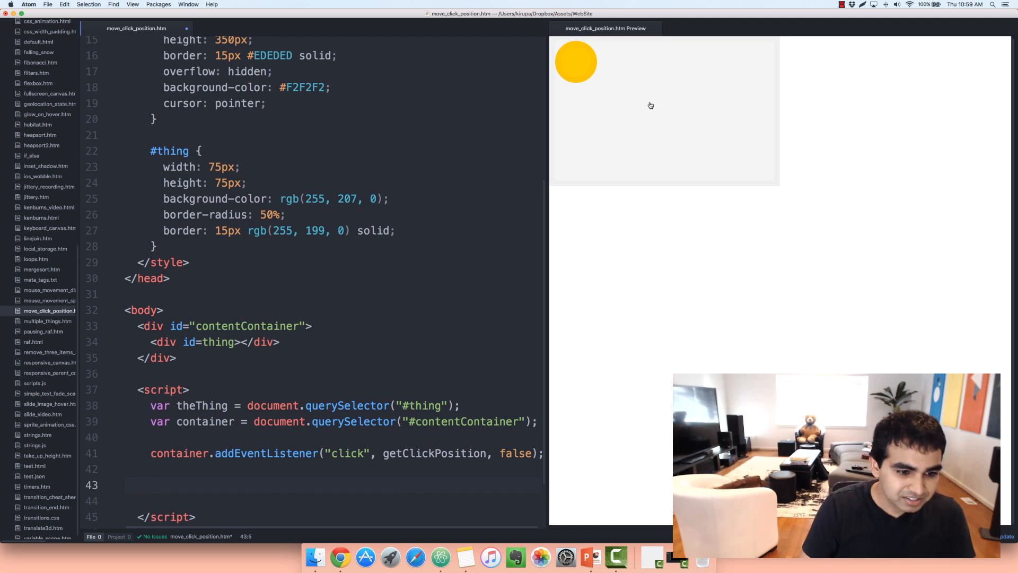
# Declare an empty function getClickPosition(e) { } below the listener.
pyautogui.scroll(-3)
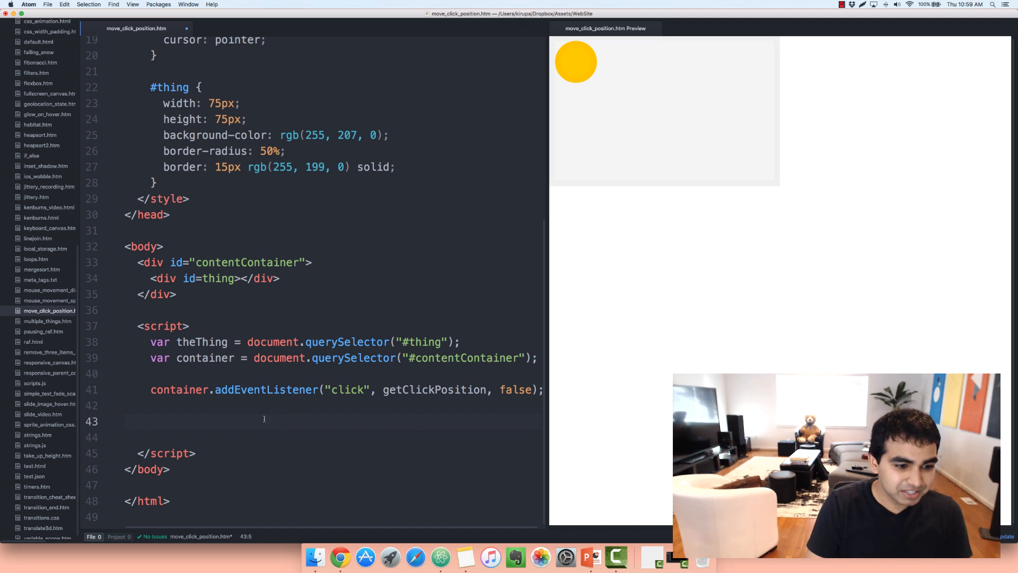
pyautogui.write('function')
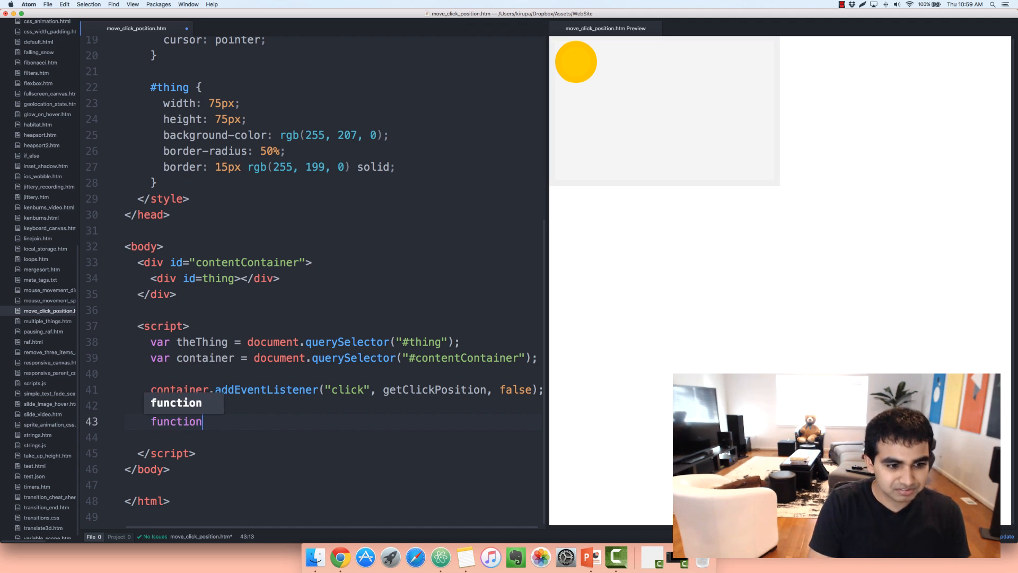
pyautogui.write('getClickPositio')
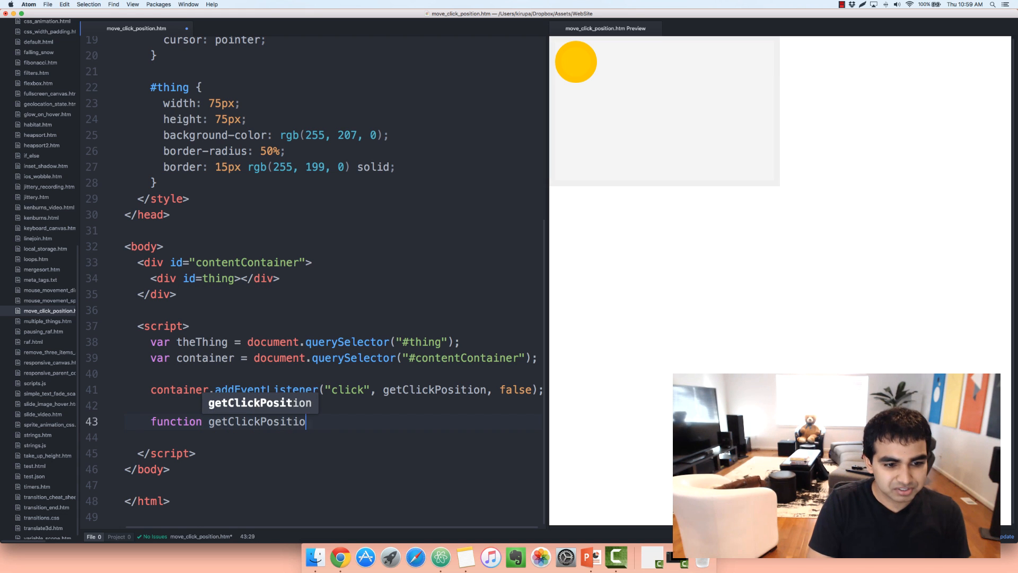
pyautogui.write('n(e) {')
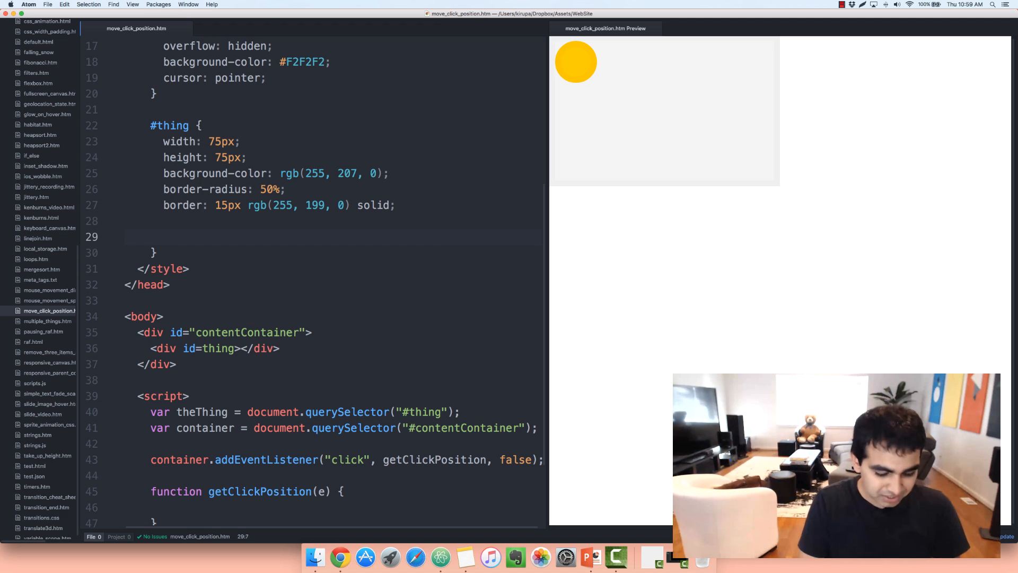
# Add transform: translate3d(50px, 50px, 0); to the #thing rule.
pyautogui.write('transform: translate3d(')
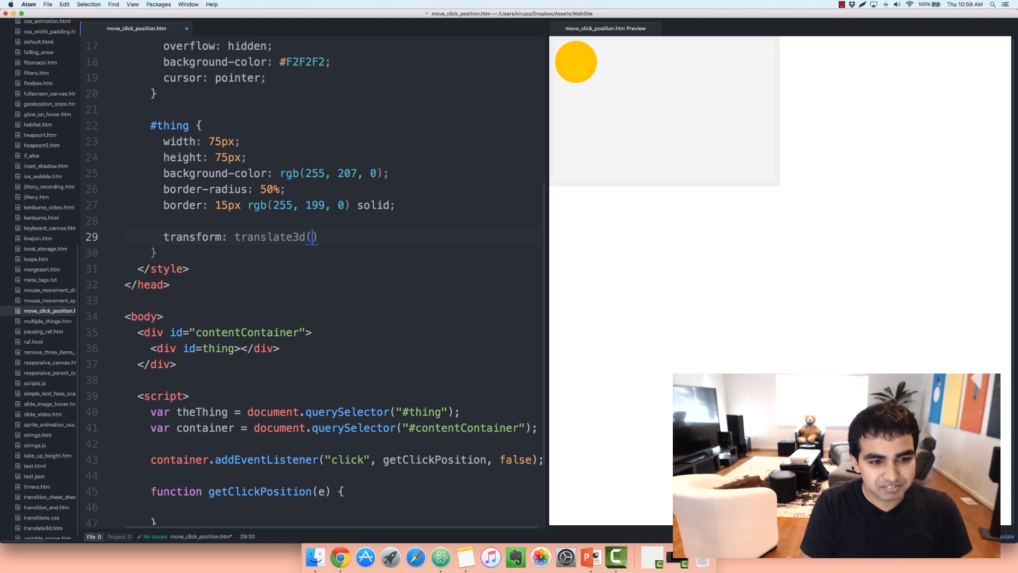
pyautogui.write('50px')
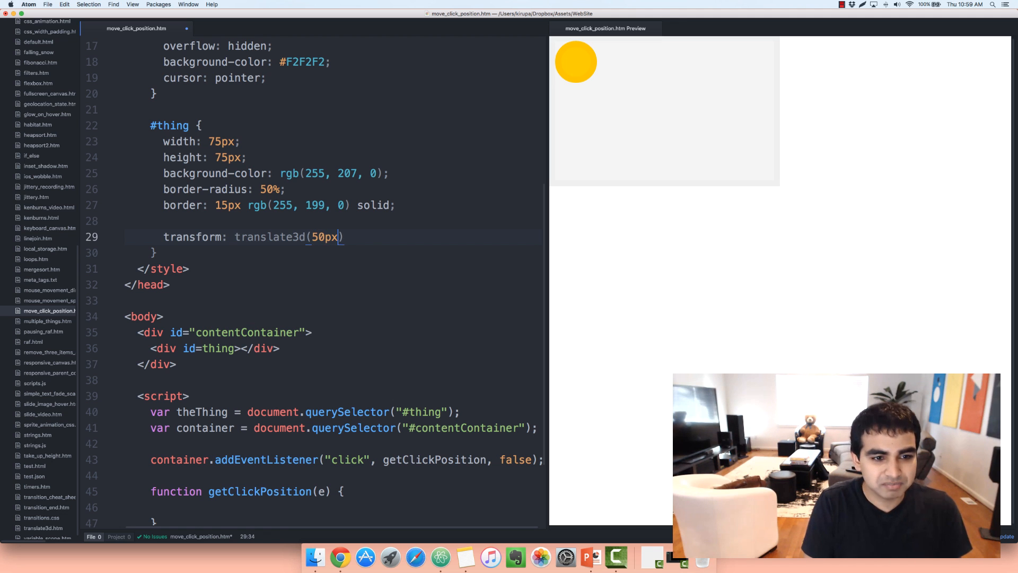
pyautogui.write(', 50px, 0')
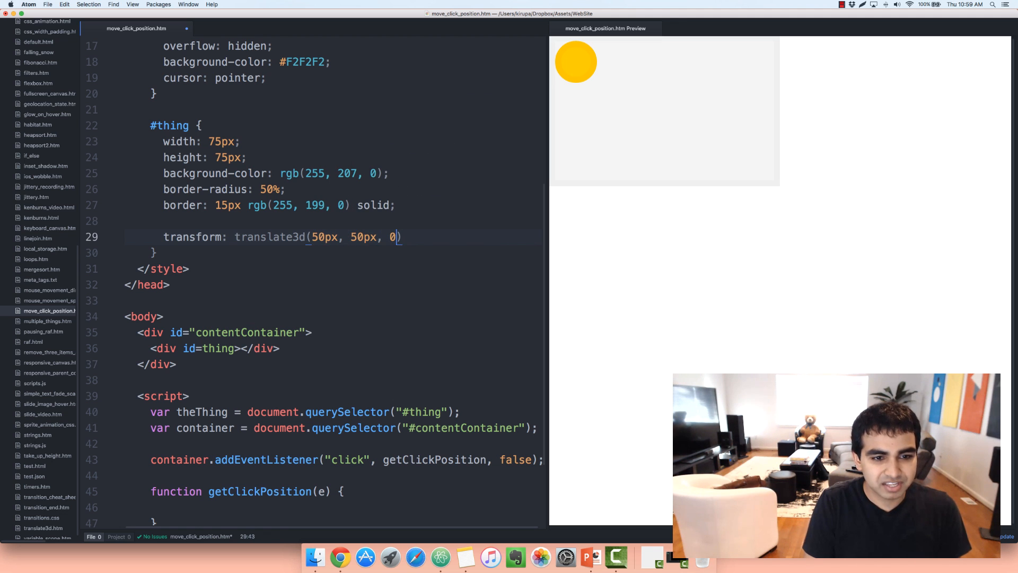
pyautogui.write(';')
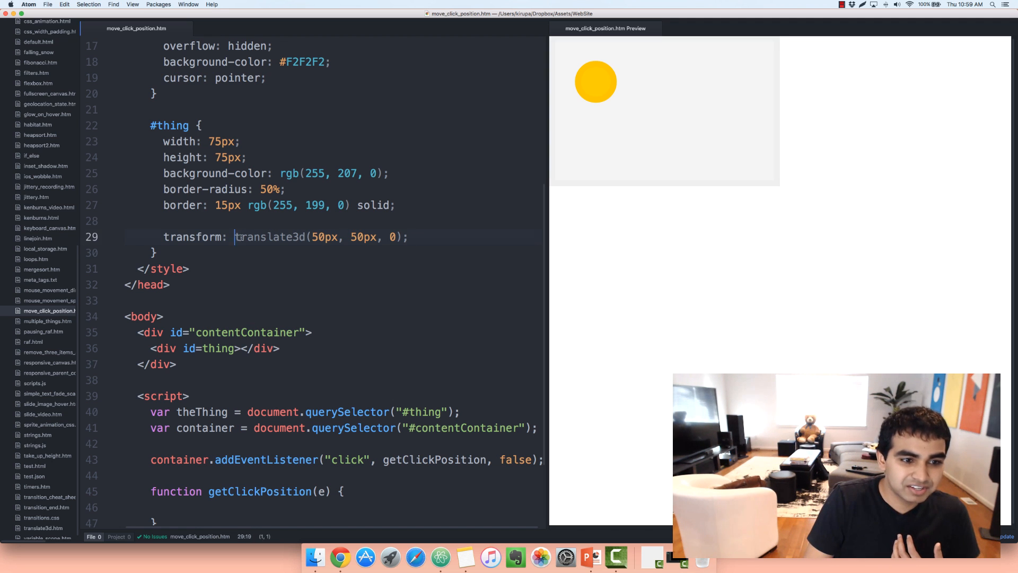
# Review the translate3d value and its second 50px offset in the #thing rule.
pyautogui.doubleClick(271, 237)
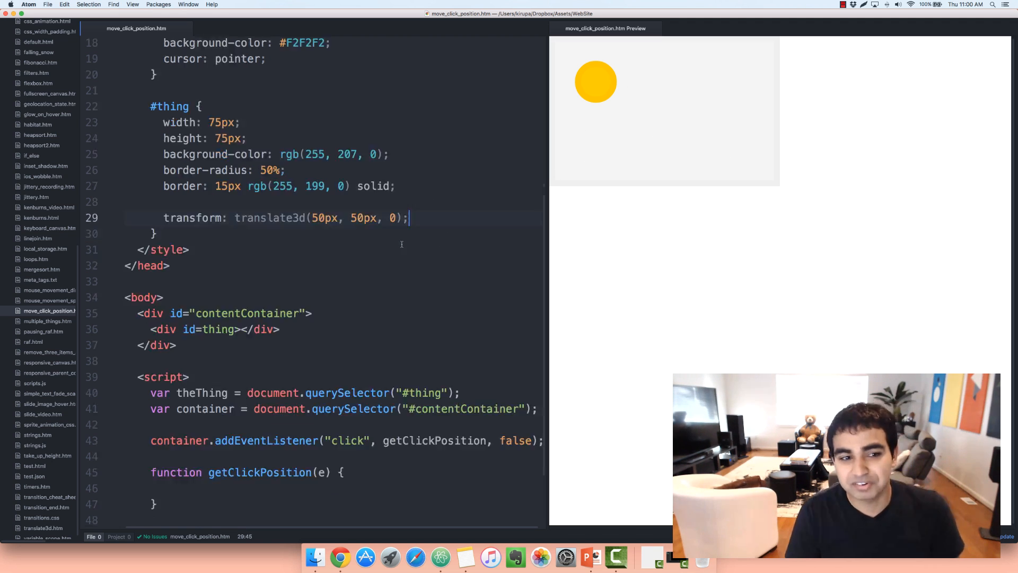
pyautogui.scroll(-3)
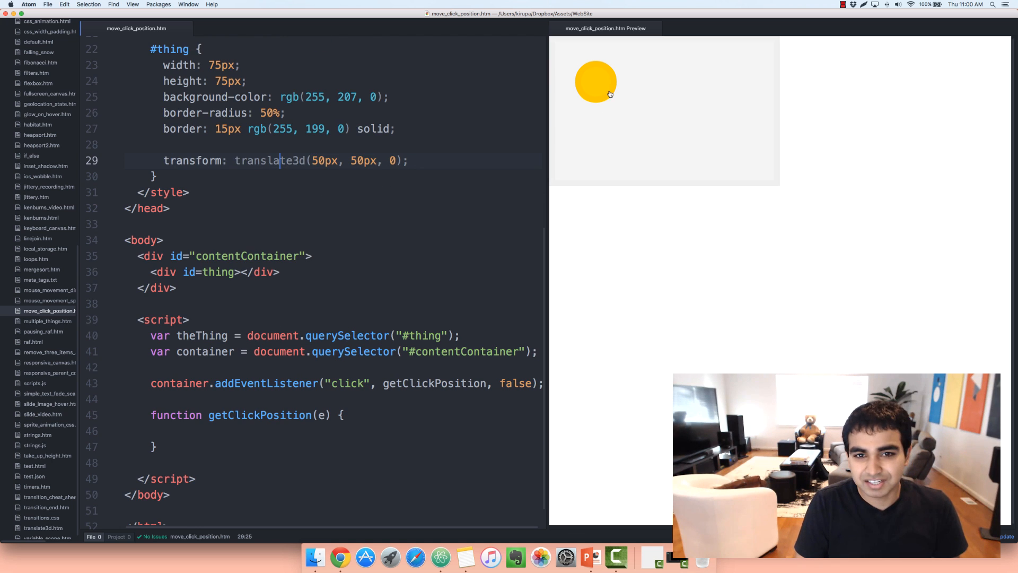
pyautogui.click(311, 160)
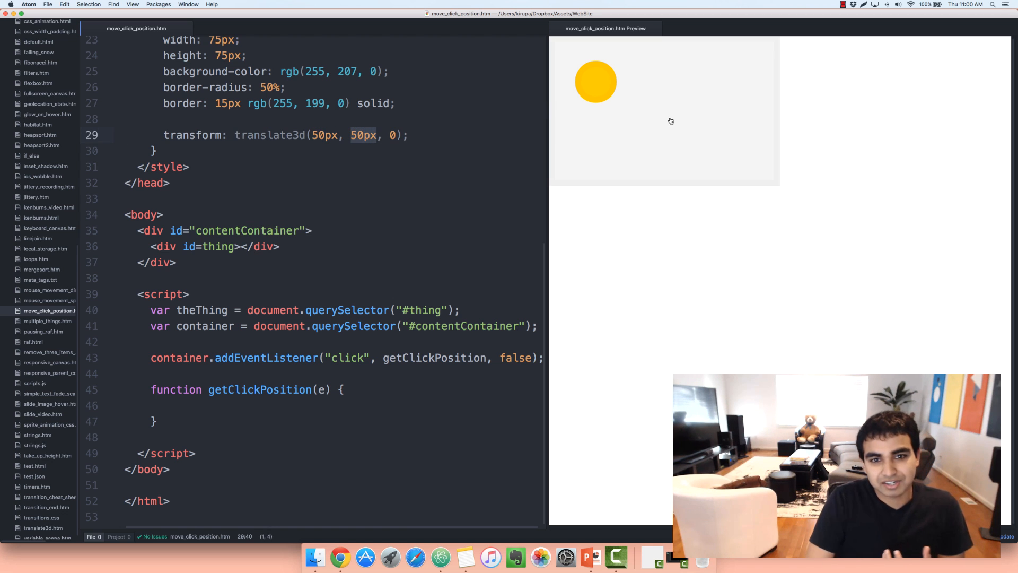
pyautogui.click(409, 135)
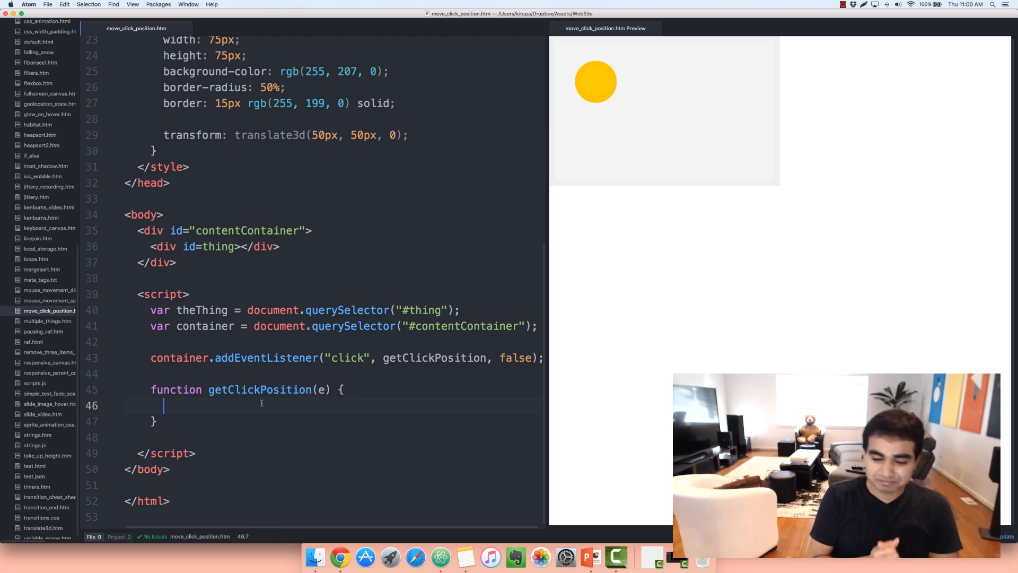
# Store var xPosition = e.clientX; and var yPosition = e.clientY; inside getClickPosition, leaving a blank line below.
pyautogui.write('var p')
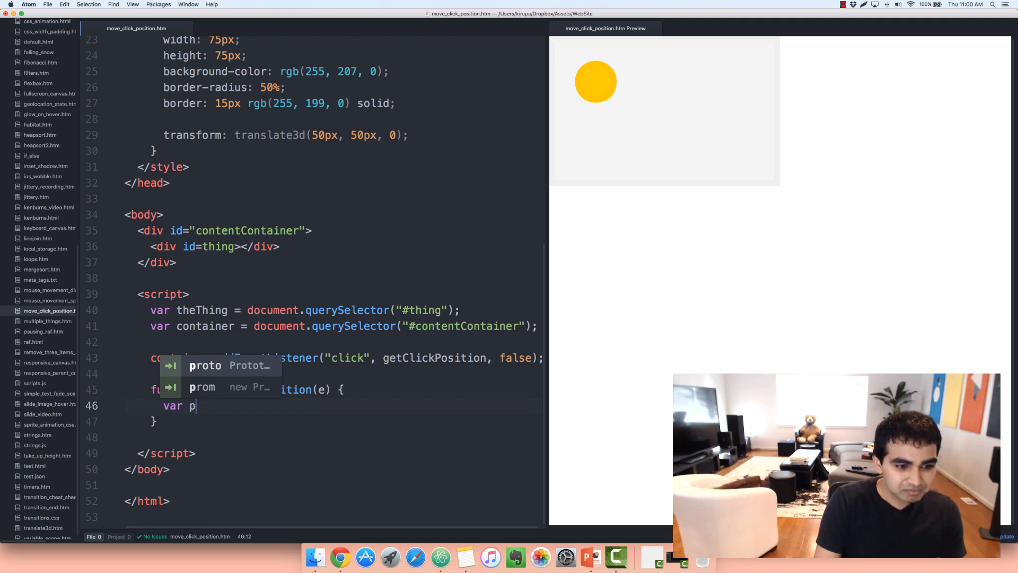
pyautogui.write('xPos')
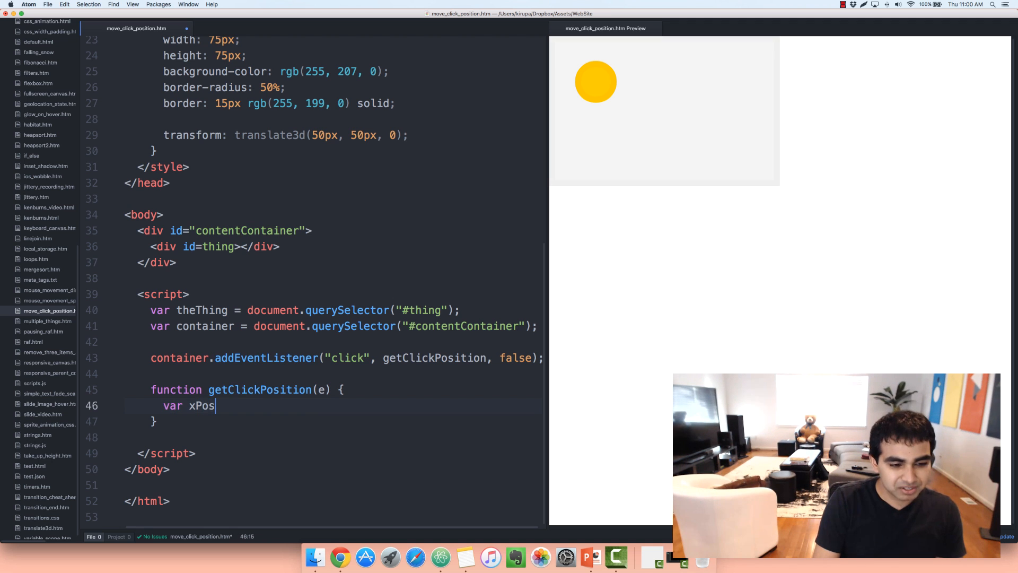
pyautogui.write('ition =')
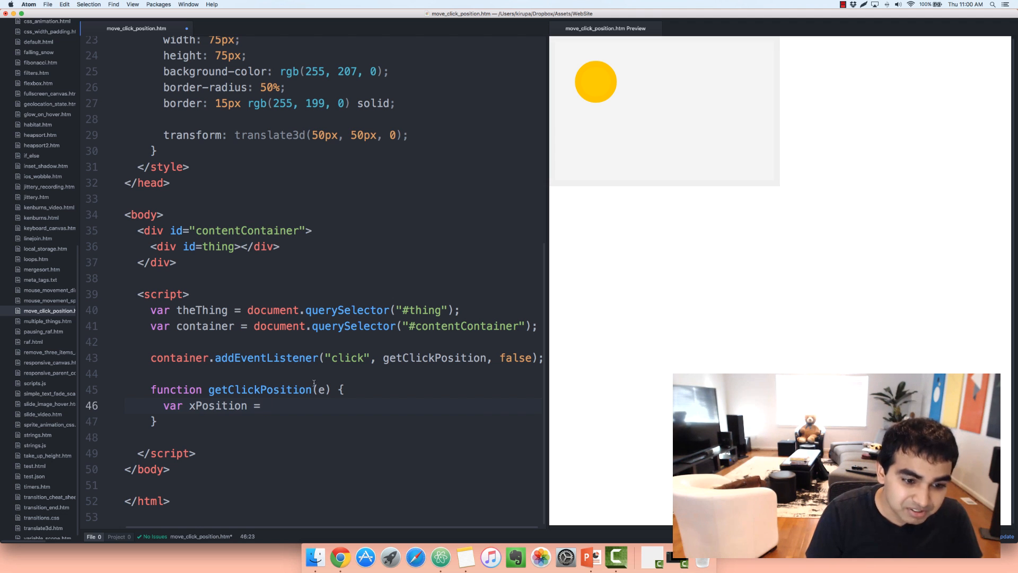
pyautogui.click(267, 405)
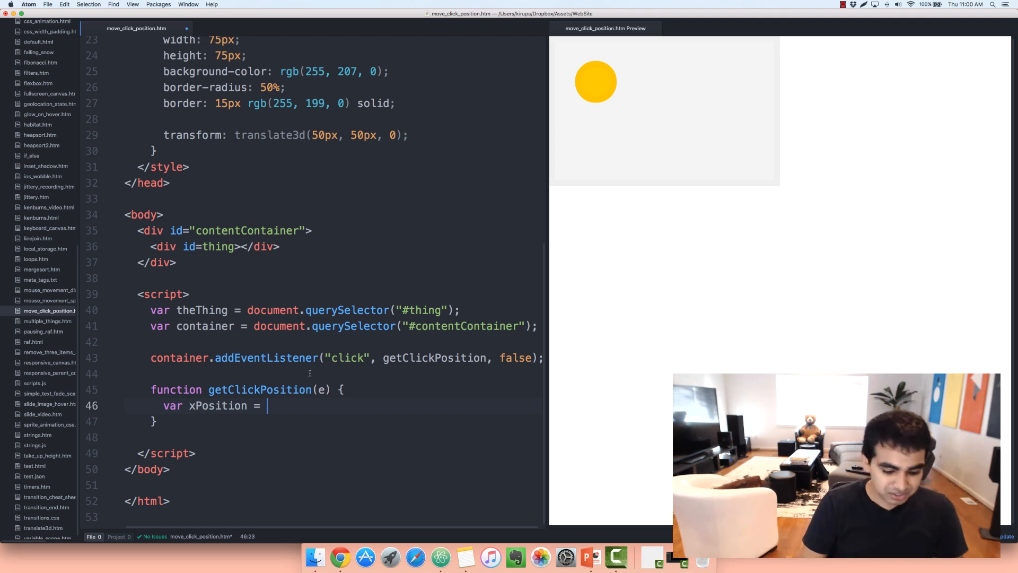
pyautogui.write('e.c')
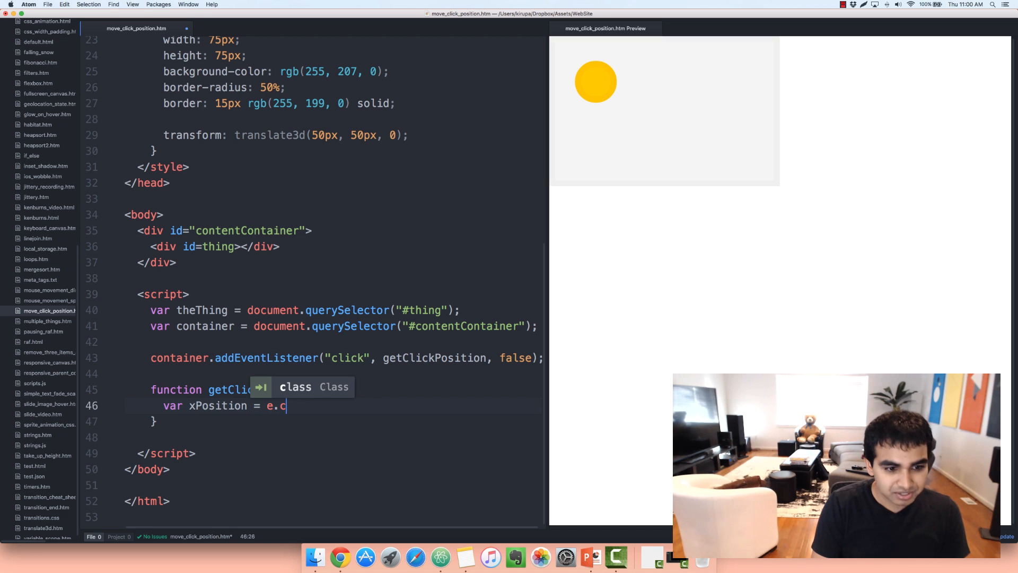
pyautogui.write('lientX;')
pyautogui.write('var yPosition = e')
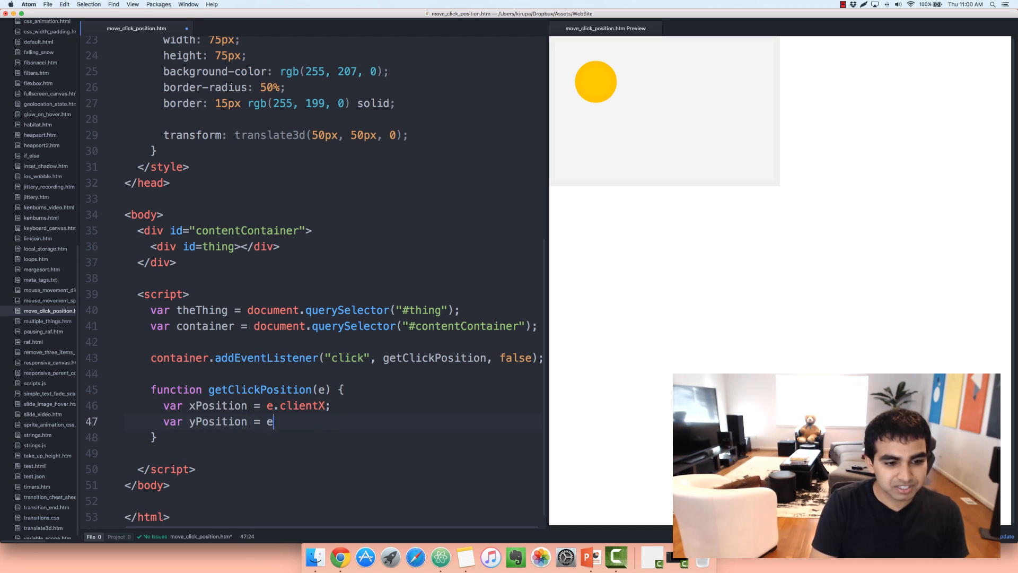
pyautogui.write('.clientY;')
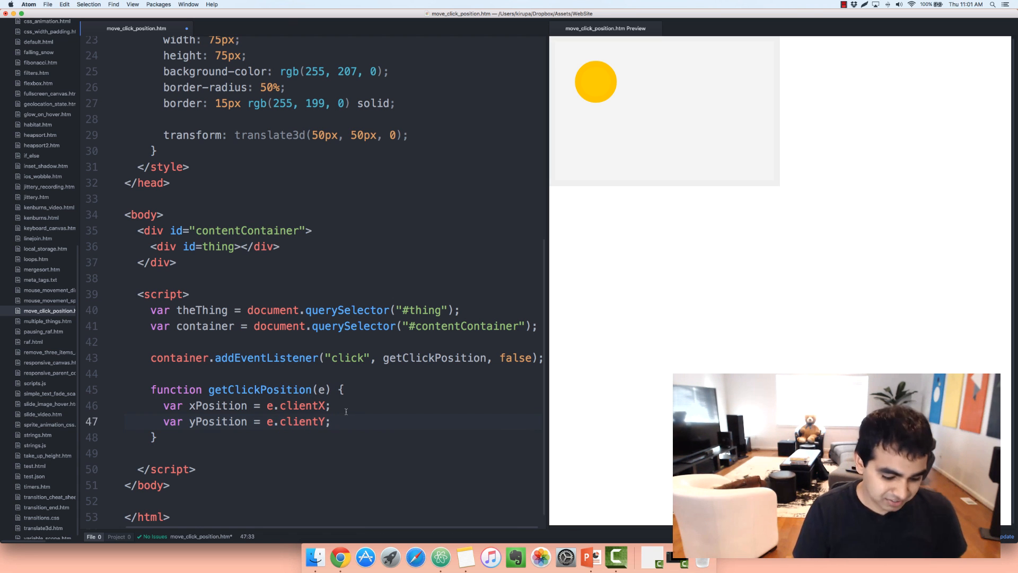
pyautogui.press('Return')
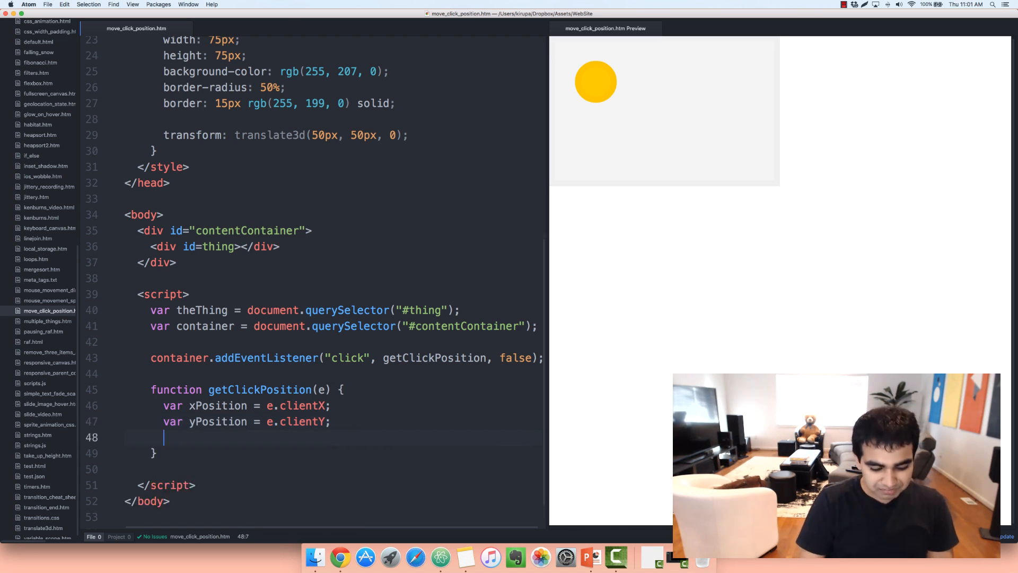
pyautogui.press('Return')
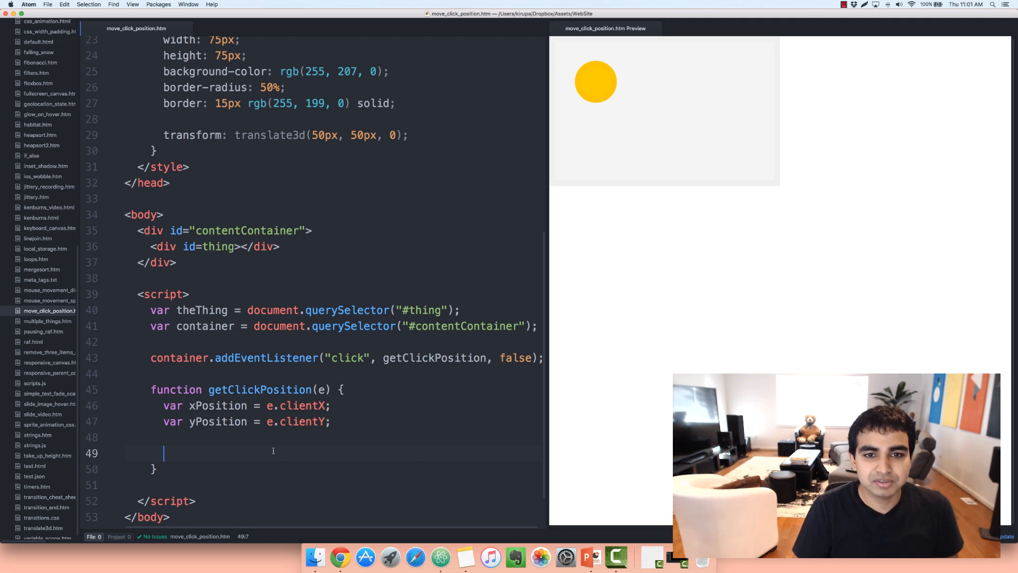
pyautogui.moveTo(647, 117)
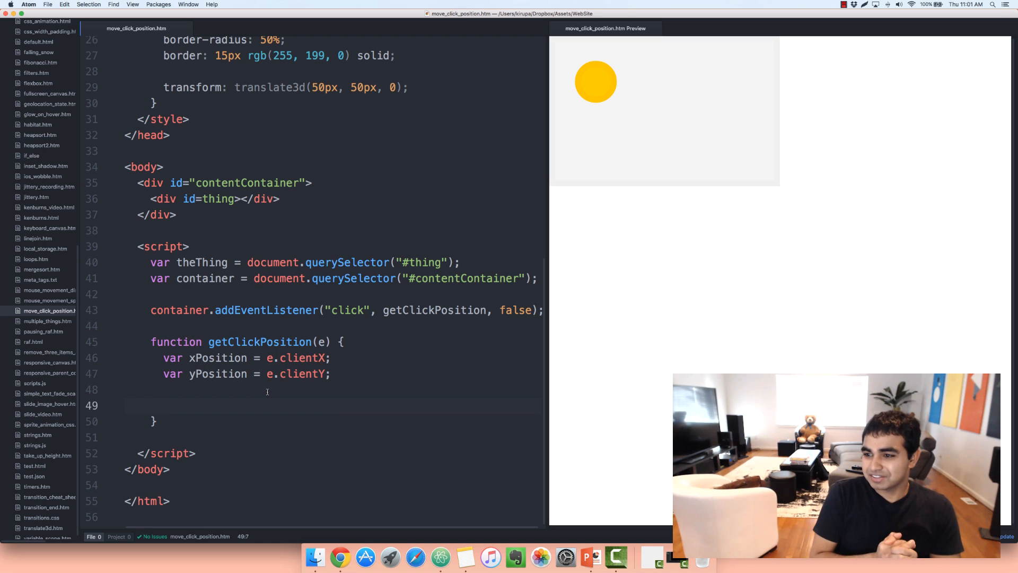
# Start var translate3dValue = "translate3d(" + on line 49.
pyautogui.click(163, 406)
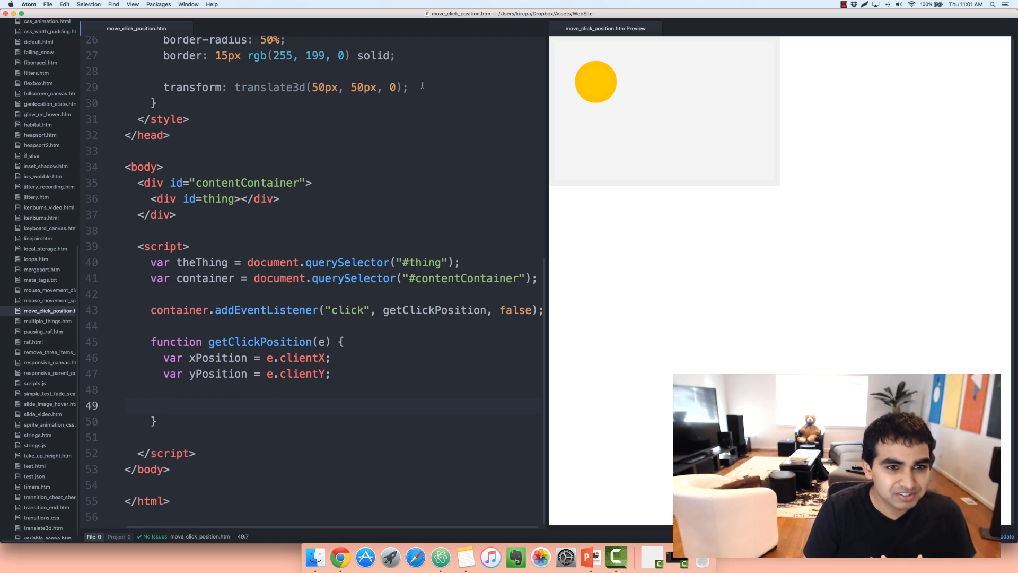
pyautogui.write('var t')
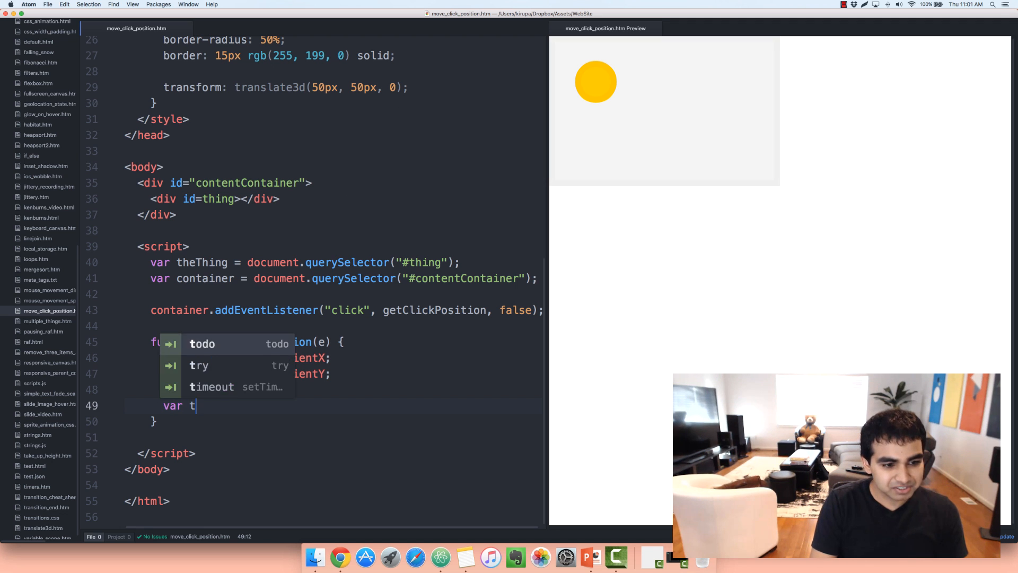
pyautogui.write('ranslate3dValue =')
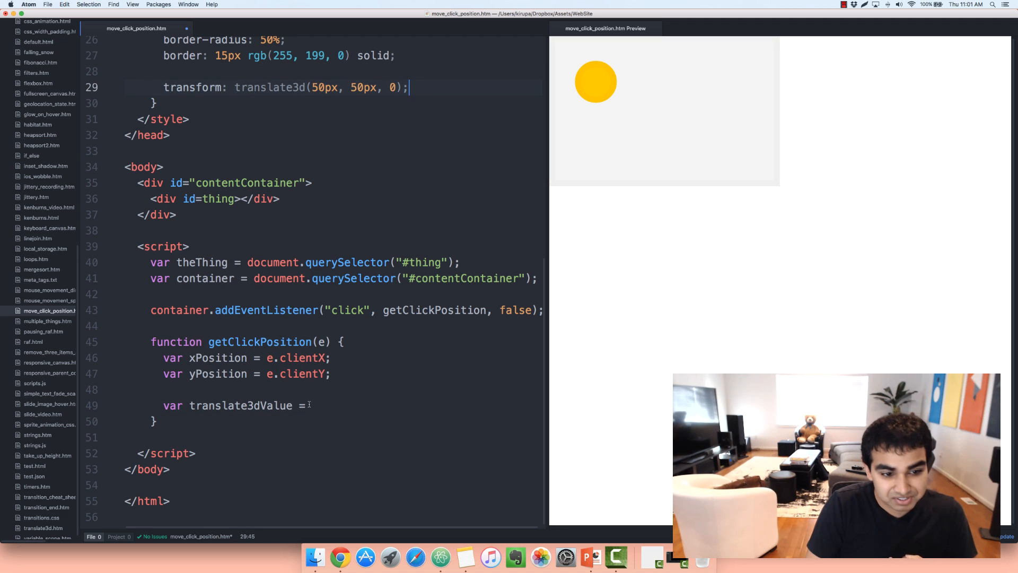
pyautogui.write('""')
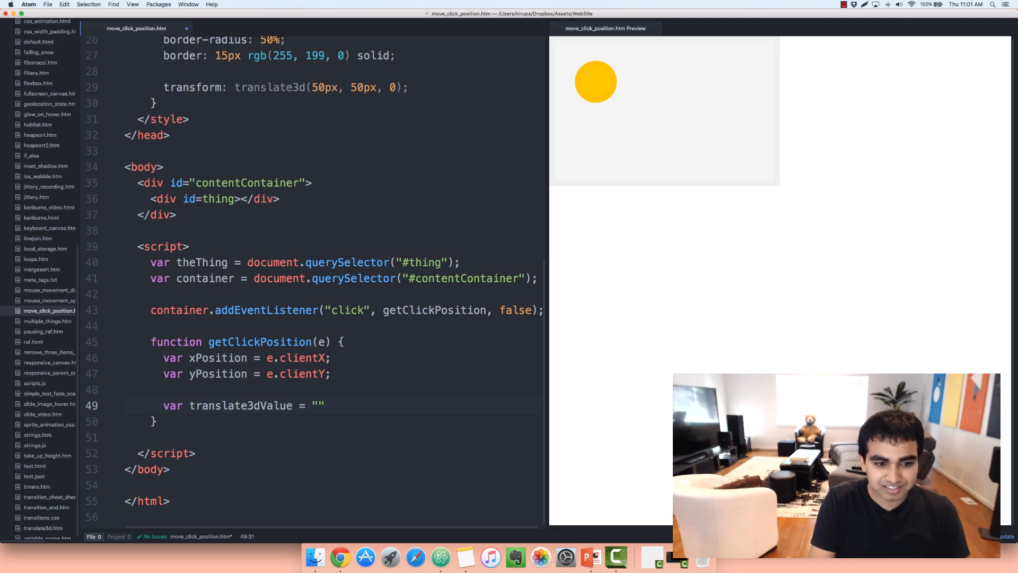
pyautogui.write('translate')
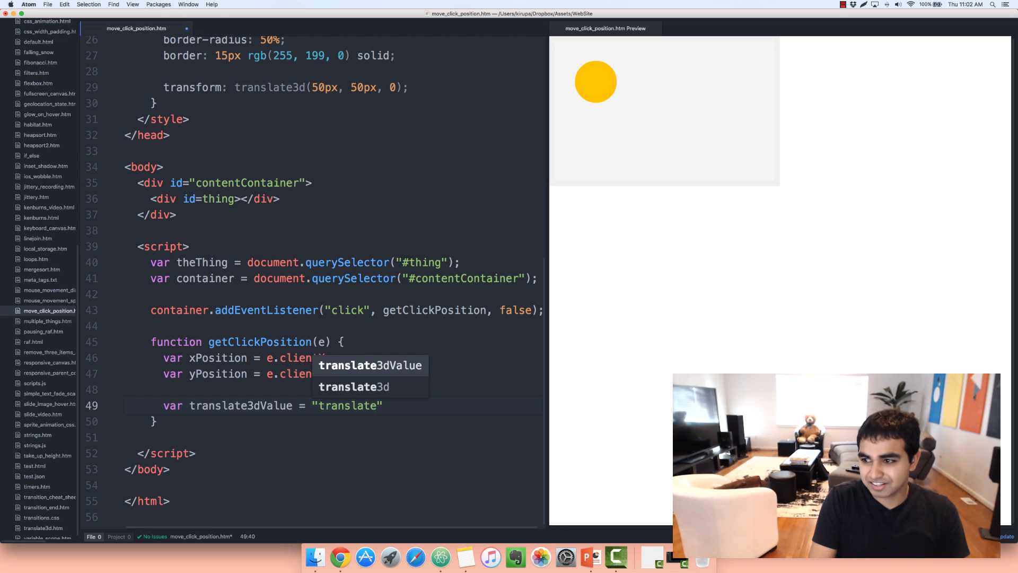
pyautogui.write('3d(')
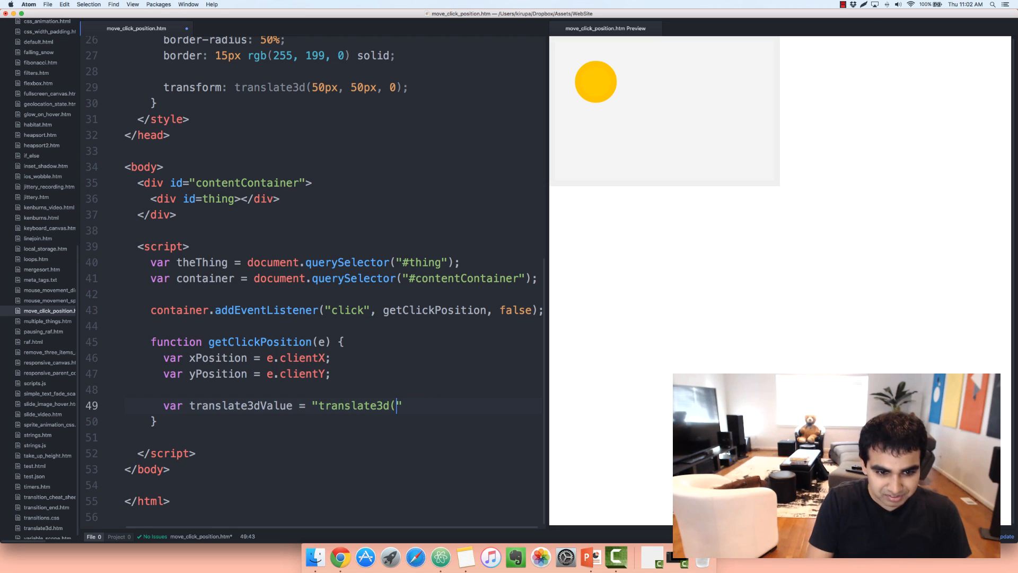
pyautogui.write('+')
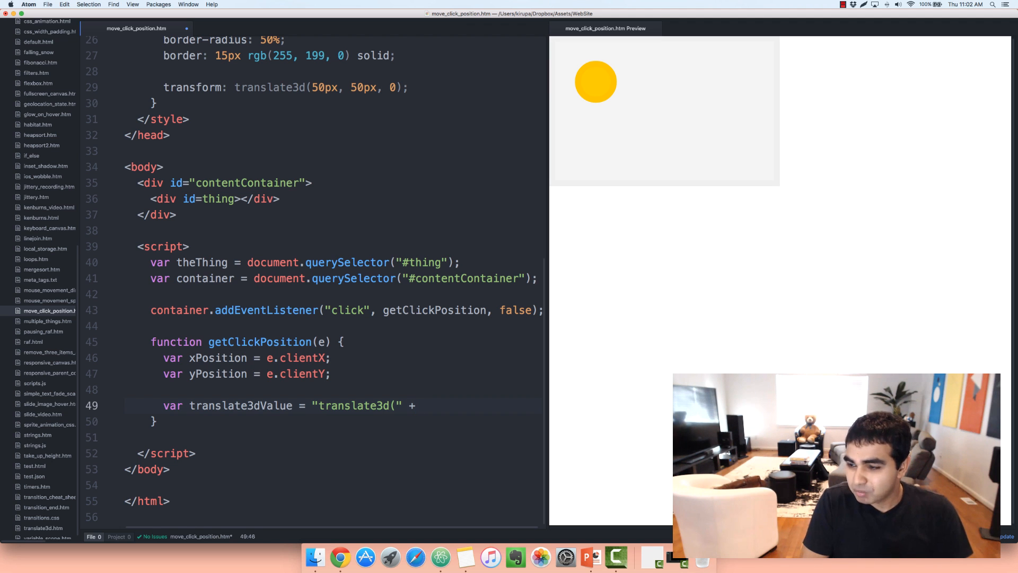
# Complete the string as xPosition + "px," + yPosition + "px, 0)";.
pyautogui.click(416, 405)
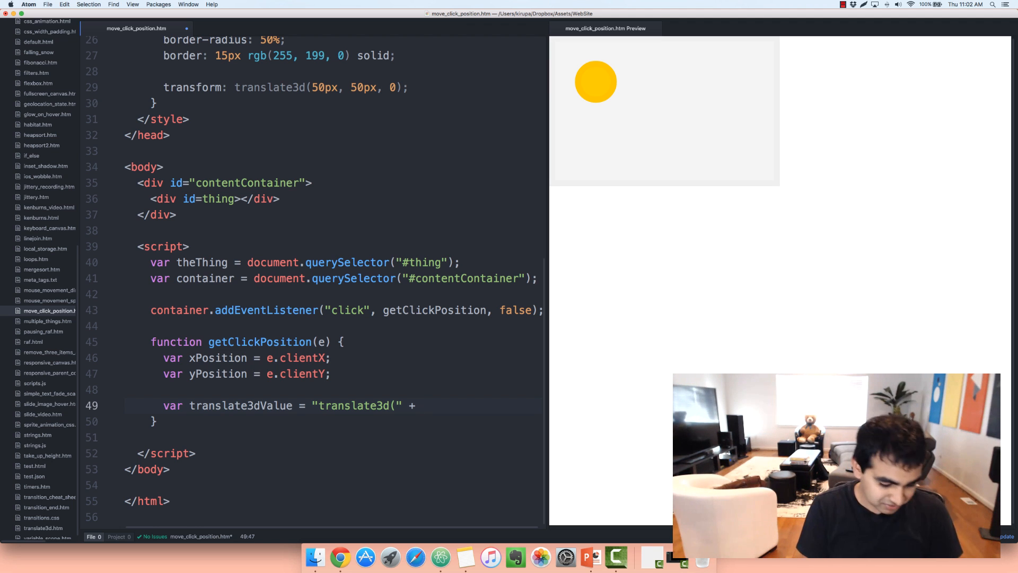
pyautogui.write('xP')
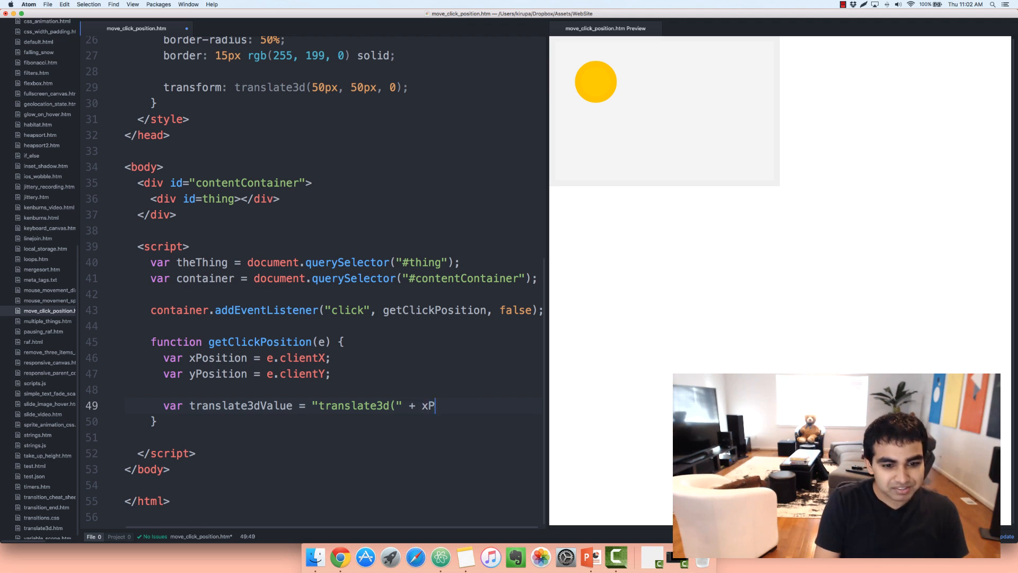
pyautogui.write('osition +')
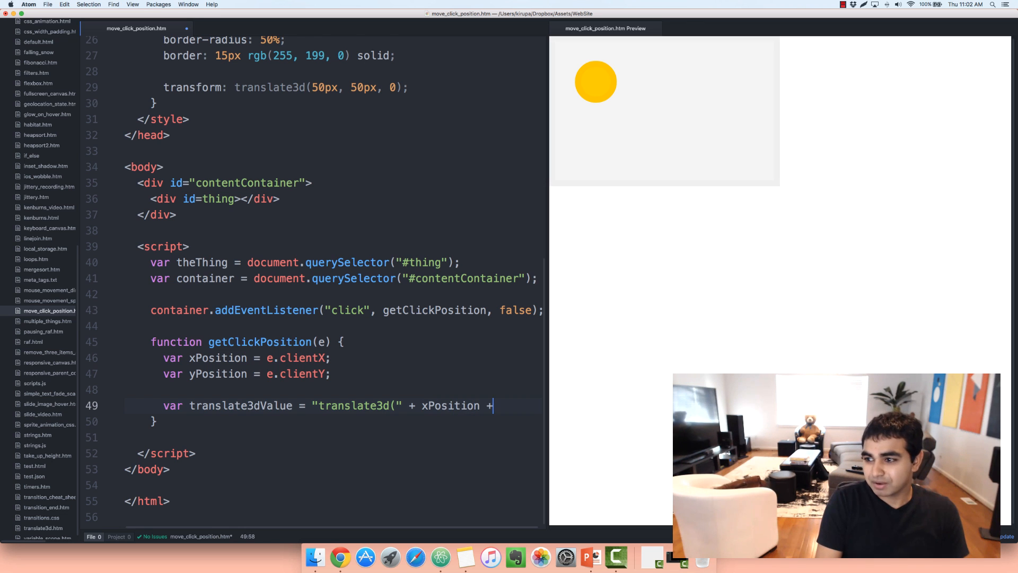
pyautogui.write('"px"')
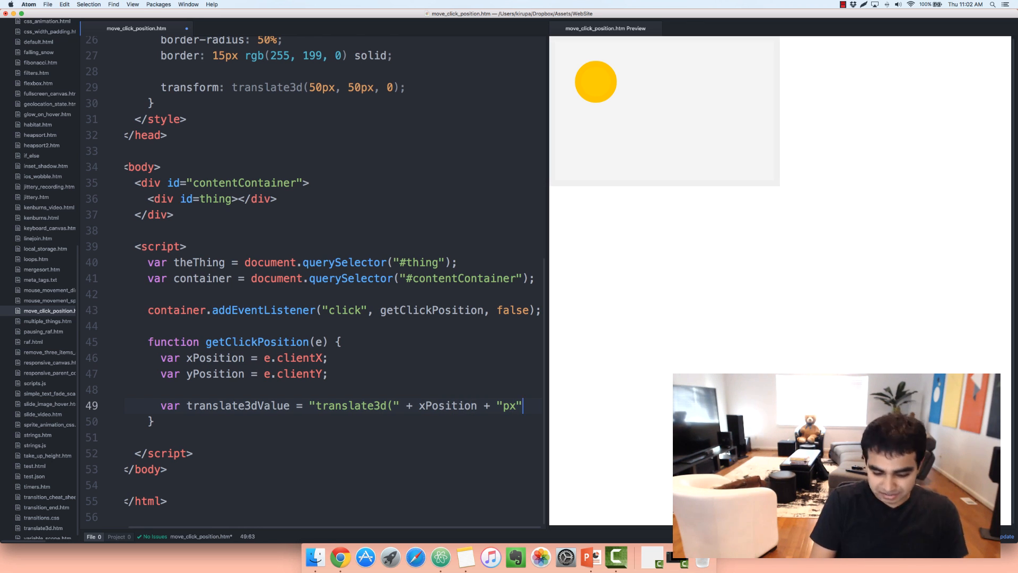
pyautogui.write(',')
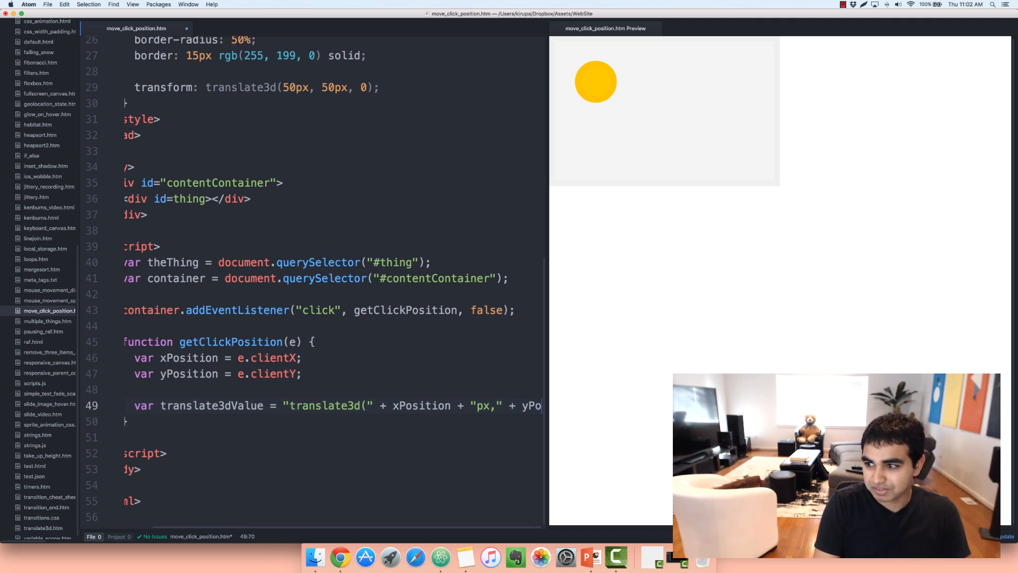
pyautogui.hscroll(3)
pyautogui.write('sition + "px, ')
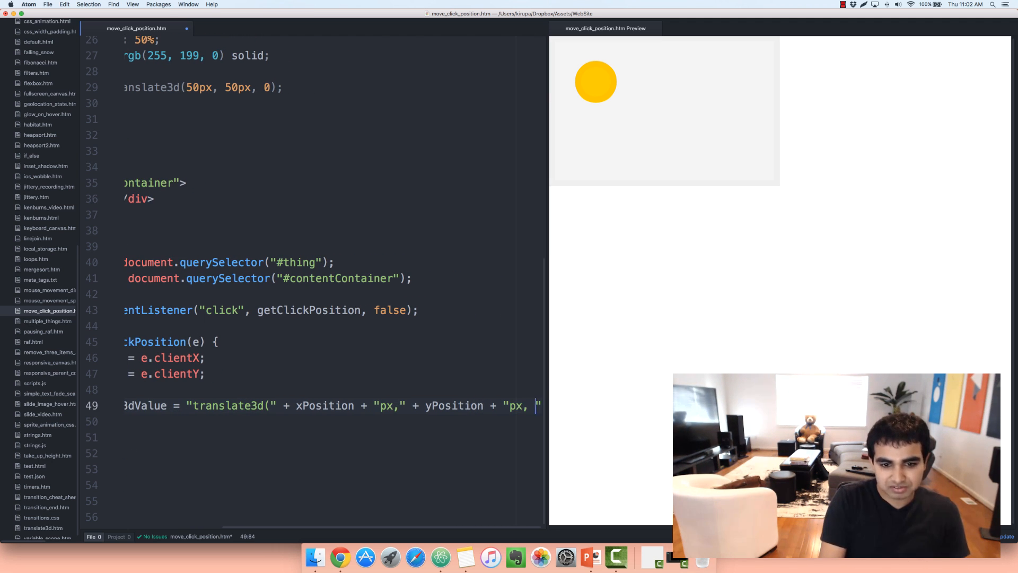
pyautogui.write('0)"')
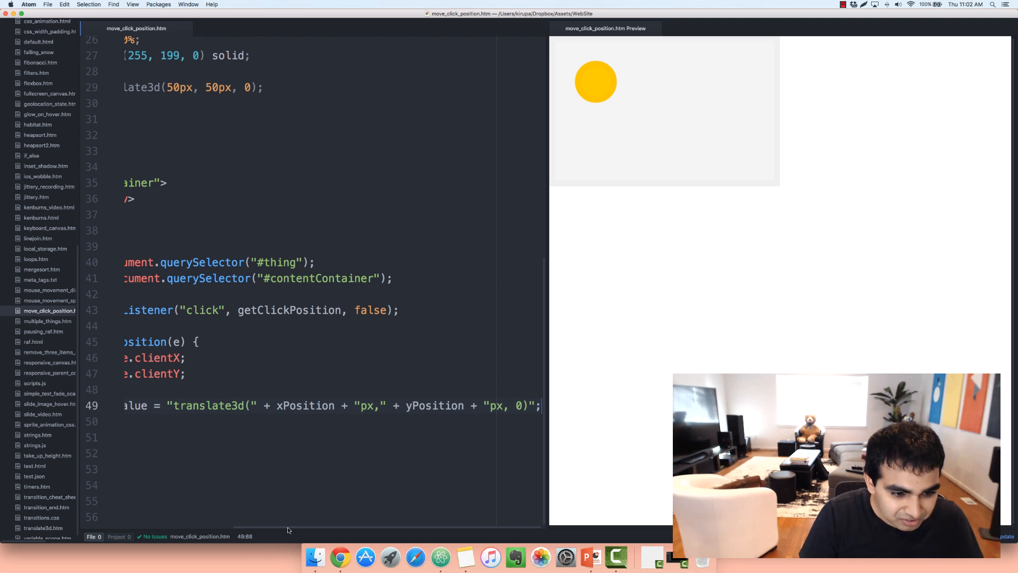
pyautogui.hscroll(-3)
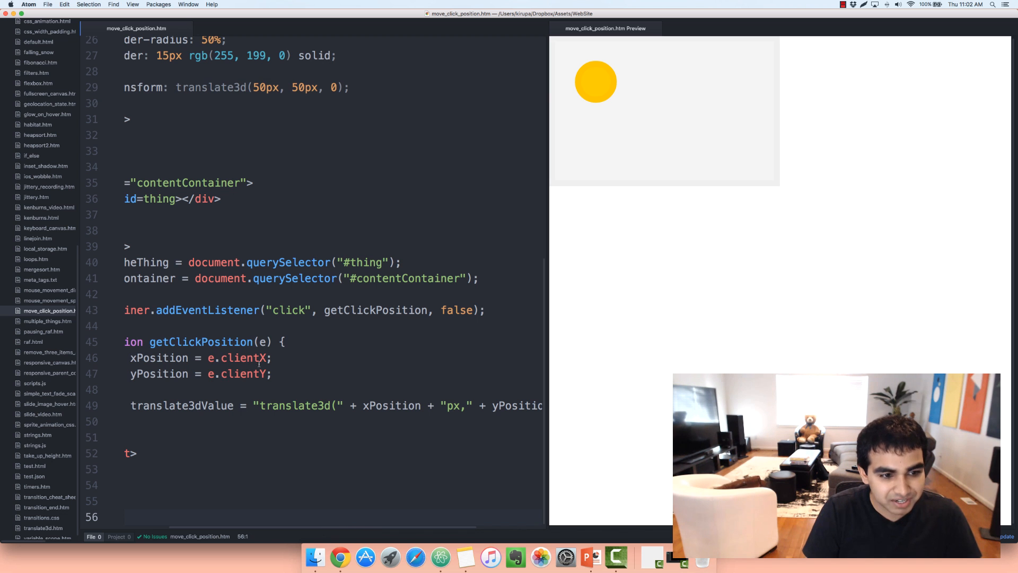
pyautogui.hscroll(-3)
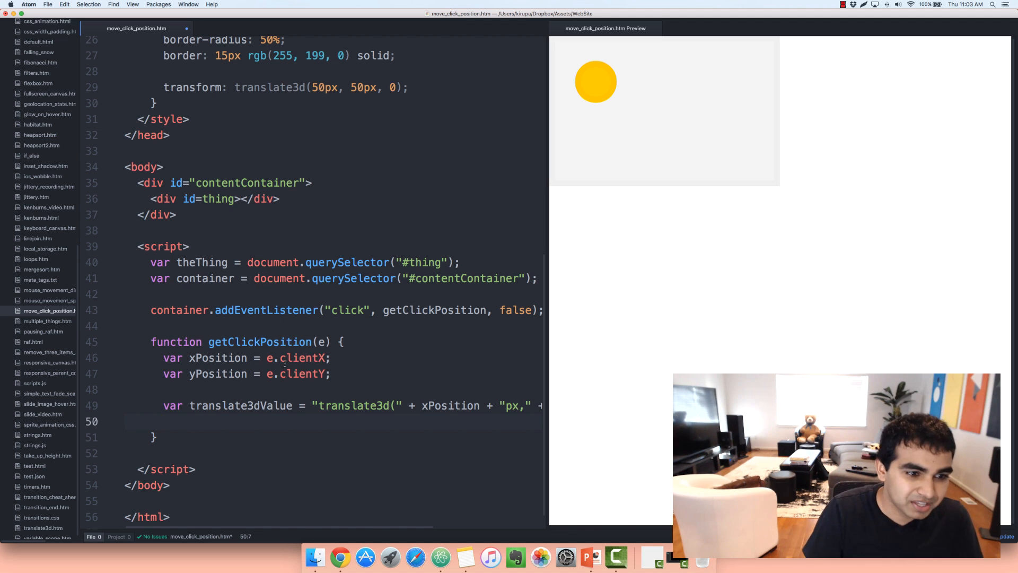
# Assign theThing.style.transform = translate3dValue; on line 50.
pyautogui.write('theThing.style.transform = translate3dValue;')
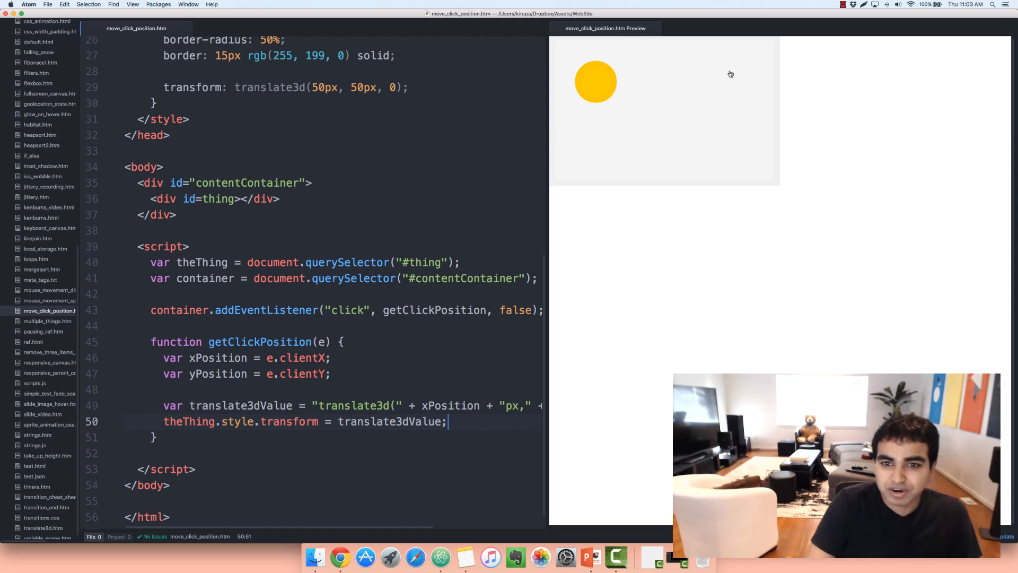
pyautogui.moveTo(693, 122)
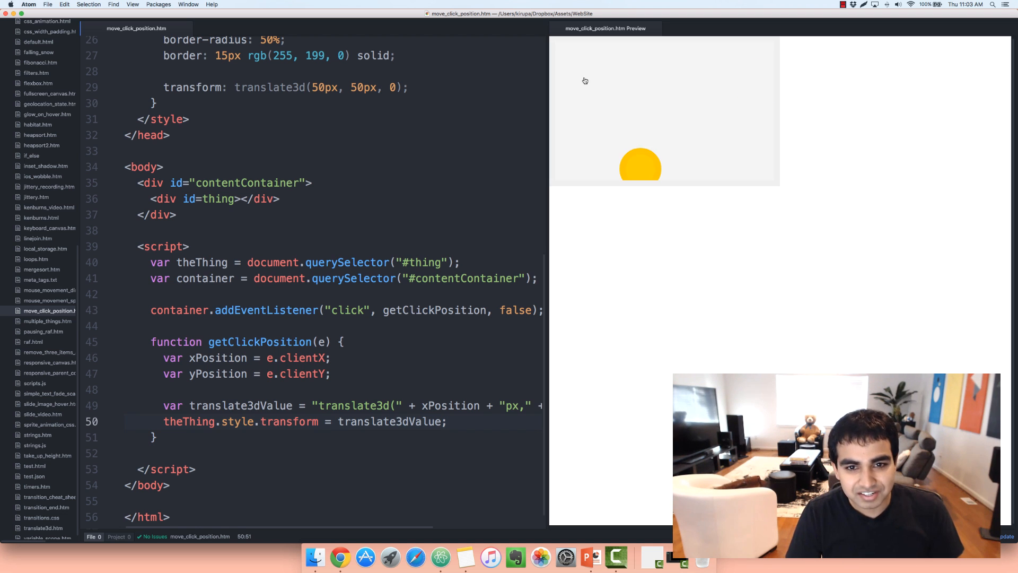
# Test clicks around the gray container, seeing the circle land off-centre, then return to the xPosition line.
pyautogui.click(606, 123)
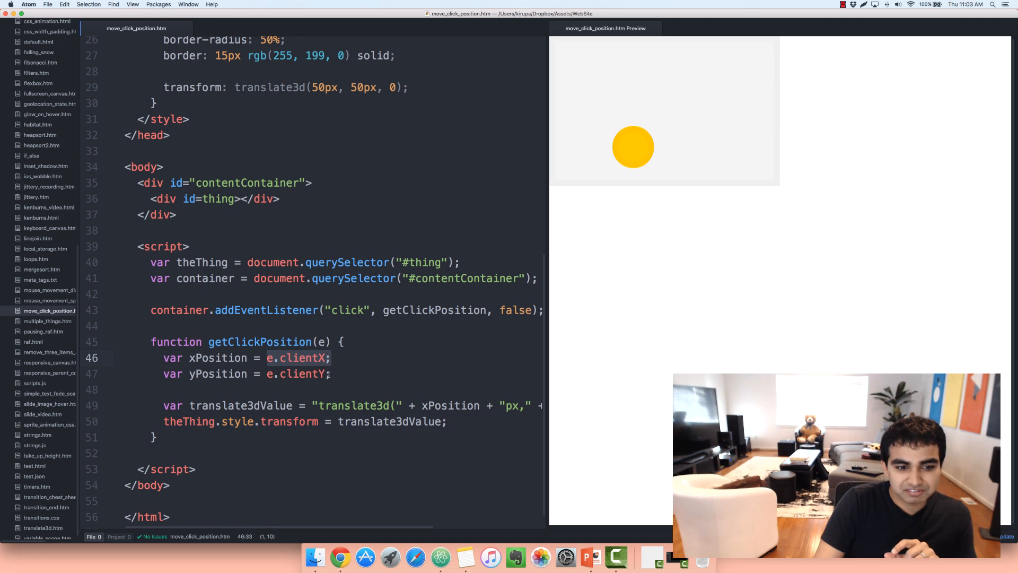
pyautogui.click(331, 373)
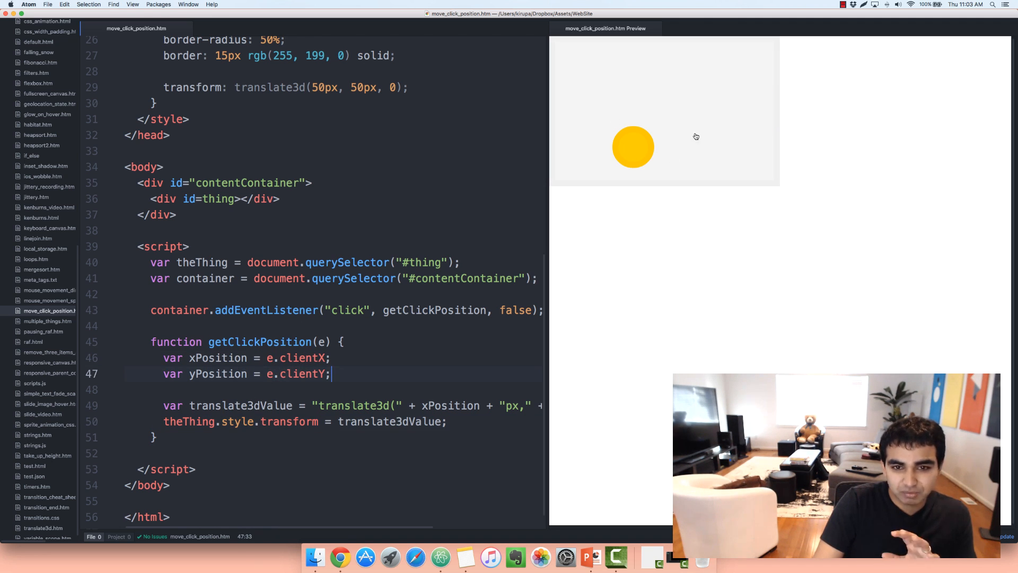
pyautogui.click(572, 158)
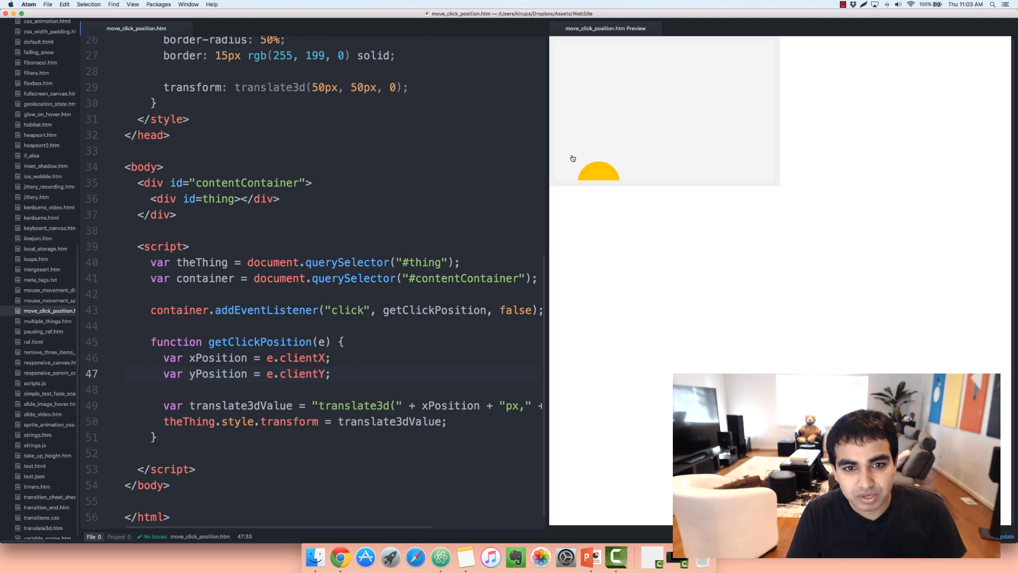
pyautogui.click(741, 69)
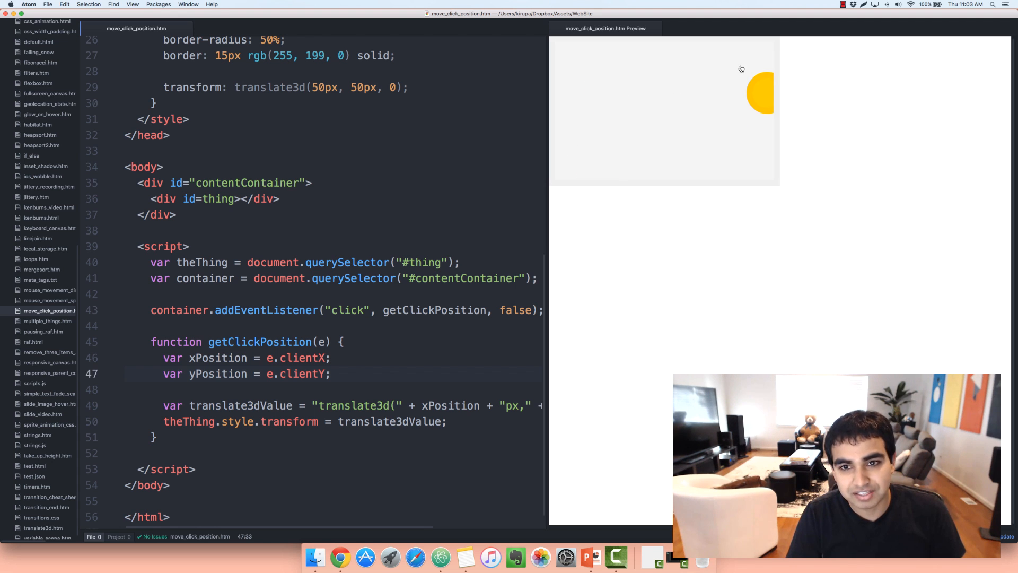
pyautogui.click(717, 79)
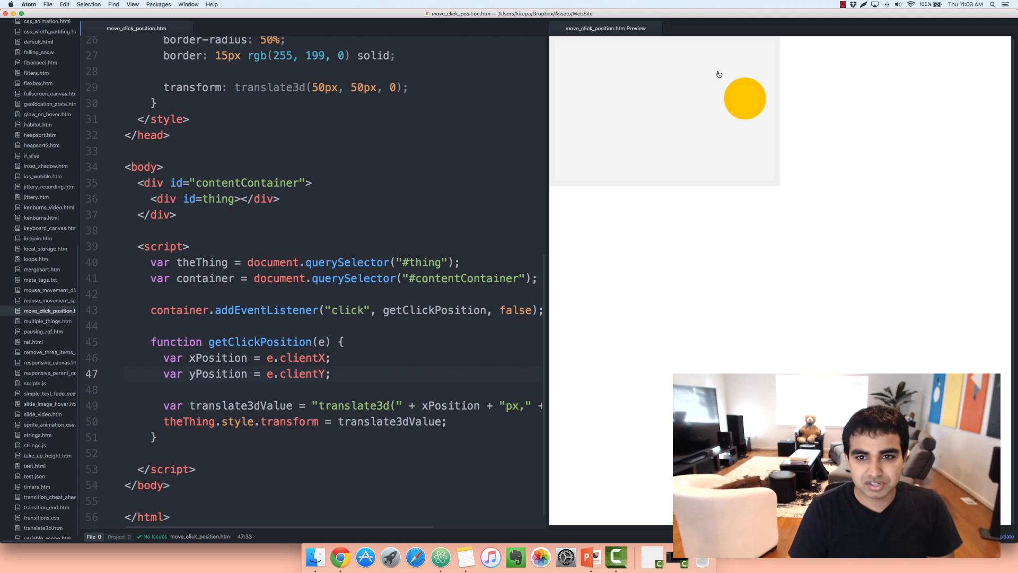
pyautogui.moveTo(647, 98)
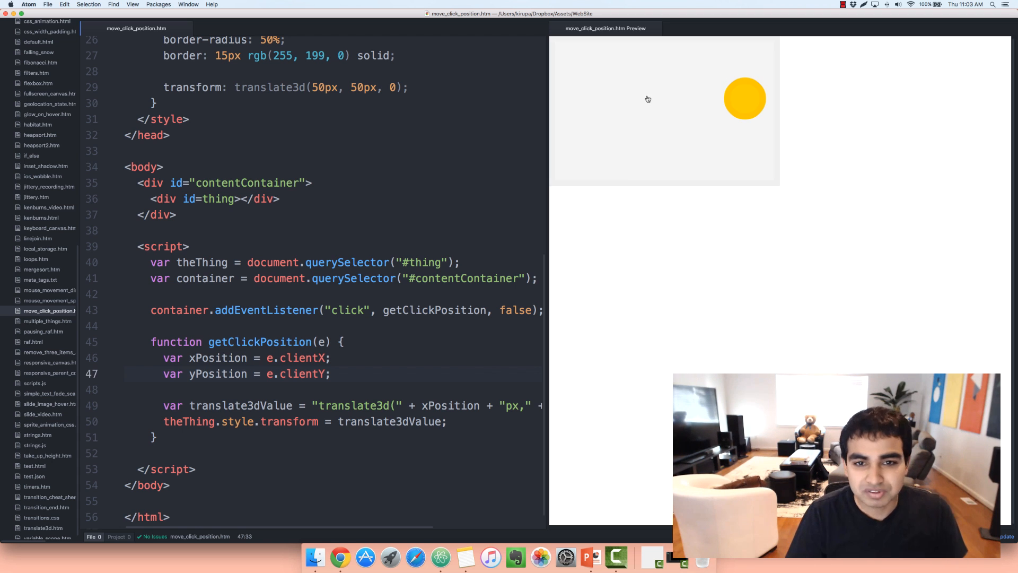
pyautogui.click(571, 170)
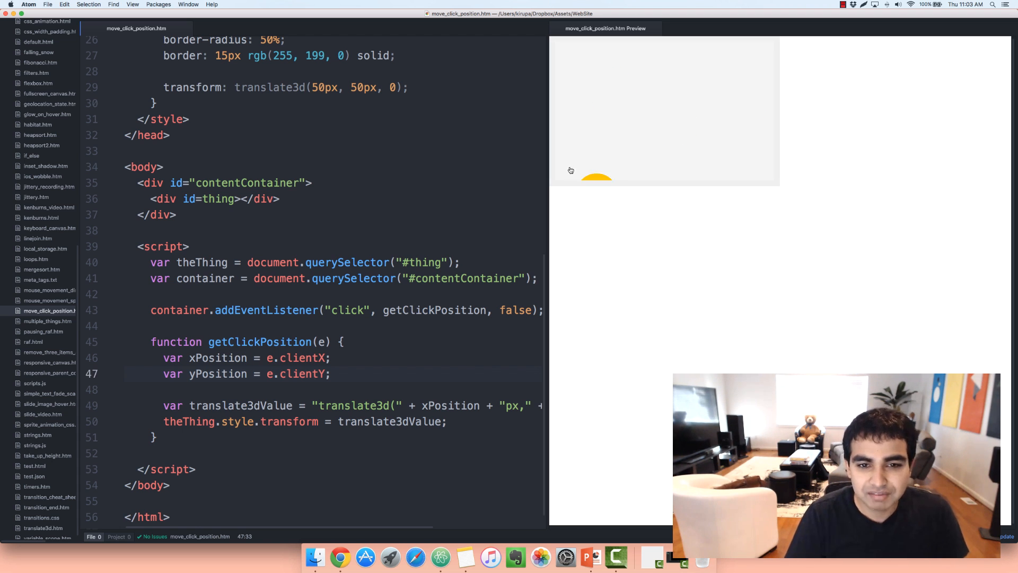
pyautogui.click(616, 106)
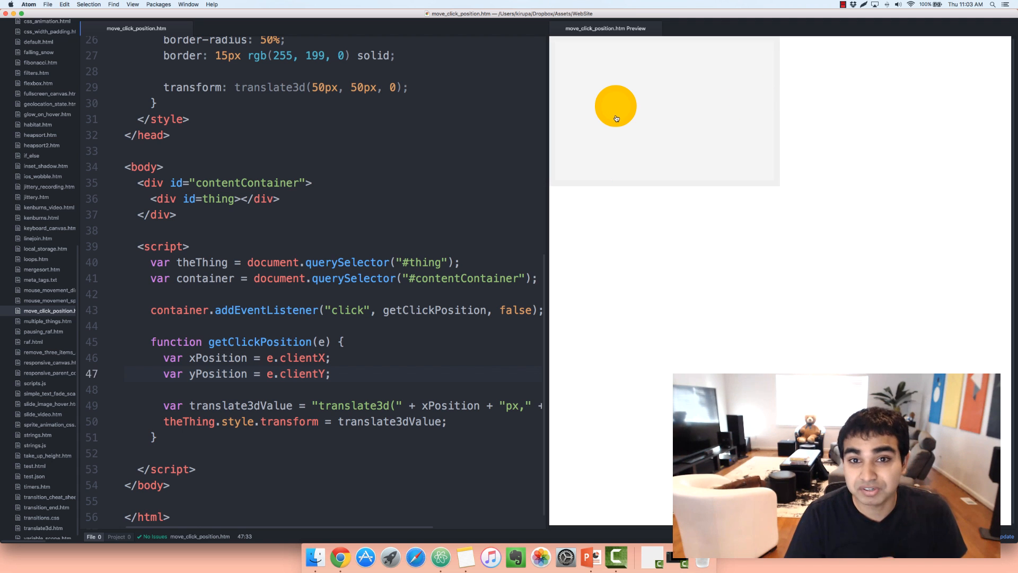
pyautogui.click(780, 93)
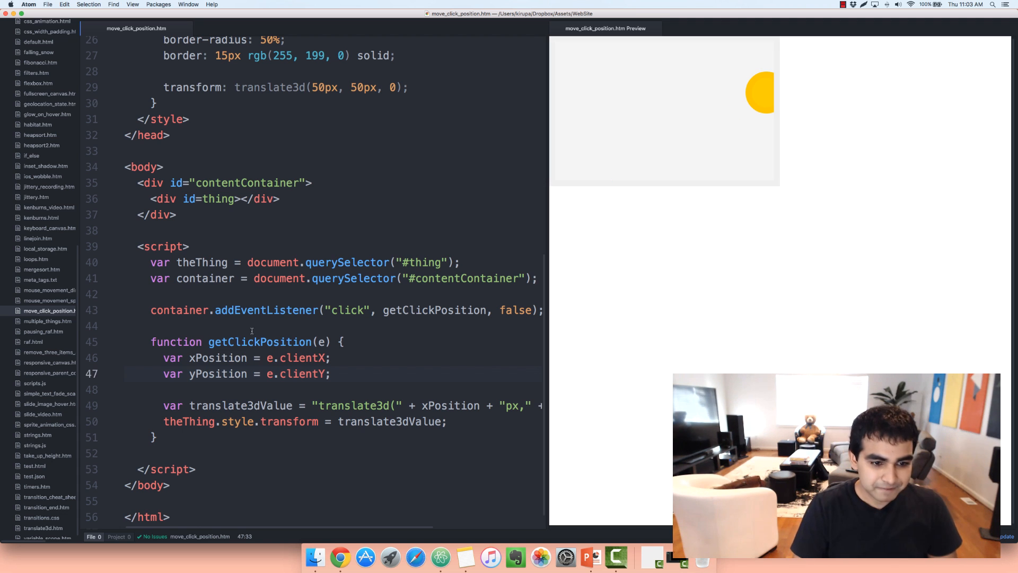
pyautogui.click(595, 81)
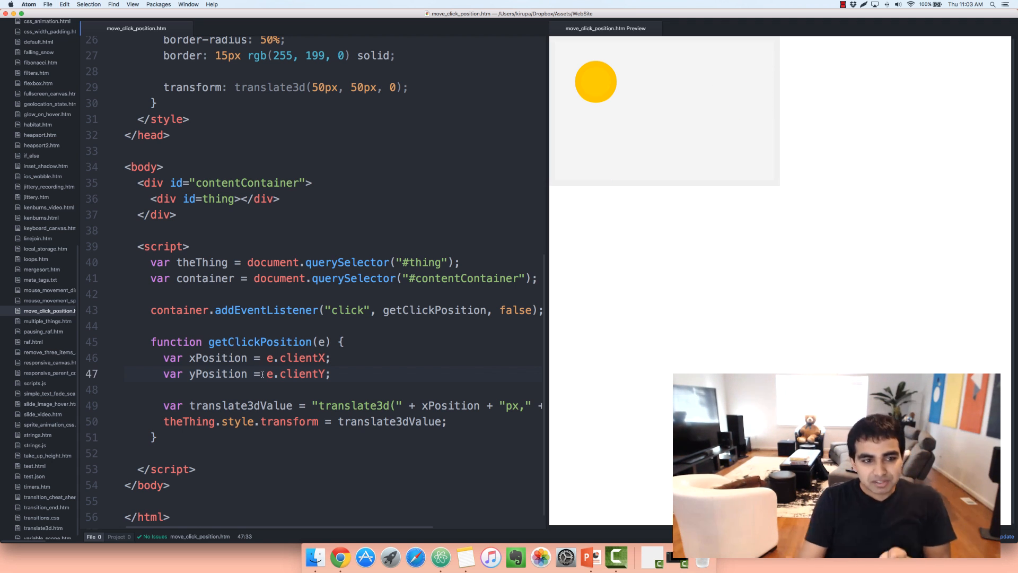
pyautogui.click(588, 145)
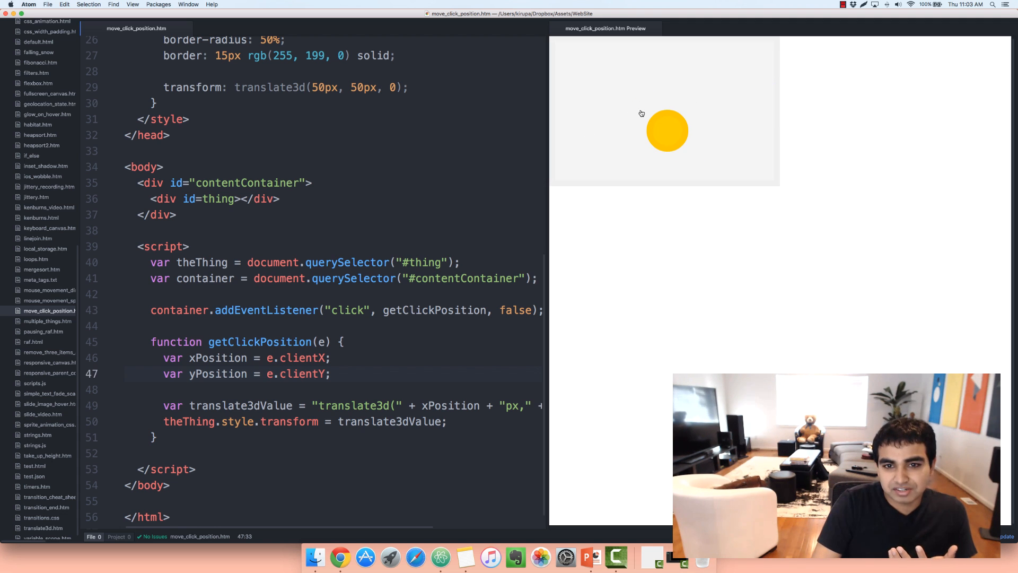
pyautogui.click(582, 70)
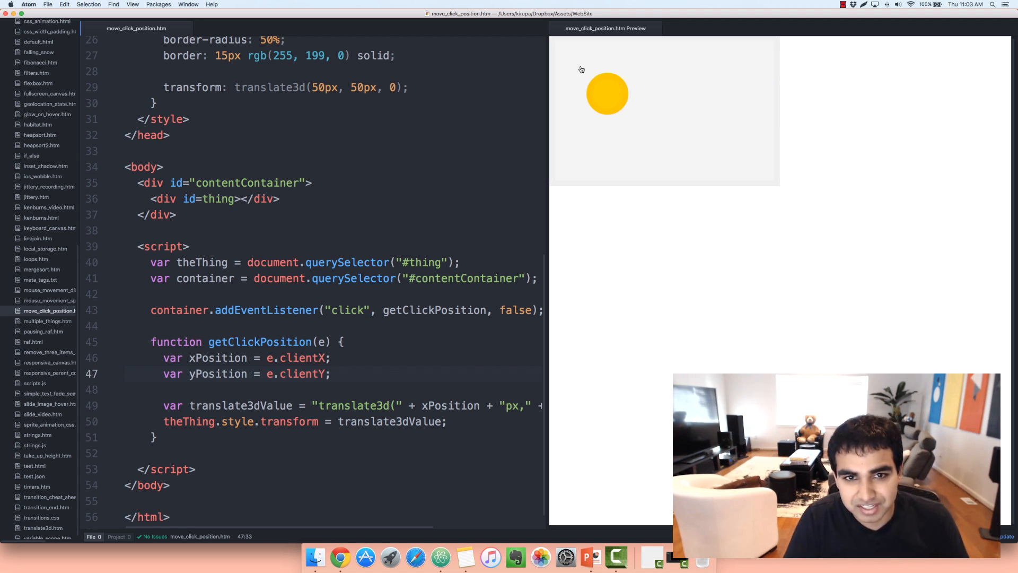
pyautogui.click(682, 100)
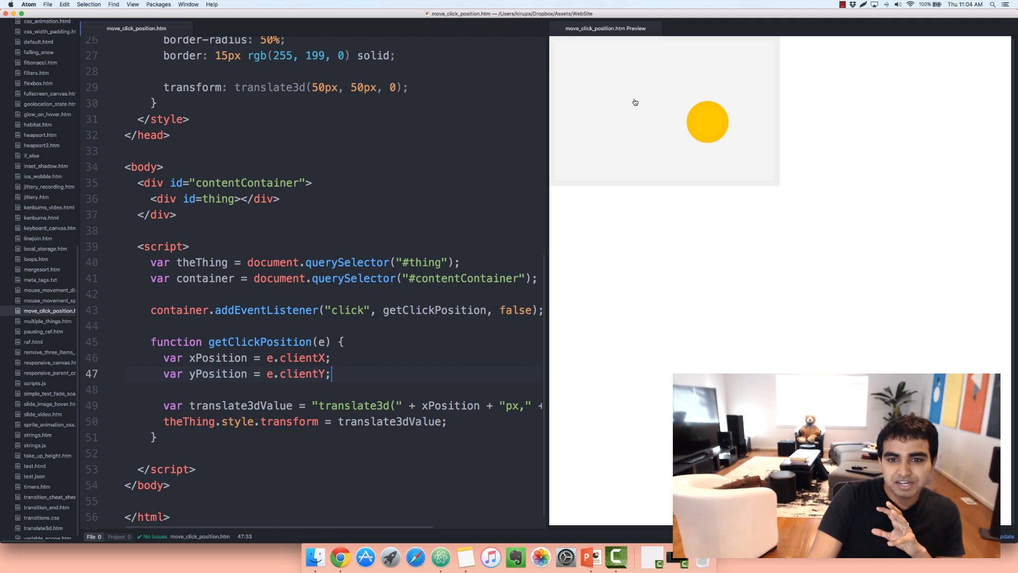
pyautogui.click(635, 103)
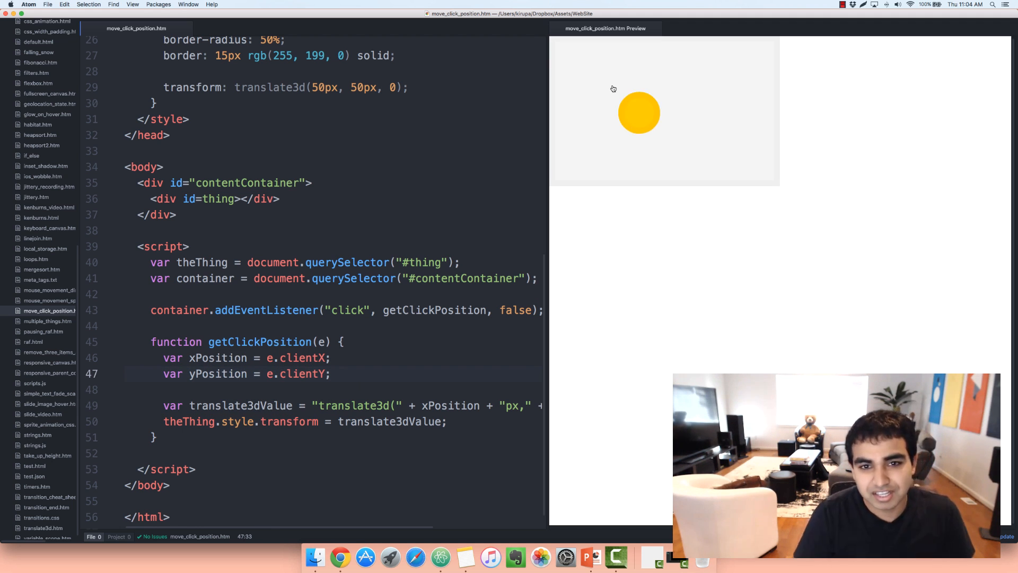
pyautogui.moveTo(618, 98)
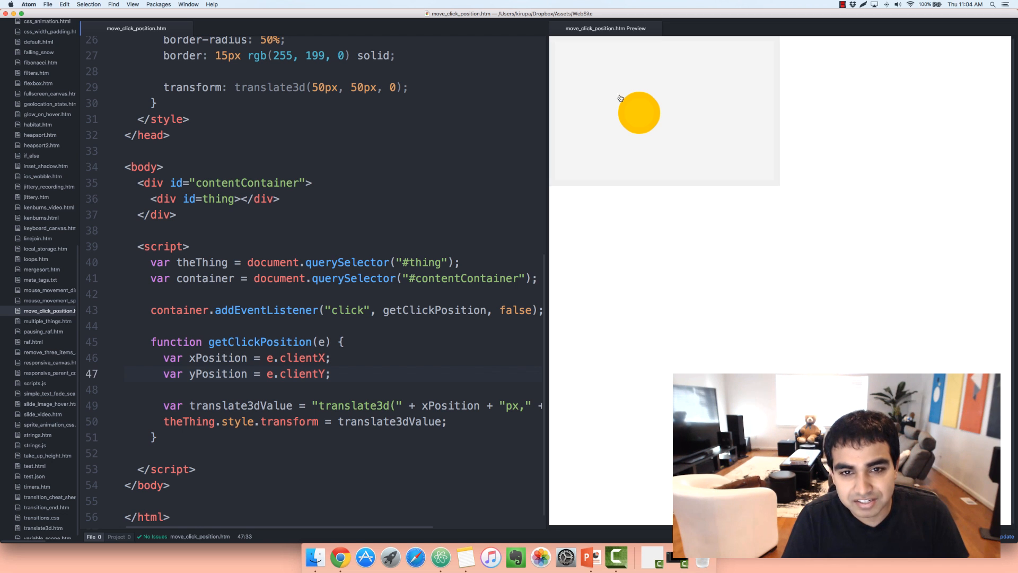
pyautogui.moveTo(622, 94)
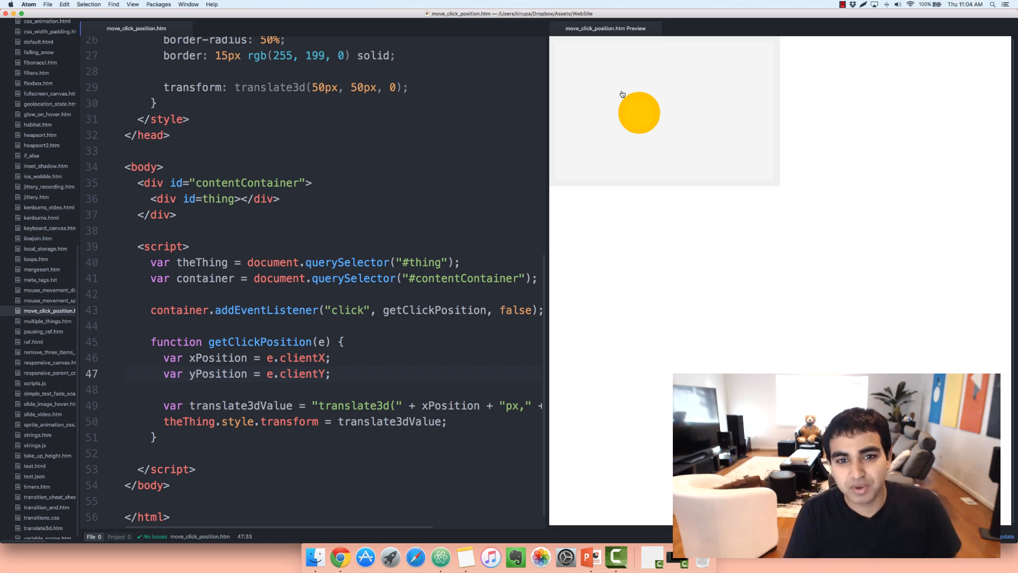
pyautogui.moveTo(618, 91)
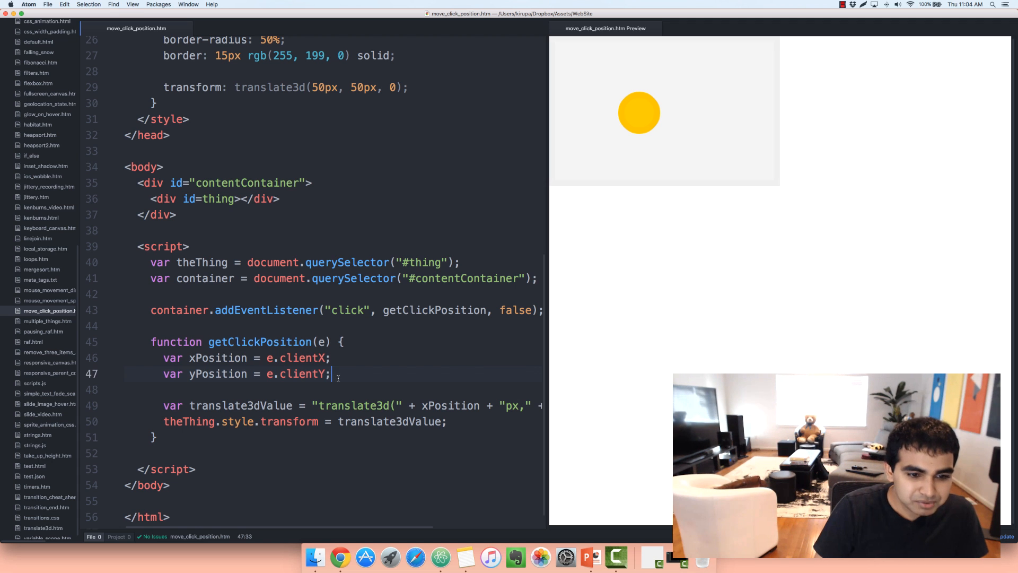
pyautogui.moveTo(614, 91)
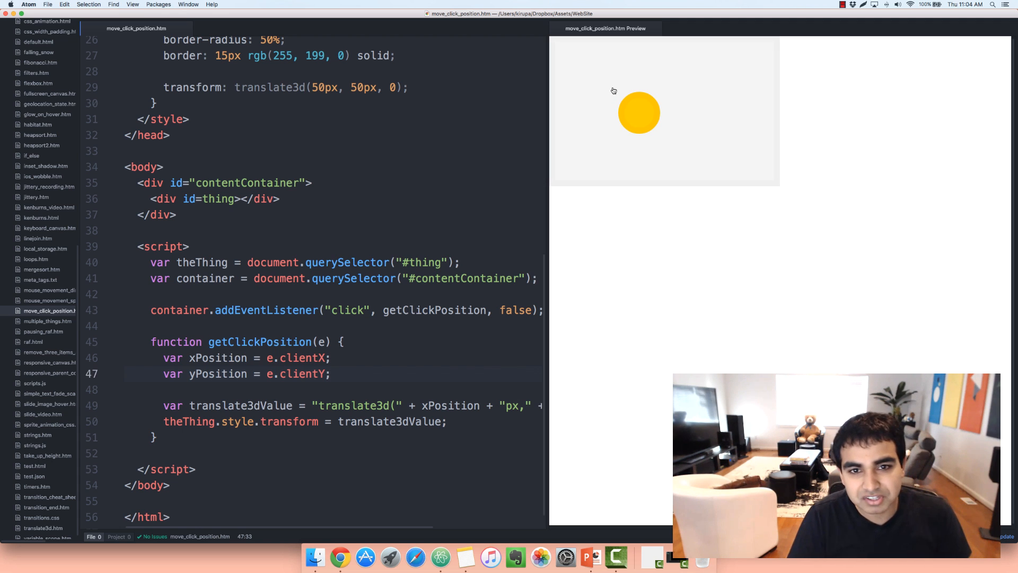
pyautogui.click(614, 90)
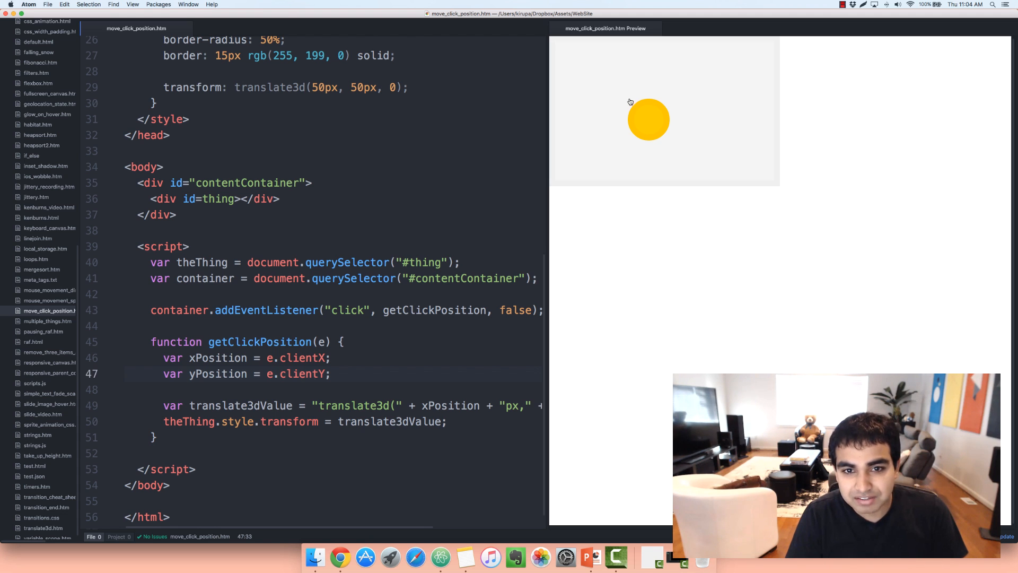
pyautogui.moveTo(627, 97)
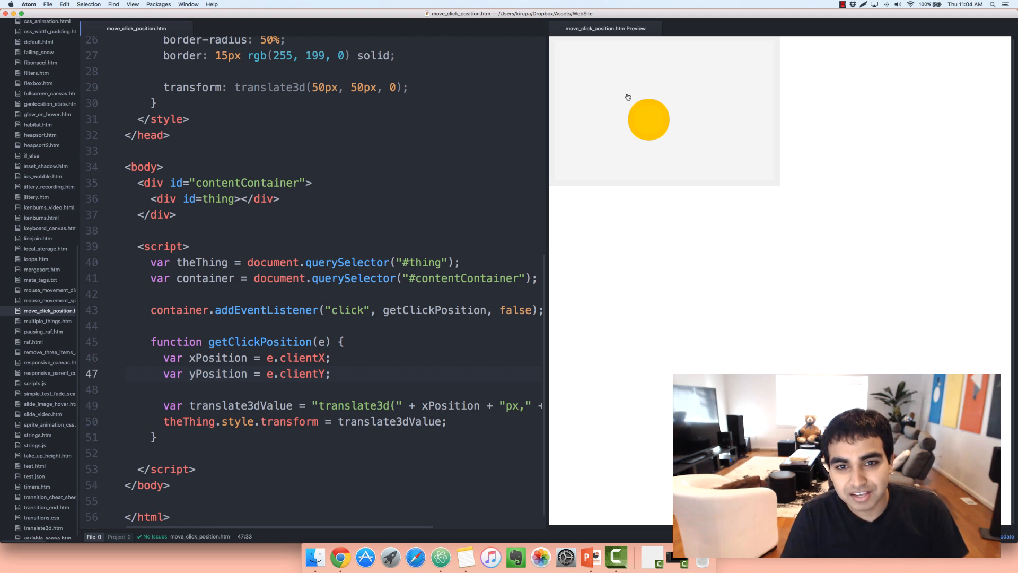
pyautogui.moveTo(616, 90)
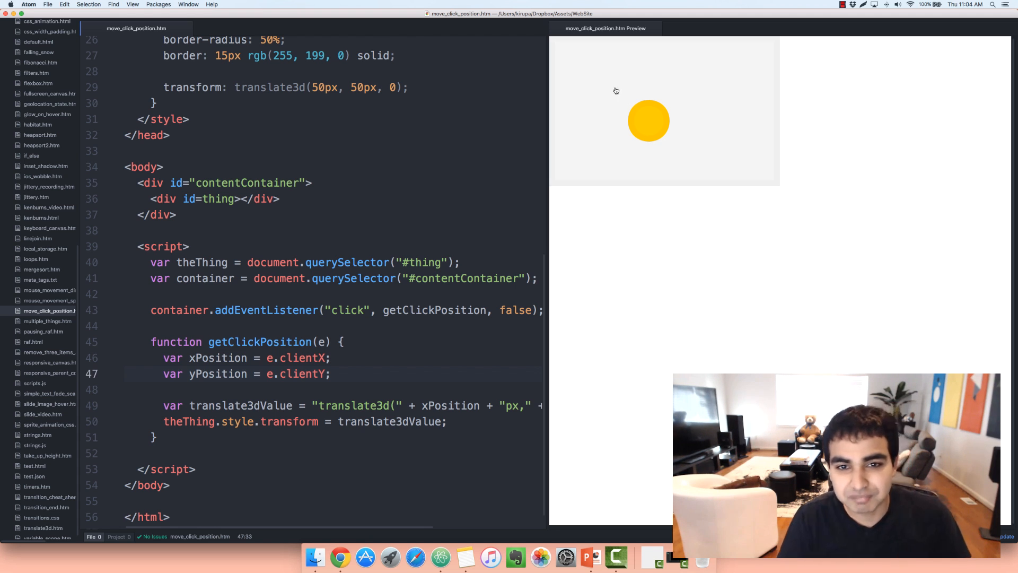
pyautogui.click(598, 77)
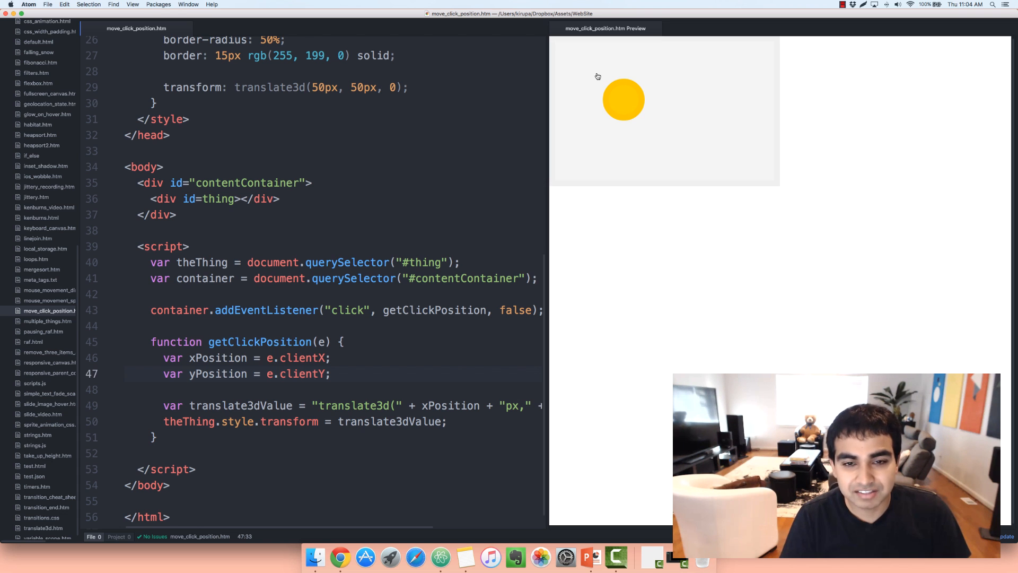
pyautogui.moveTo(698, 108)
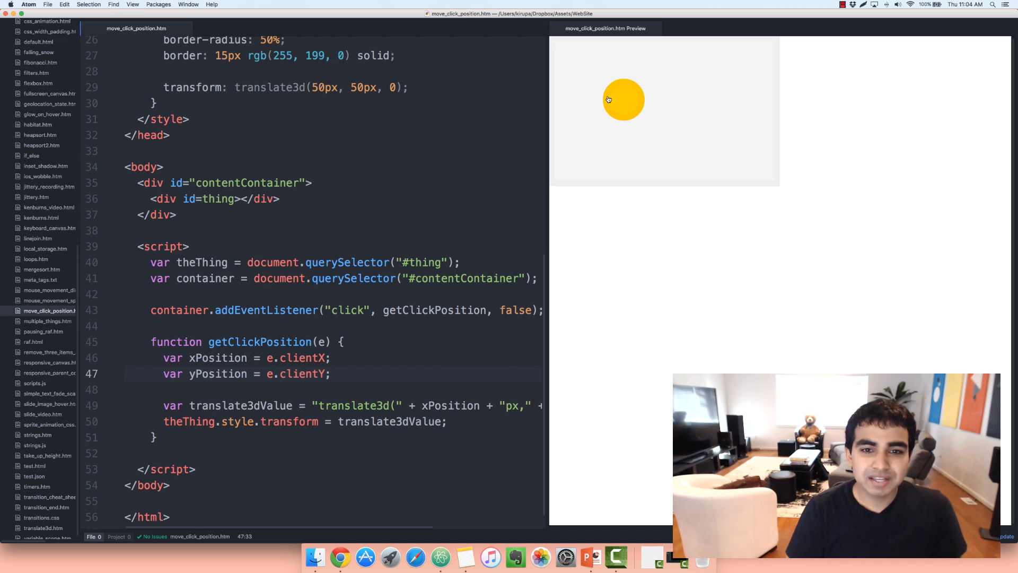
pyautogui.moveTo(624, 105)
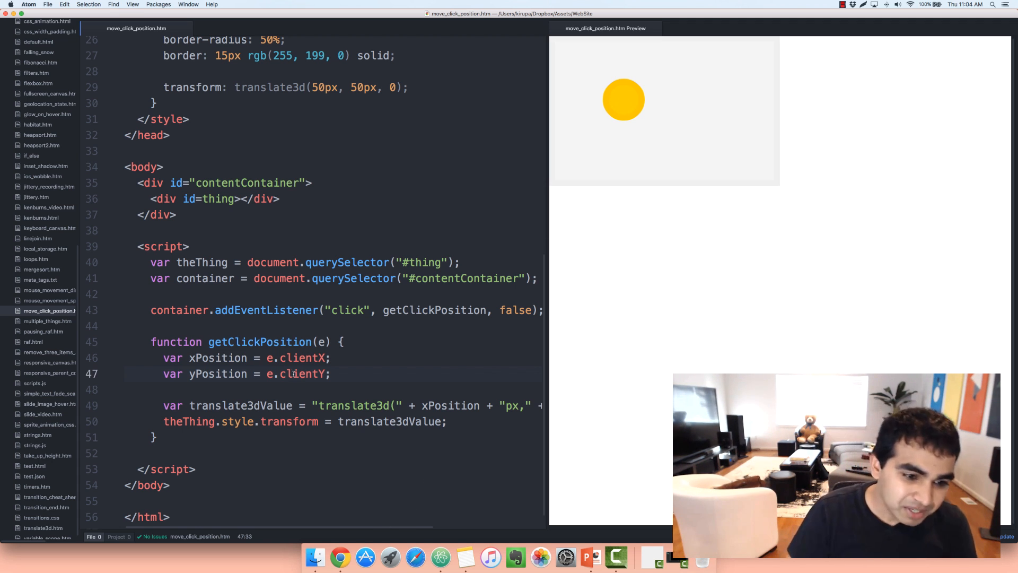
pyautogui.click(403, 358)
pyautogui.write(' - ')
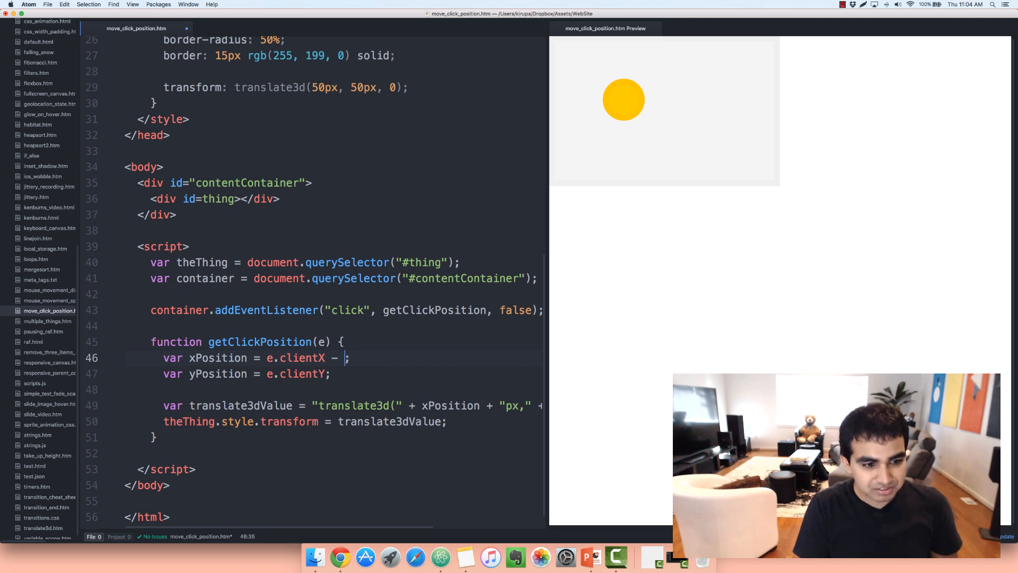
pyautogui.moveTo(489, 227)
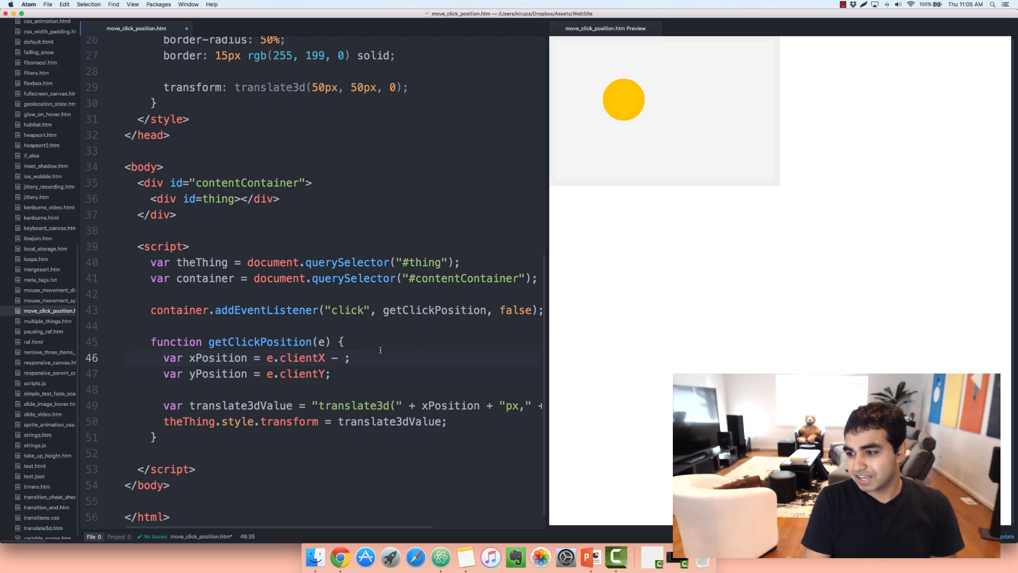
# Subtract (theThing.offsetWidth / 2) from clientX and (theThing.offsetHeight / 2) from clientY.
pyautogui.write('(theThing')
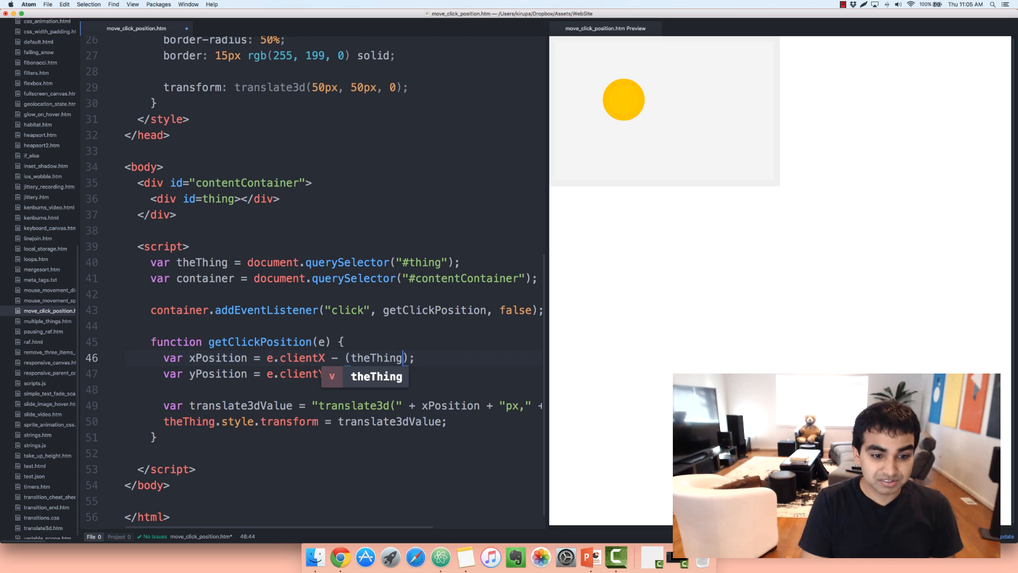
pyautogui.write('.')
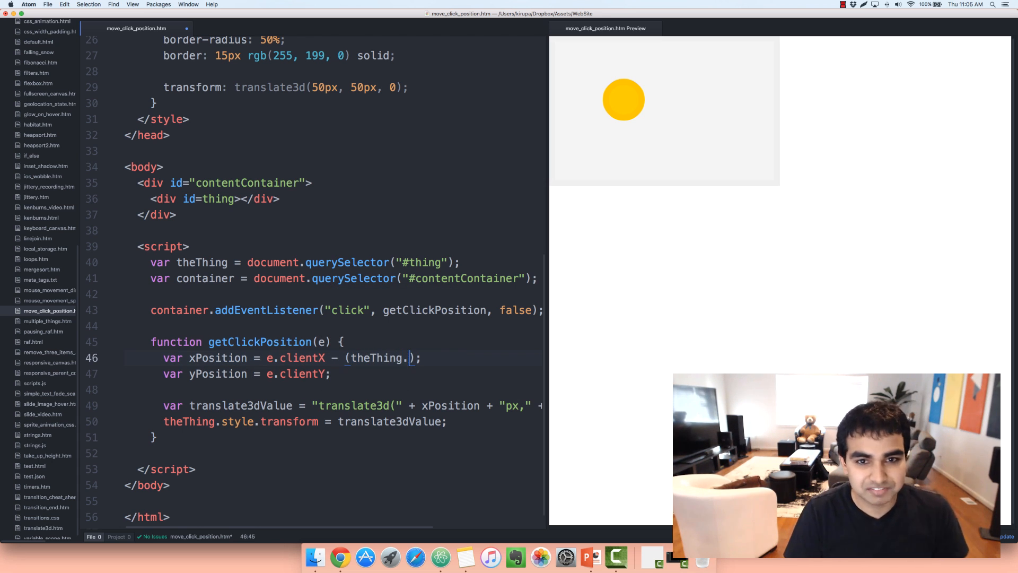
pyautogui.write('offsetWidth / 2')
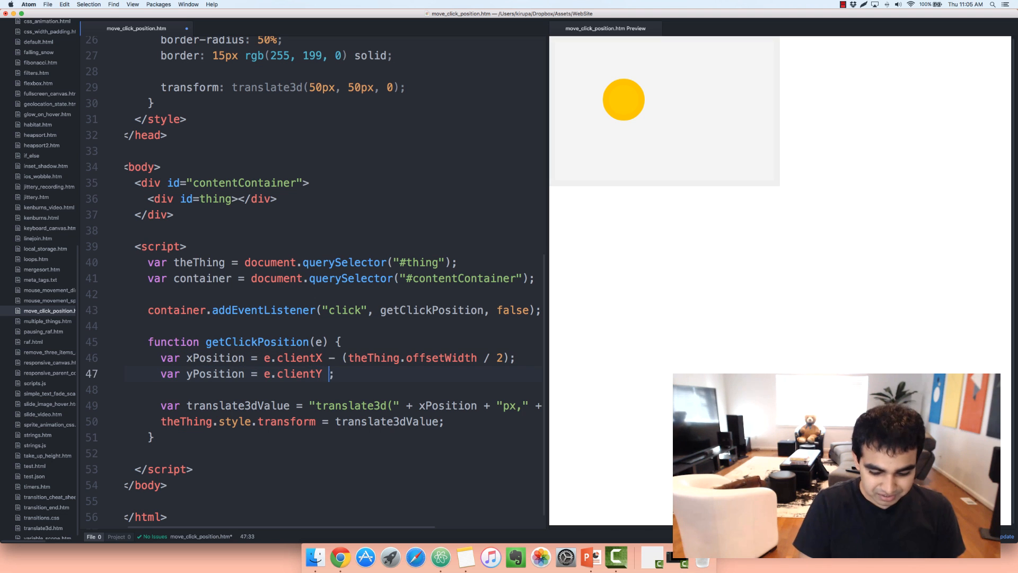
pyautogui.write('- ()')
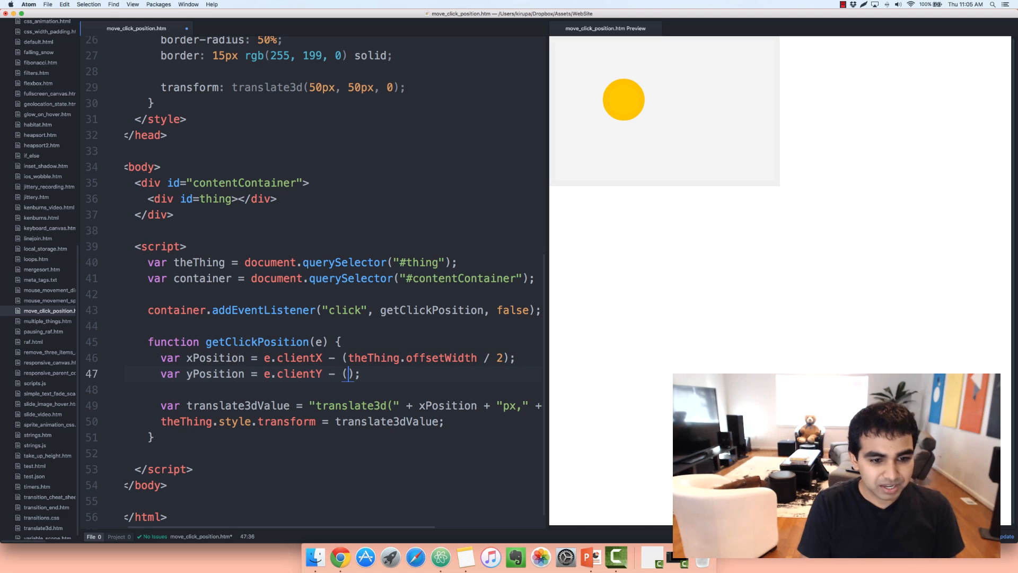
pyautogui.write('theThing.offsetHeight / 2')
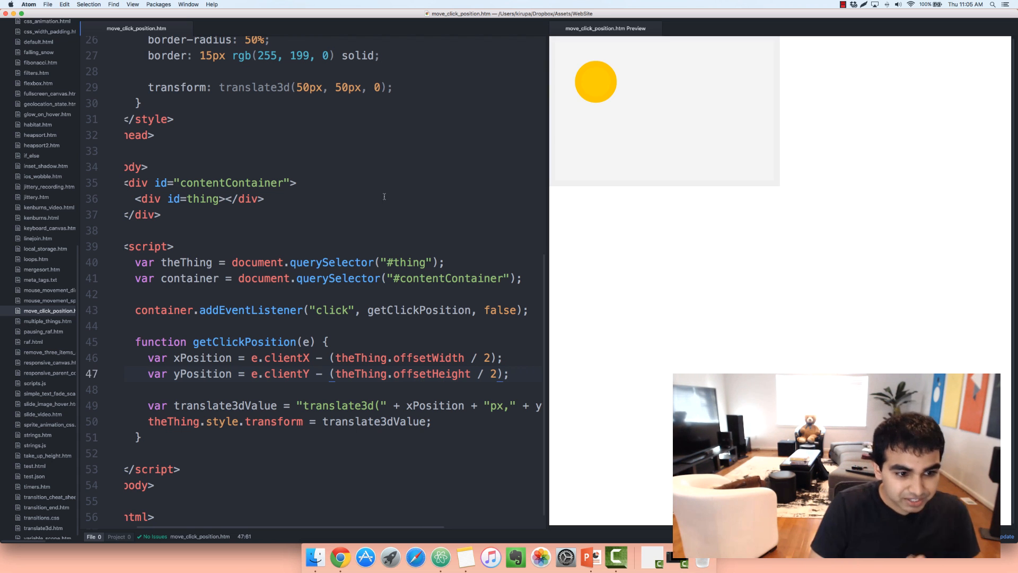
# Test several spots across the gray container and see the yellow circle centre on each click.
pyautogui.click(332, 357)
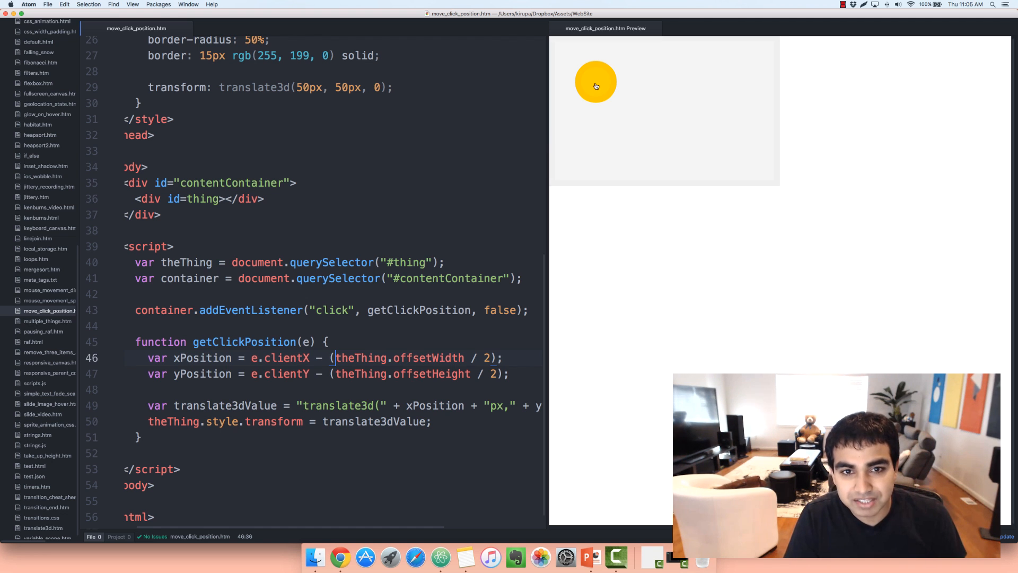
pyautogui.click(669, 97)
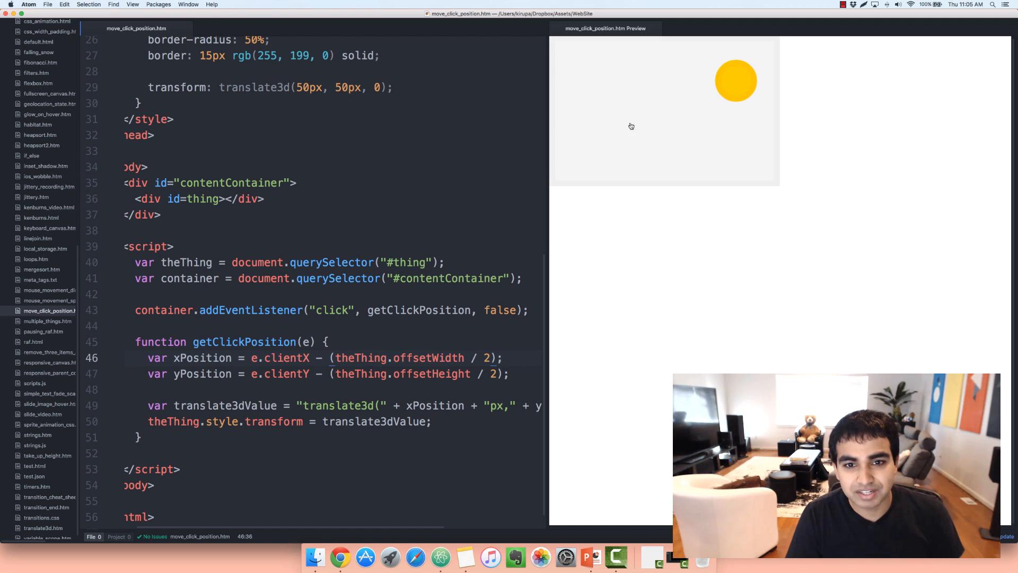
pyautogui.click(702, 73)
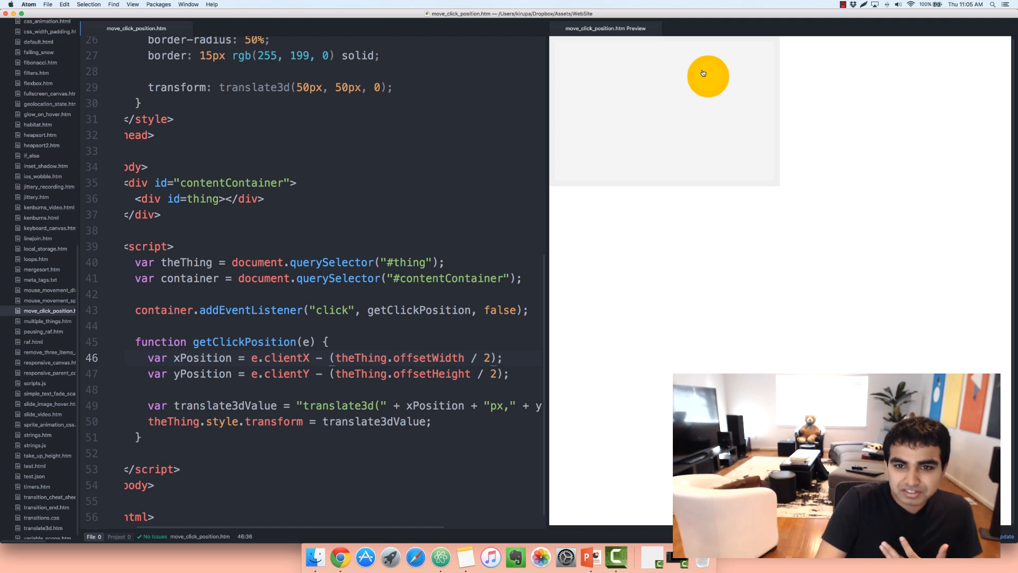
pyautogui.click(669, 106)
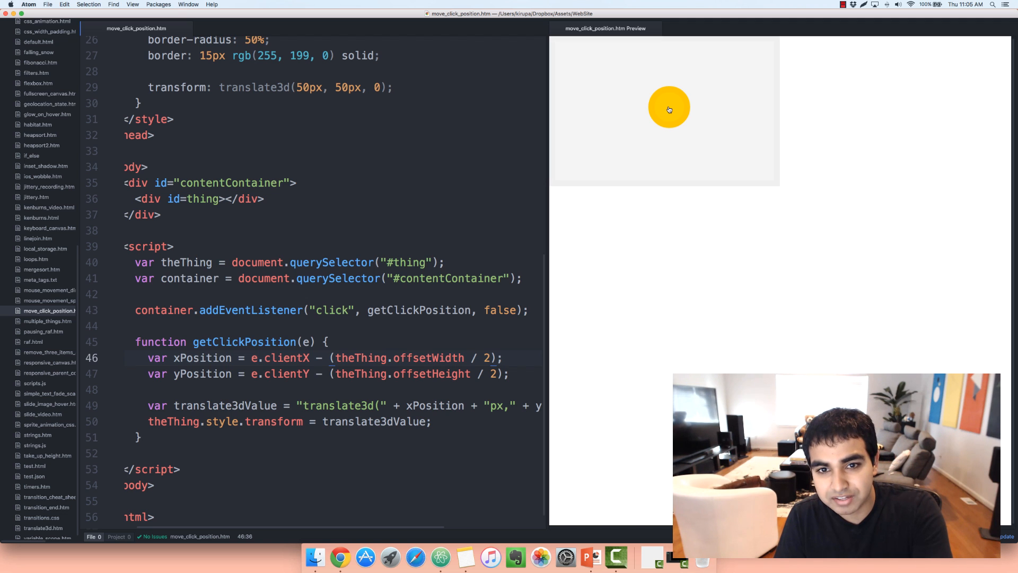
pyautogui.click(626, 106)
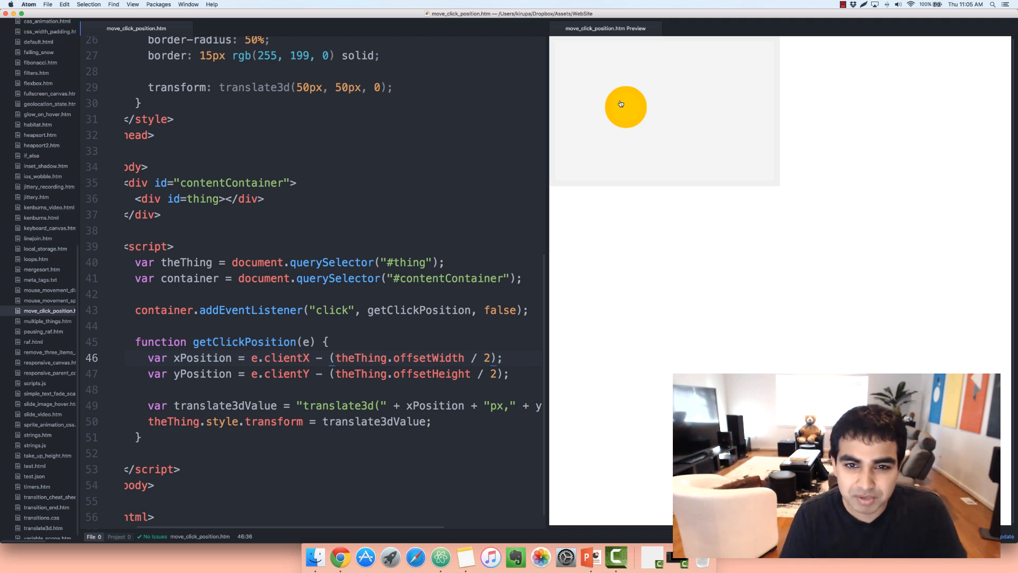
pyautogui.click(637, 129)
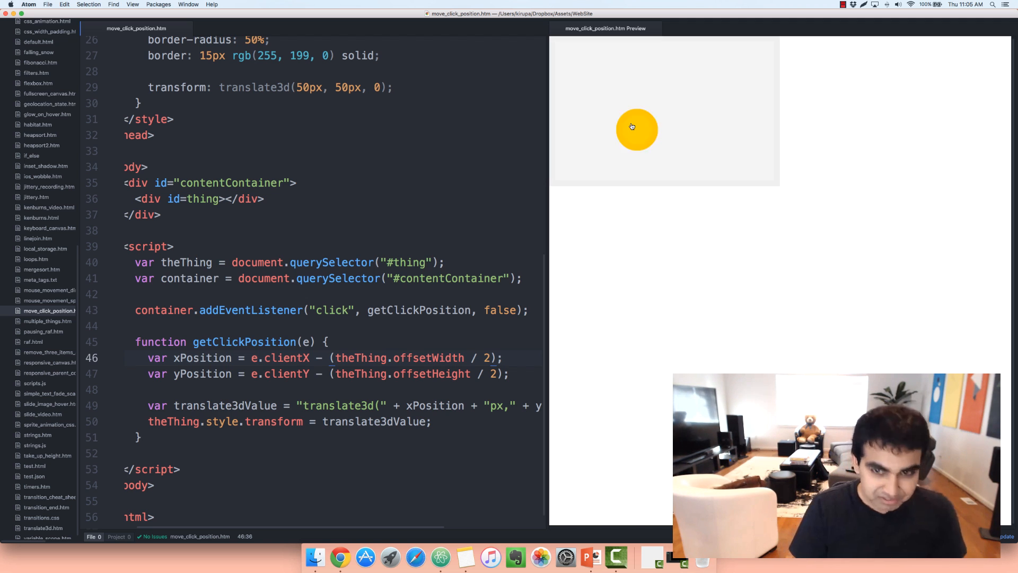
pyautogui.click(611, 98)
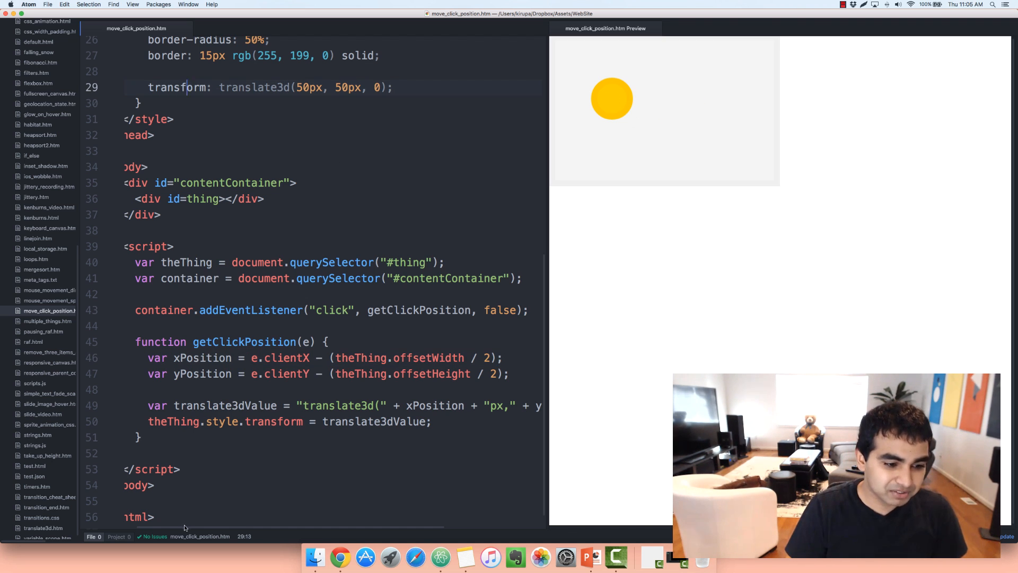
# Add 'transition: transform .3s ease-in;' to the #thing rule so the circle glides.
pyautogui.scroll(3)
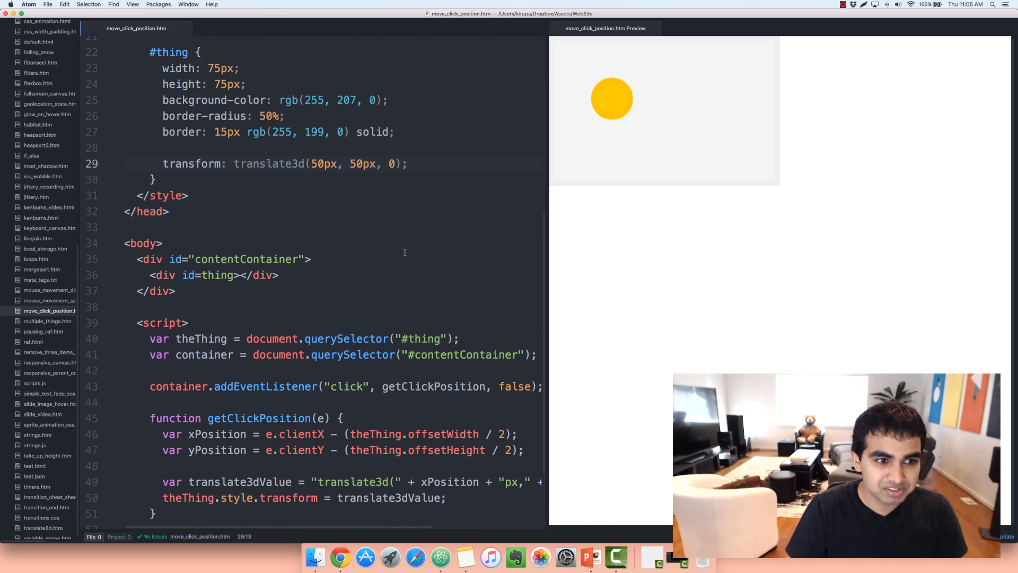
pyautogui.scroll(3)
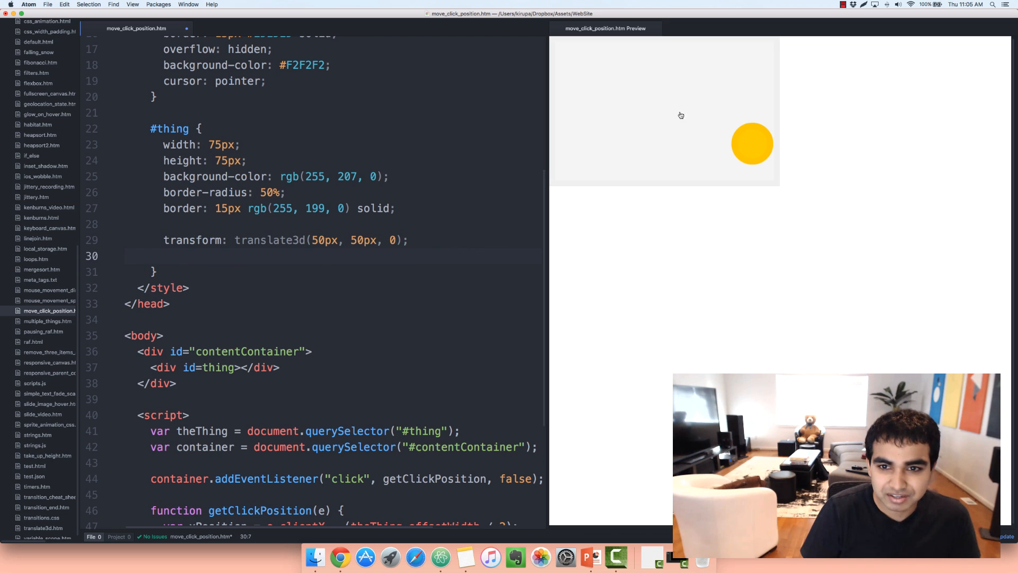
pyautogui.click(590, 164)
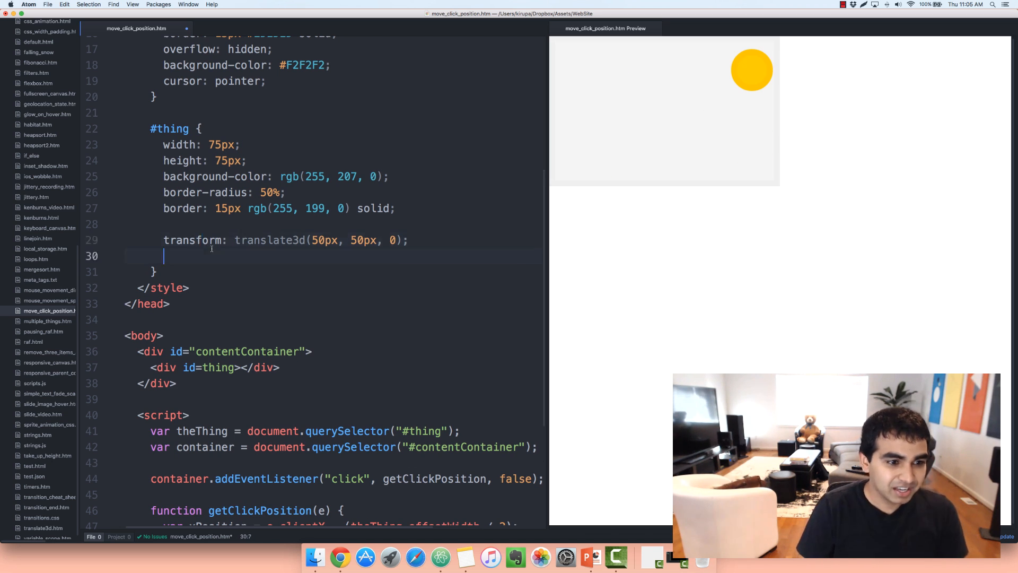
pyautogui.write('transition:')
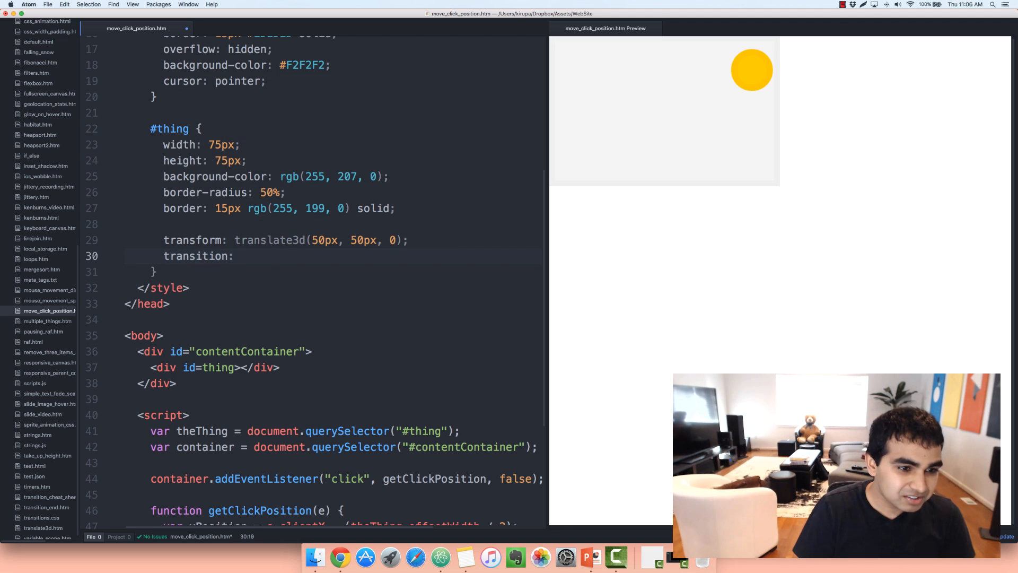
pyautogui.write('tra')
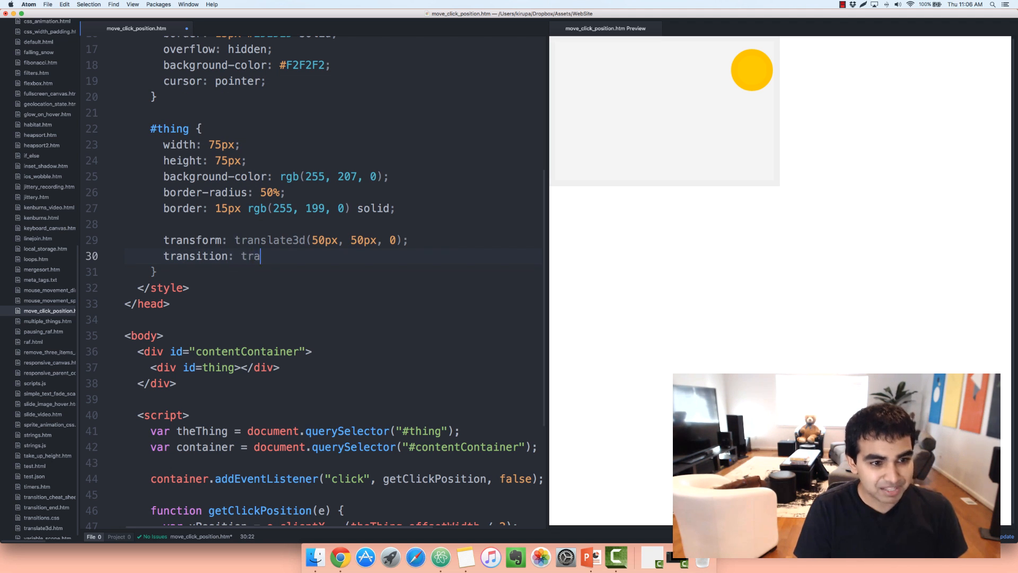
pyautogui.write('nsform .3')
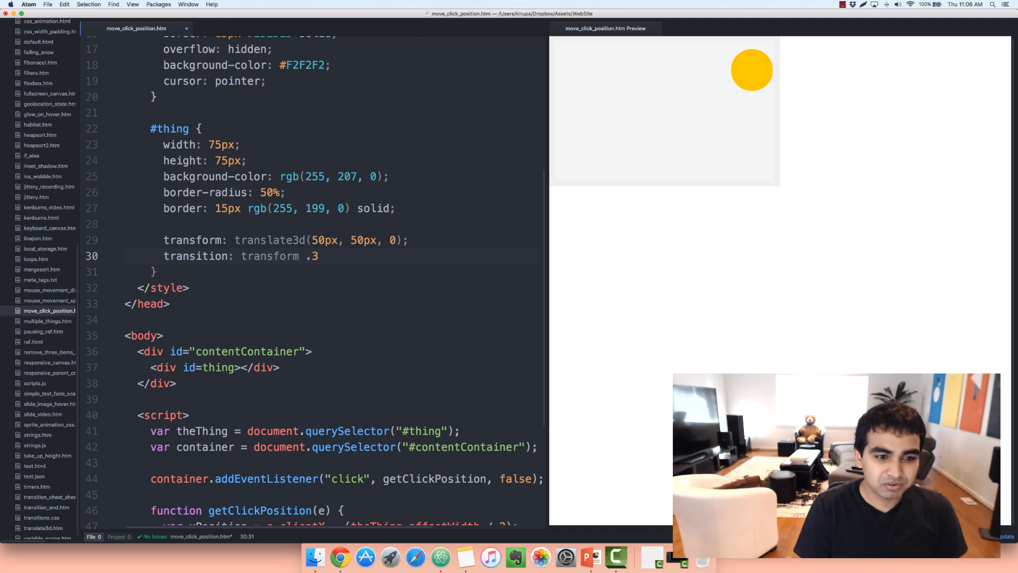
pyautogui.write('s ease-')
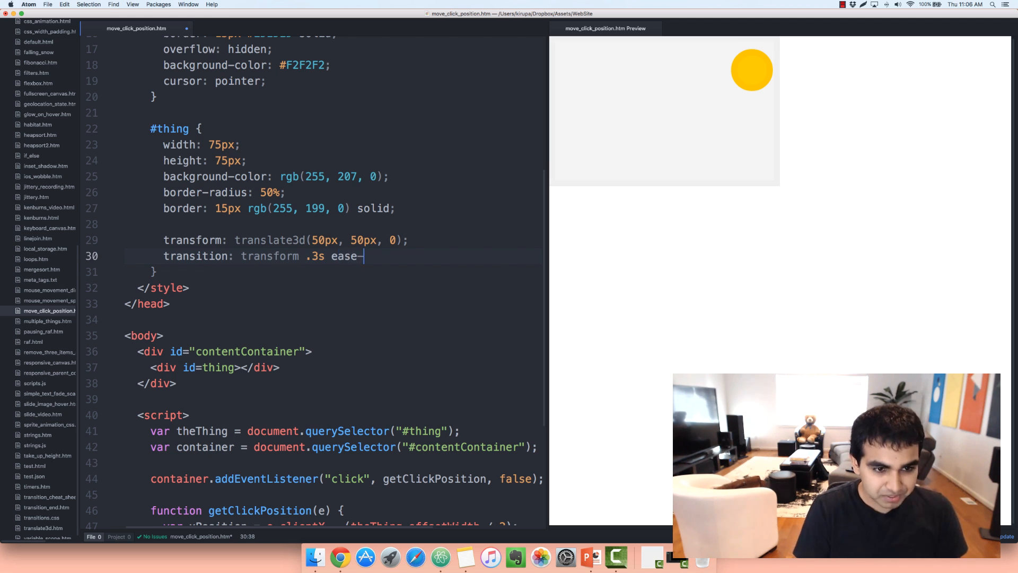
pyautogui.write('in;')
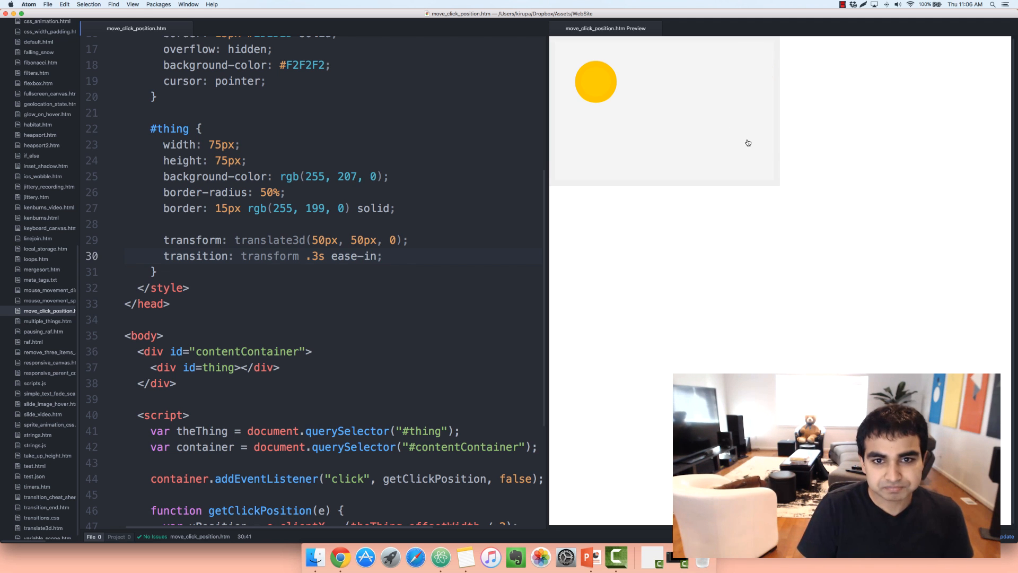
pyautogui.click(575, 166)
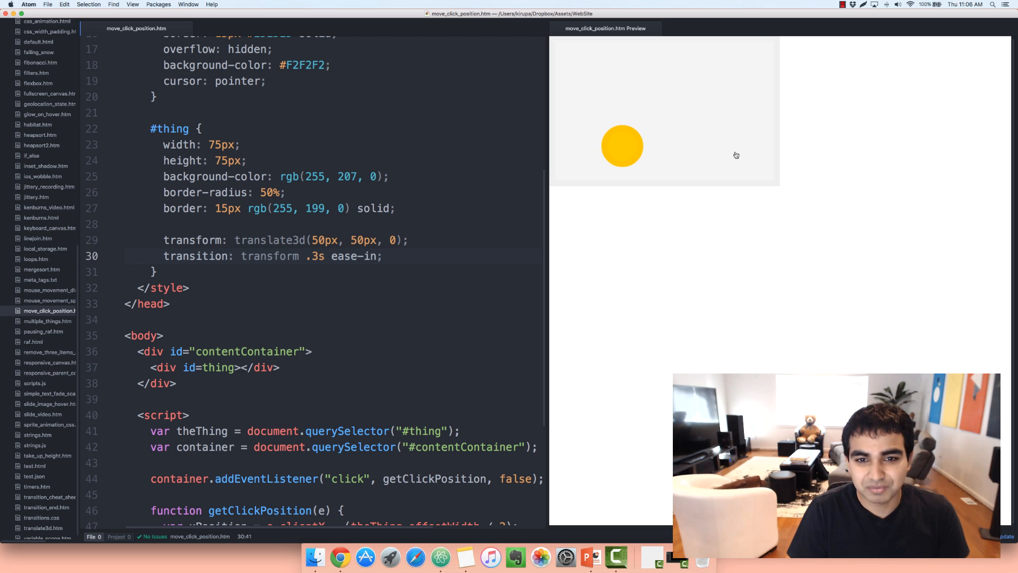
pyautogui.click(714, 146)
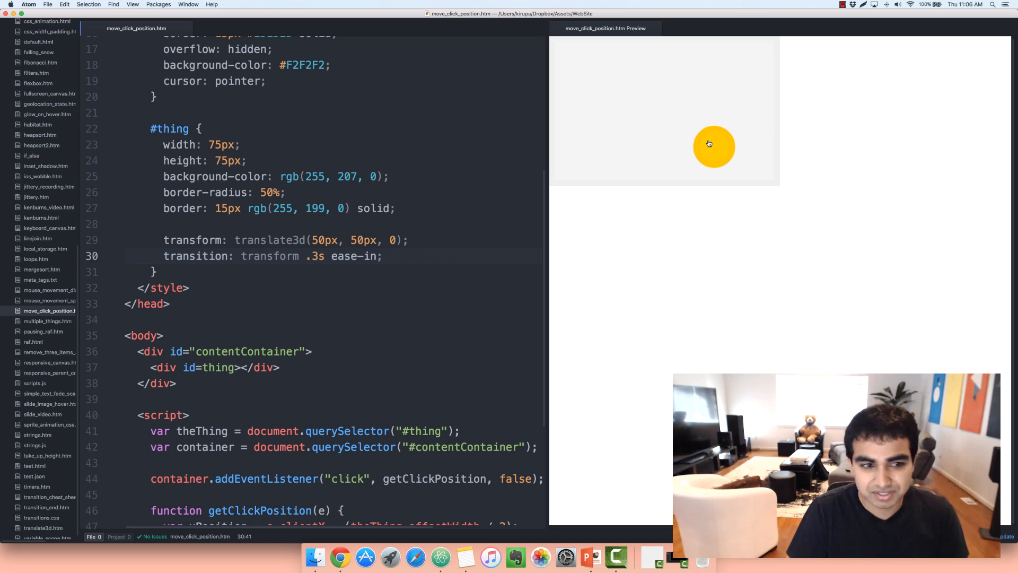
pyautogui.click(647, 144)
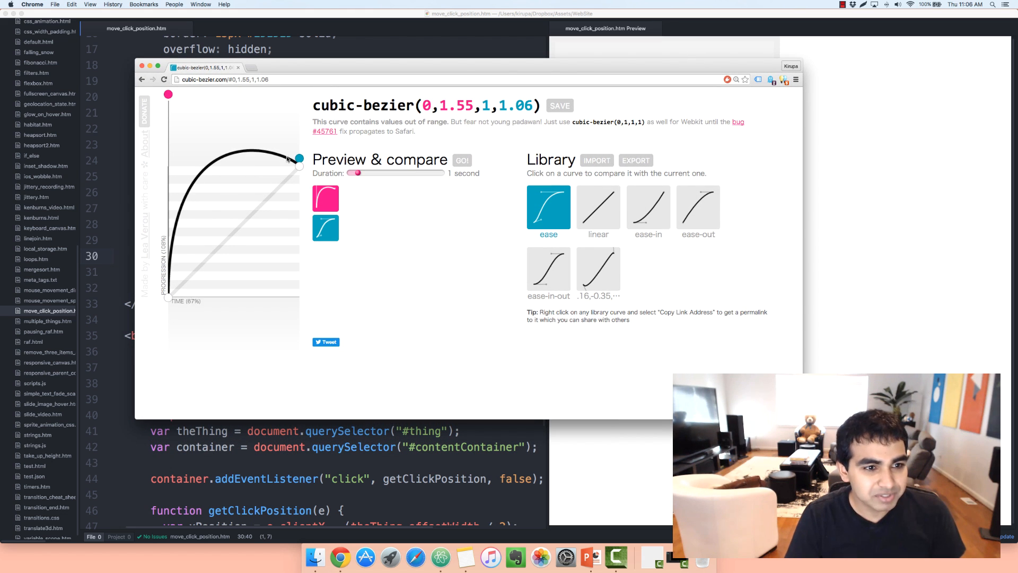
# Drag the curve handles until the timing reads cubic-bezier(0,.64,.52,.24).
pyautogui.moveTo(298, 166); pyautogui.dragTo(298, 159)
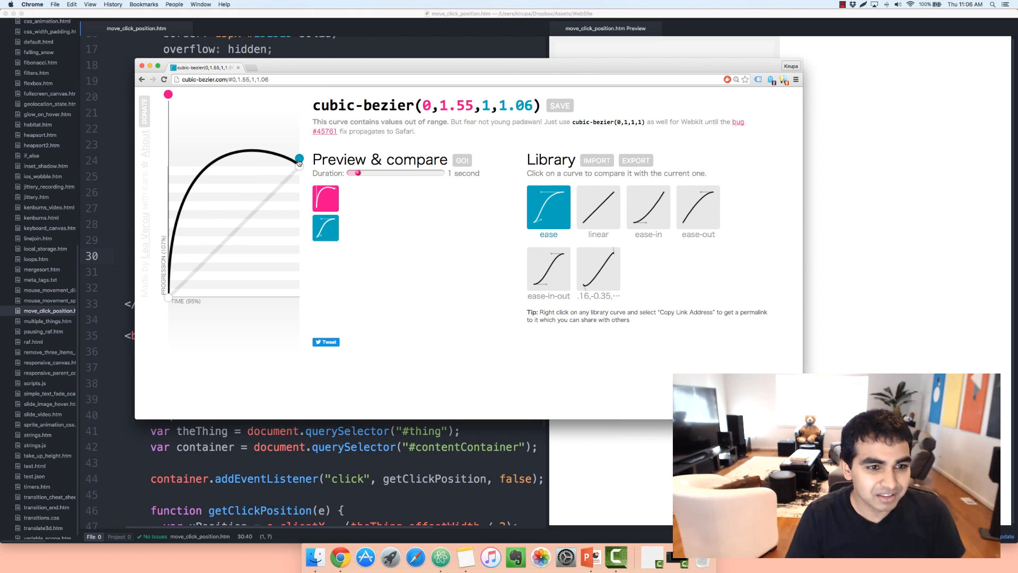
pyautogui.moveTo(299, 159); pyautogui.dragTo(287, 233)
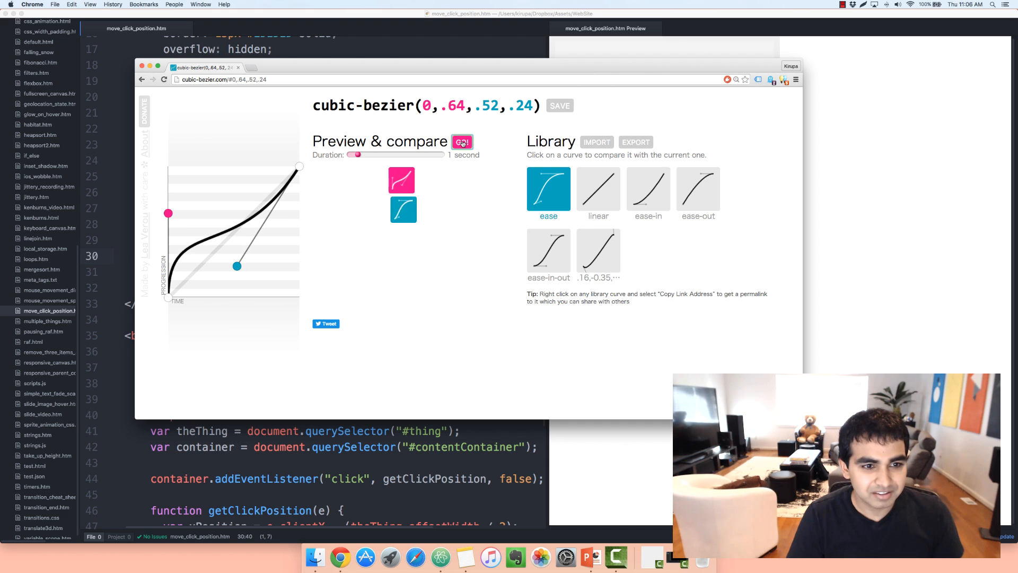
# Run the GO preview repeatedly to compare the custom curve's motion against ease.
pyautogui.click(462, 141)
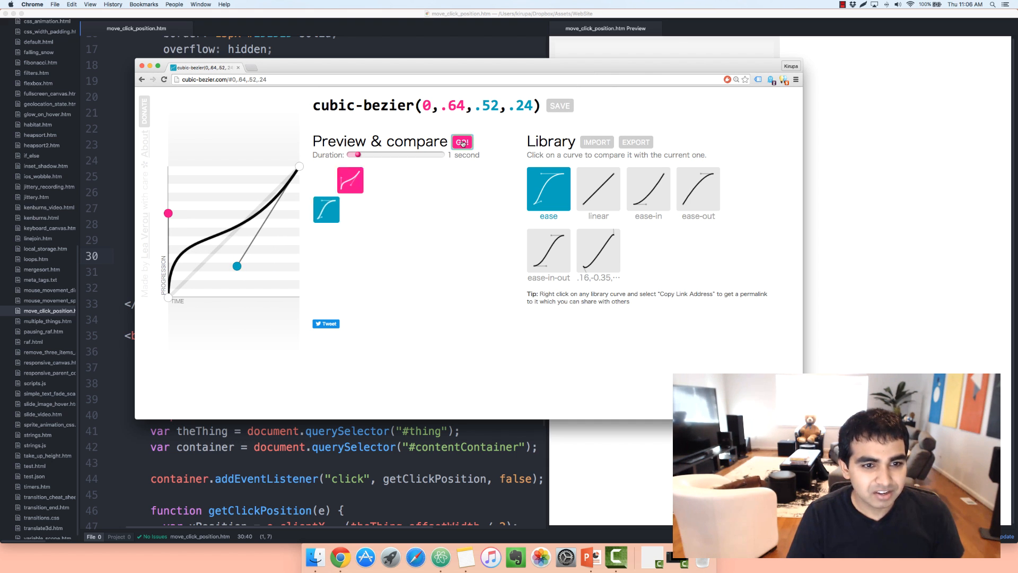
pyautogui.click(462, 142)
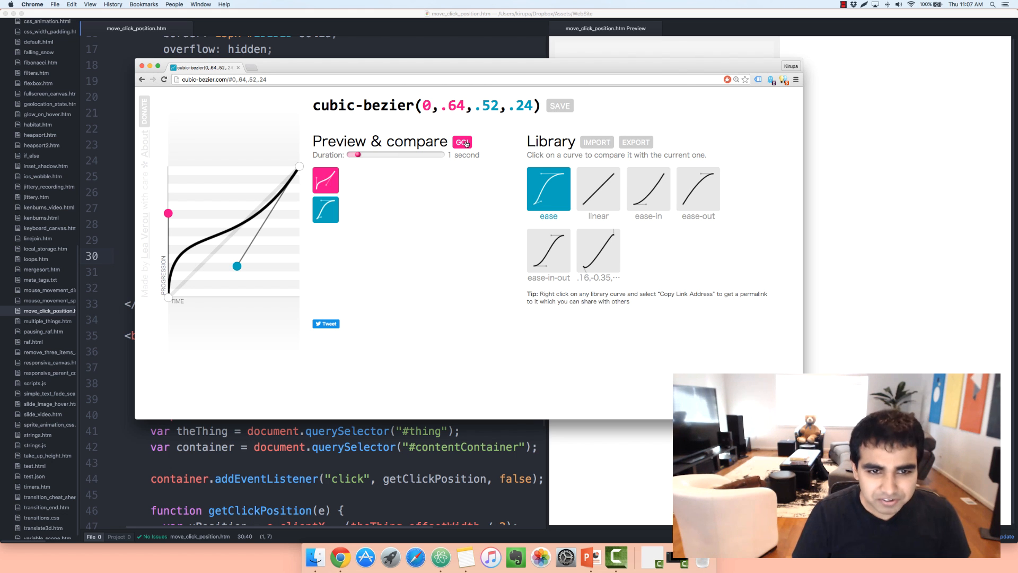
pyautogui.click(461, 141)
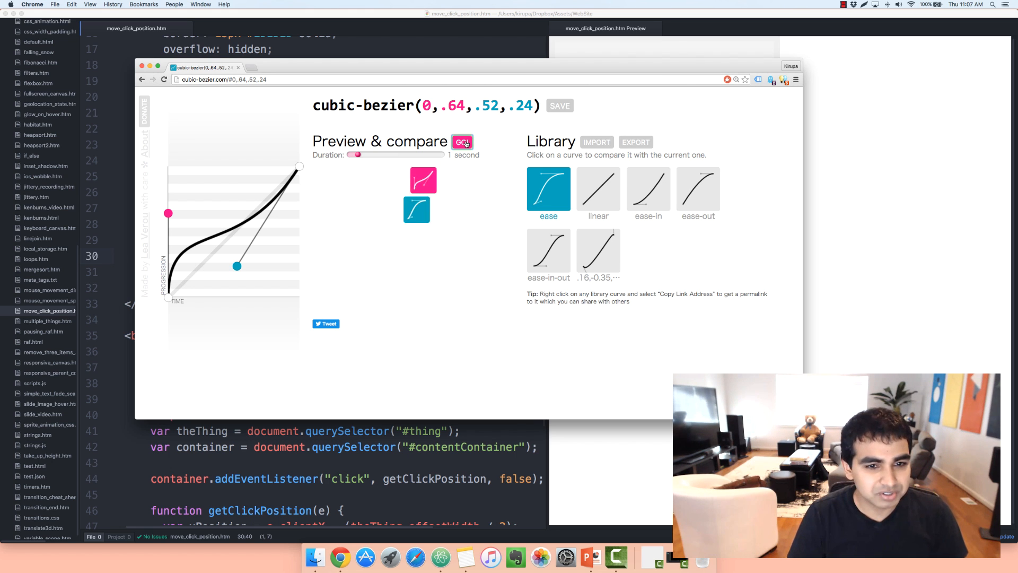
pyautogui.click(559, 105)
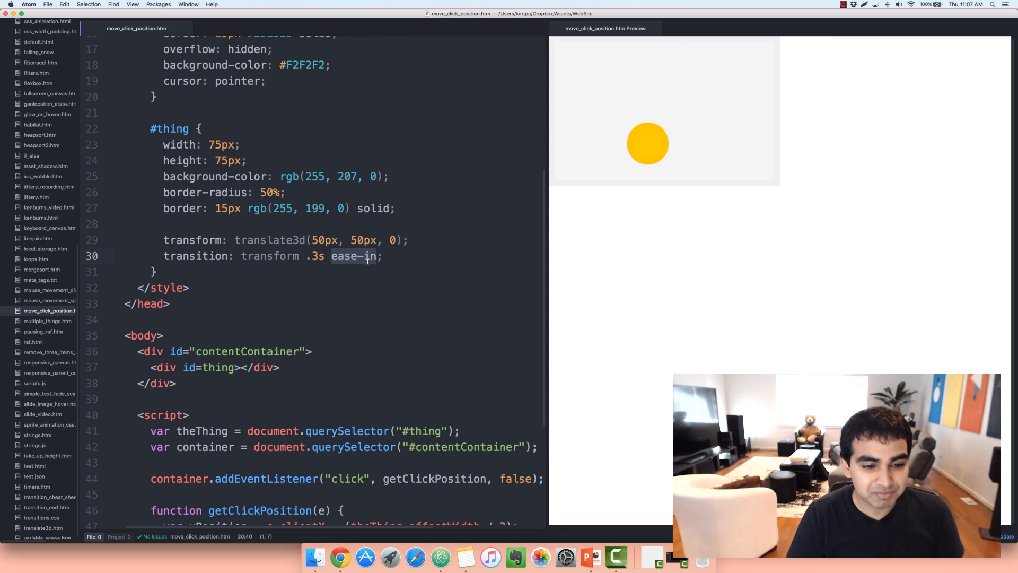
# Replace ease-in on line 30 with cubic-bezier(0, .64, .52, .24) as the transition timing.
pyautogui.click(367, 244)
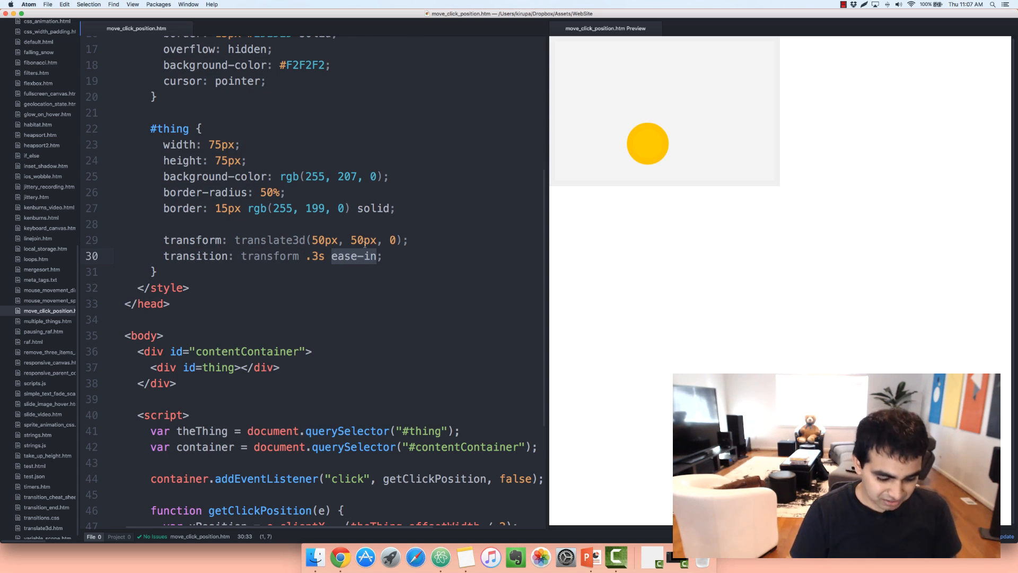
pyautogui.write('cubic-eas')
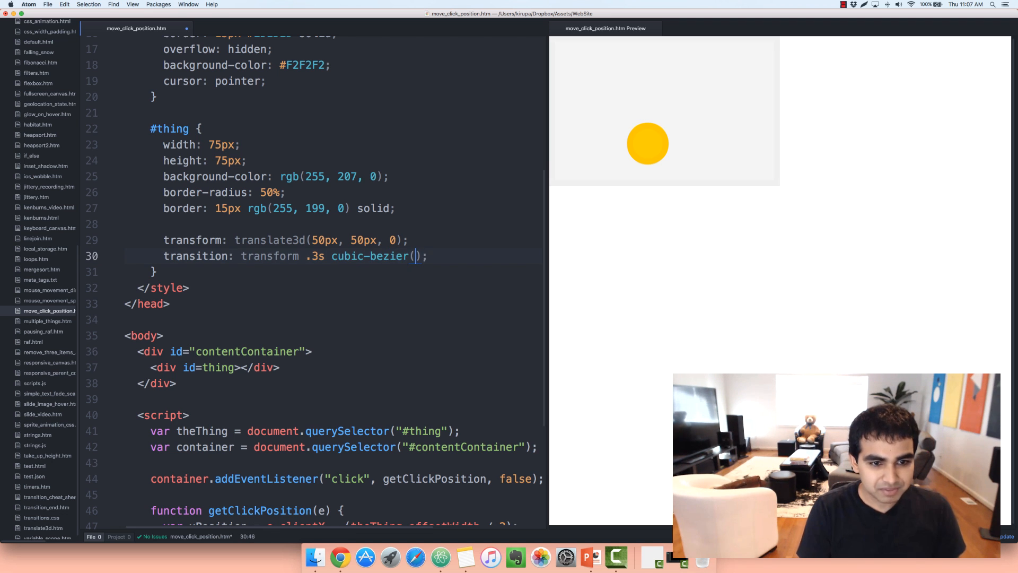
pyautogui.write('0,.64,.52,.24')
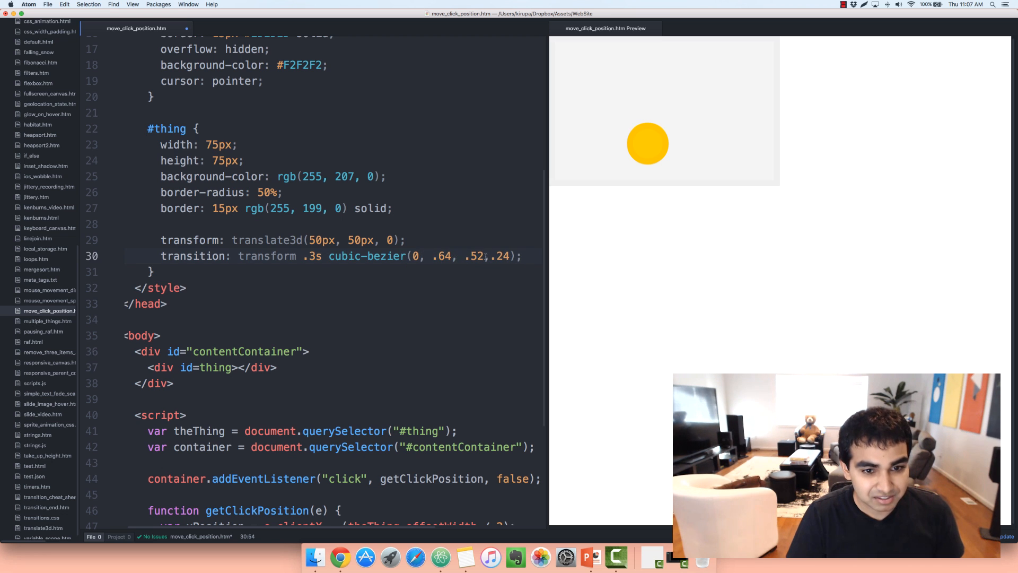
pyautogui.click(674, 145)
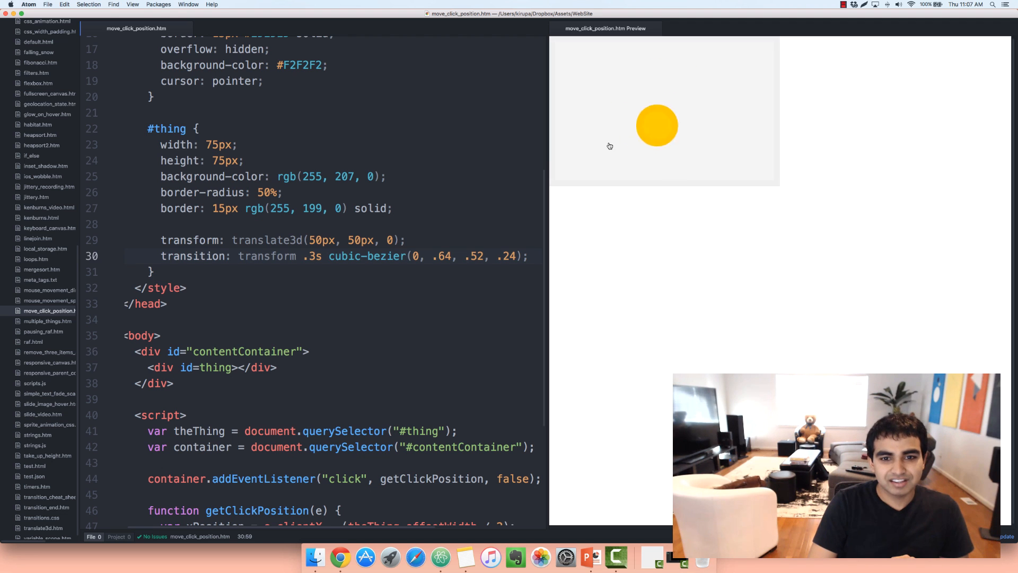
pyautogui.click(738, 64)
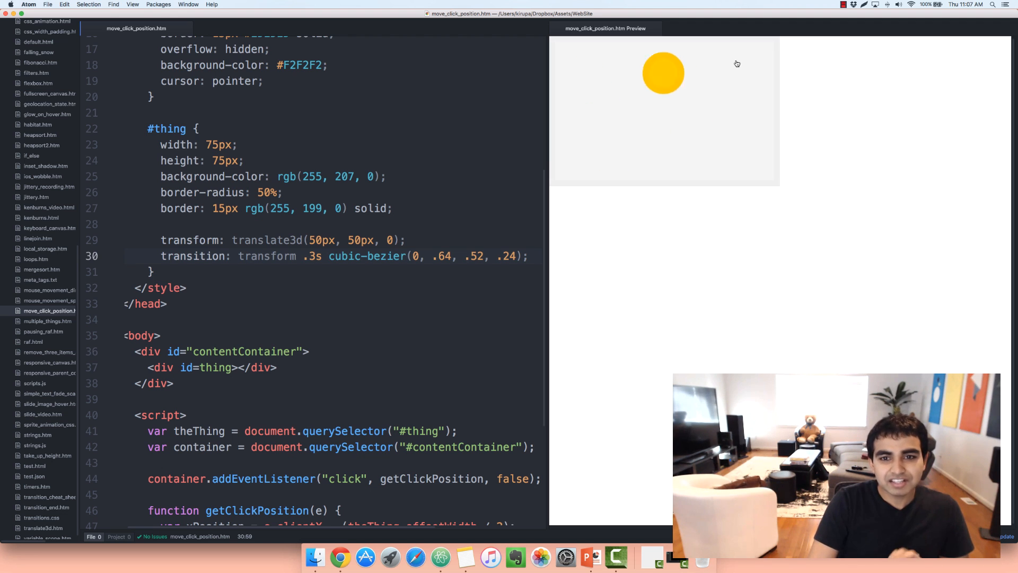
pyautogui.click(582, 136)
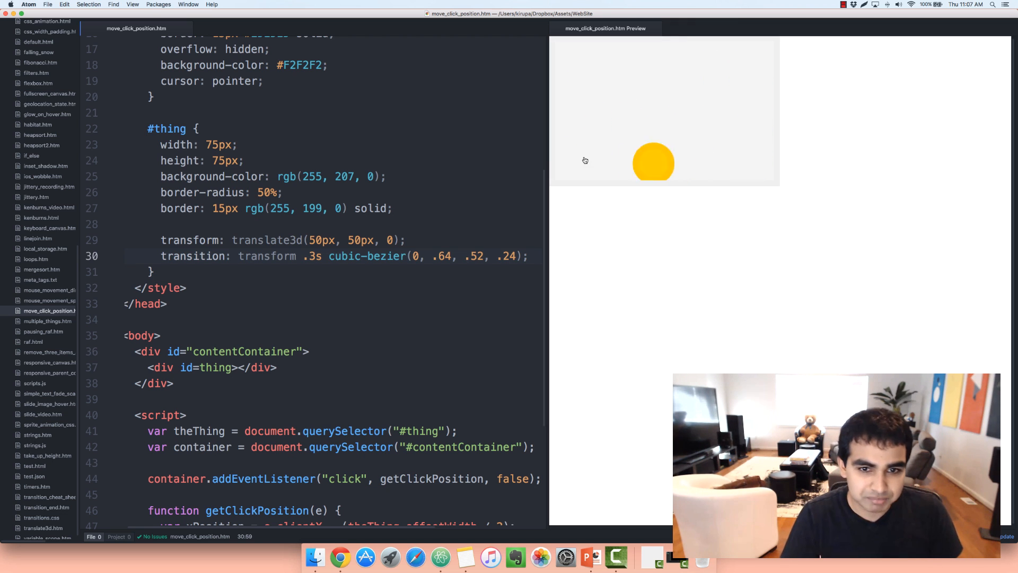
pyautogui.click(742, 56)
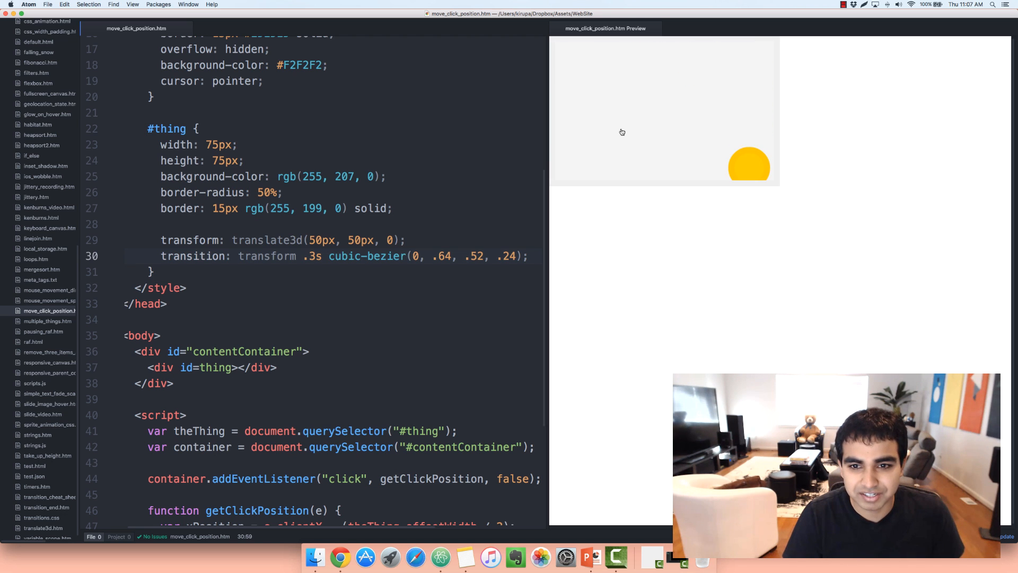
pyautogui.click(568, 73)
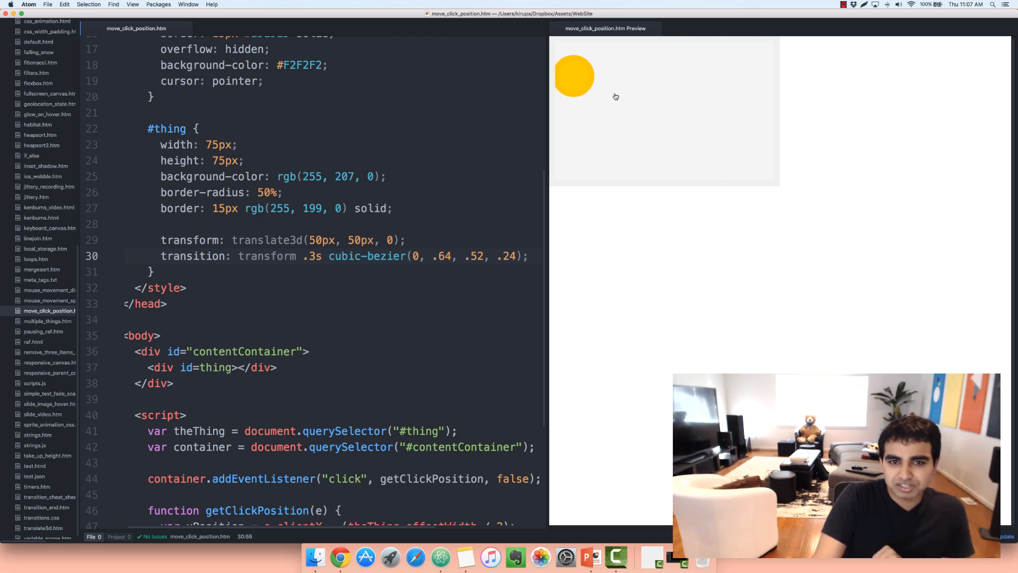
pyautogui.click(626, 149)
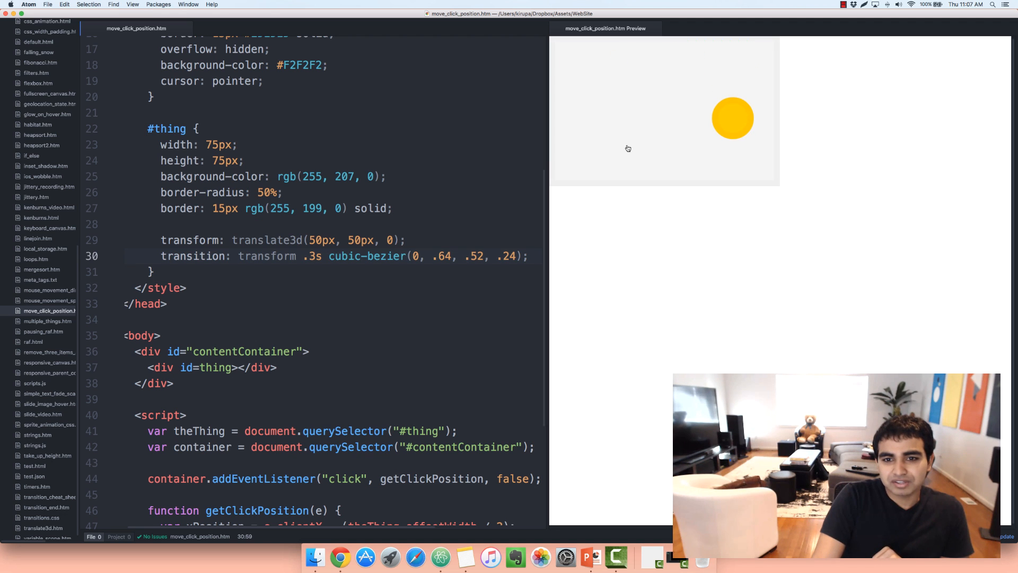
pyautogui.click(628, 148)
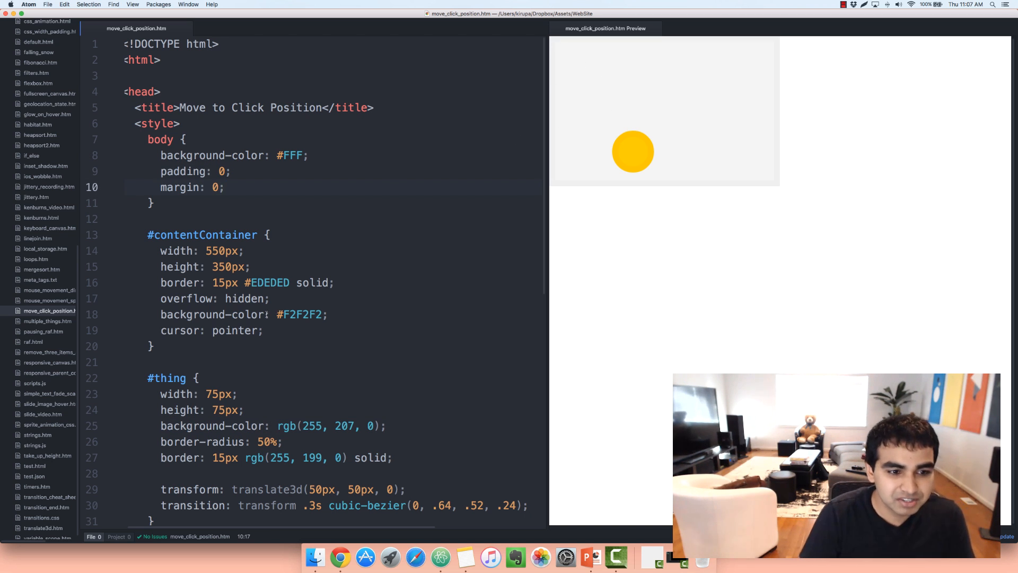
pyautogui.click(686, 104)
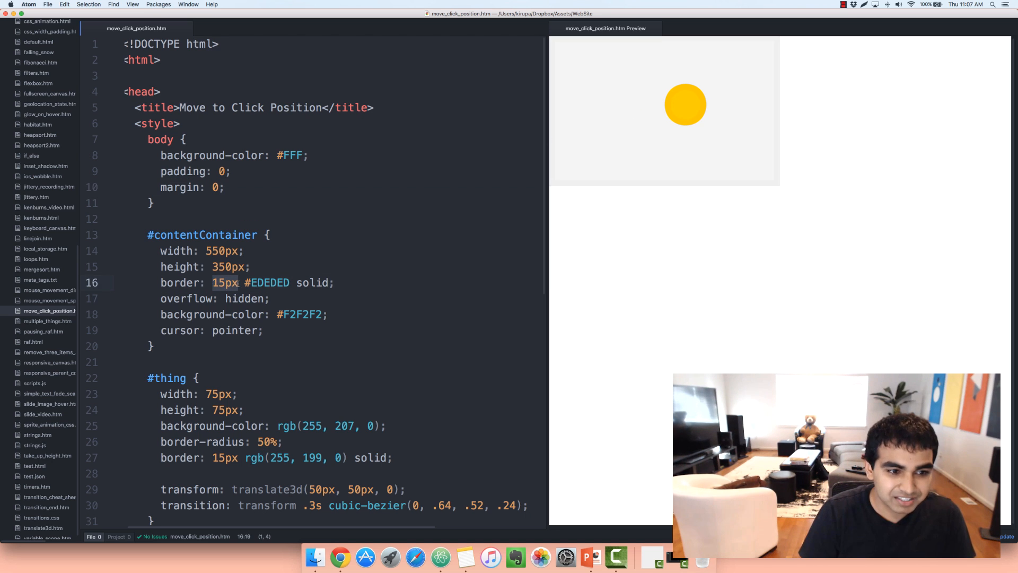
pyautogui.click(625, 101)
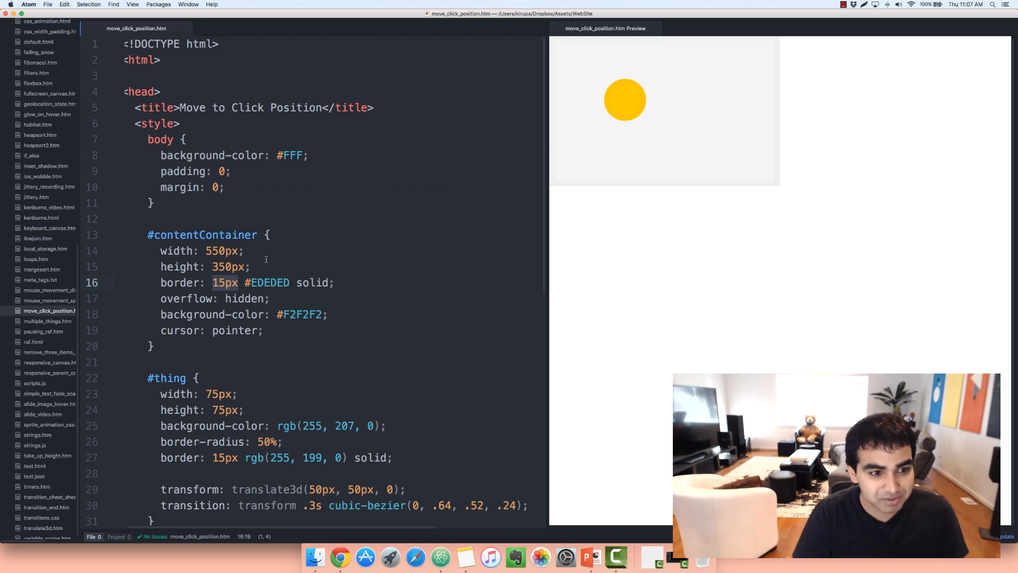
pyautogui.click(696, 138)
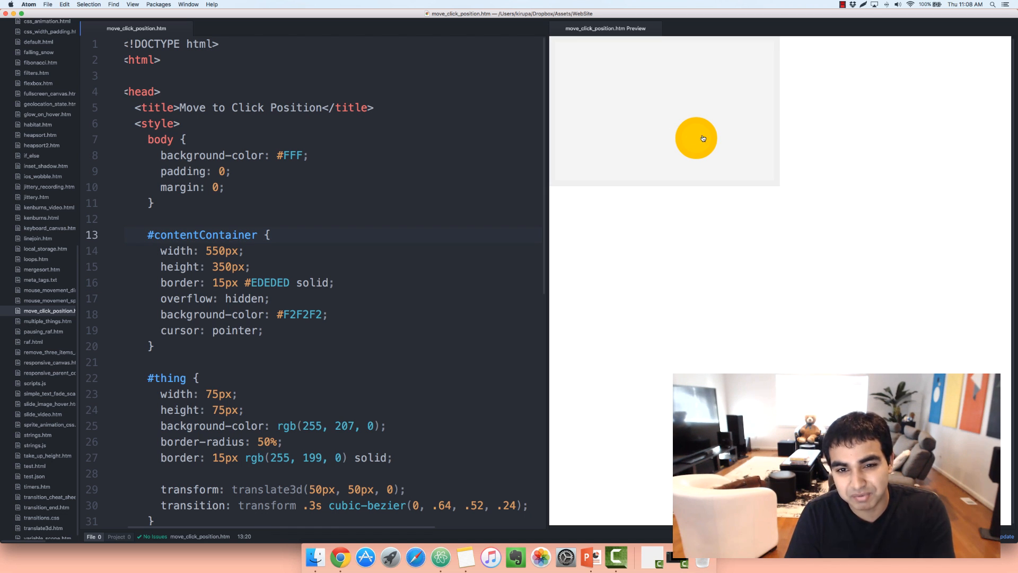
pyautogui.click(273, 171)
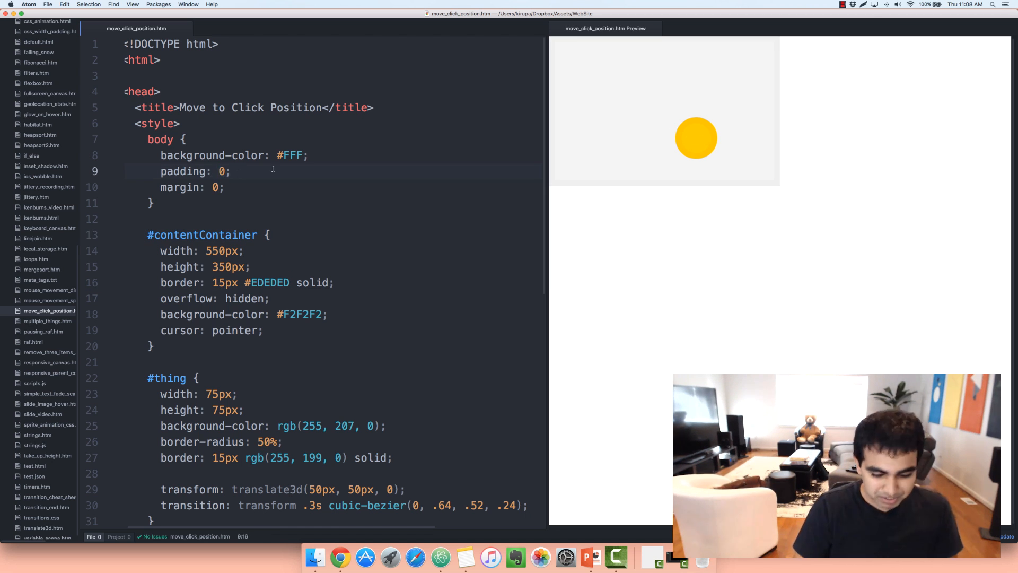
pyautogui.write('50px')
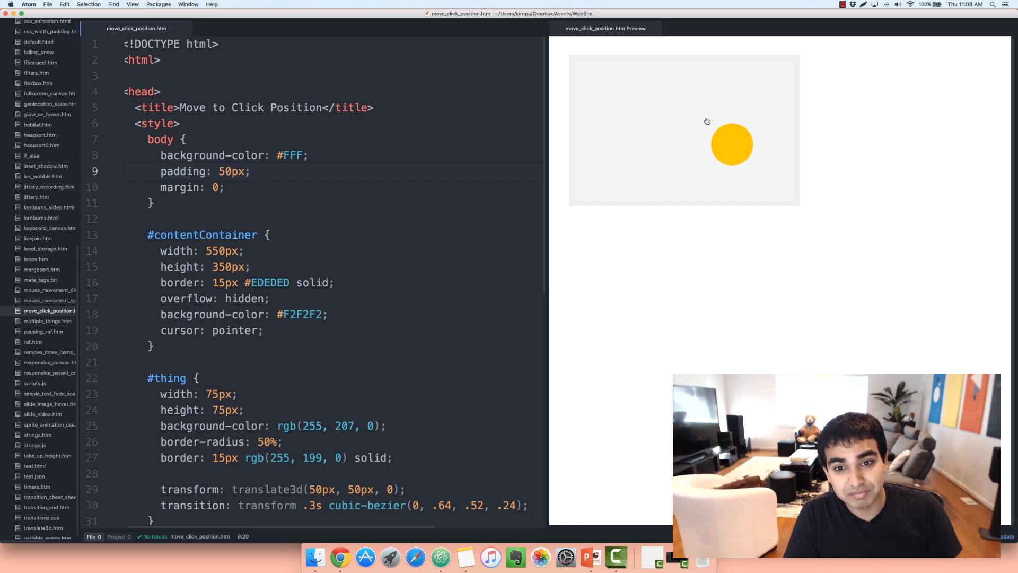
pyautogui.click(785, 89)
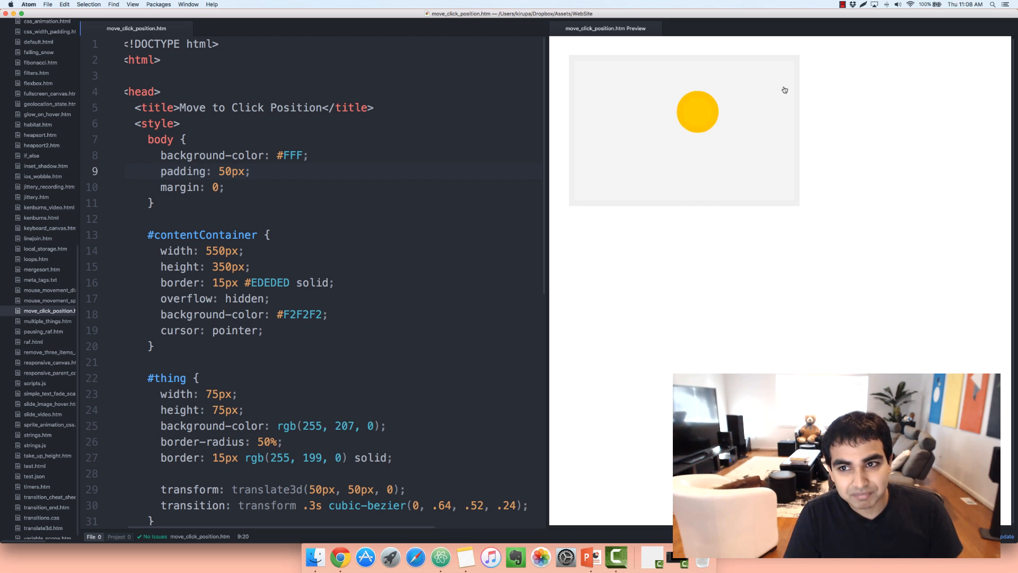
pyautogui.click(622, 92)
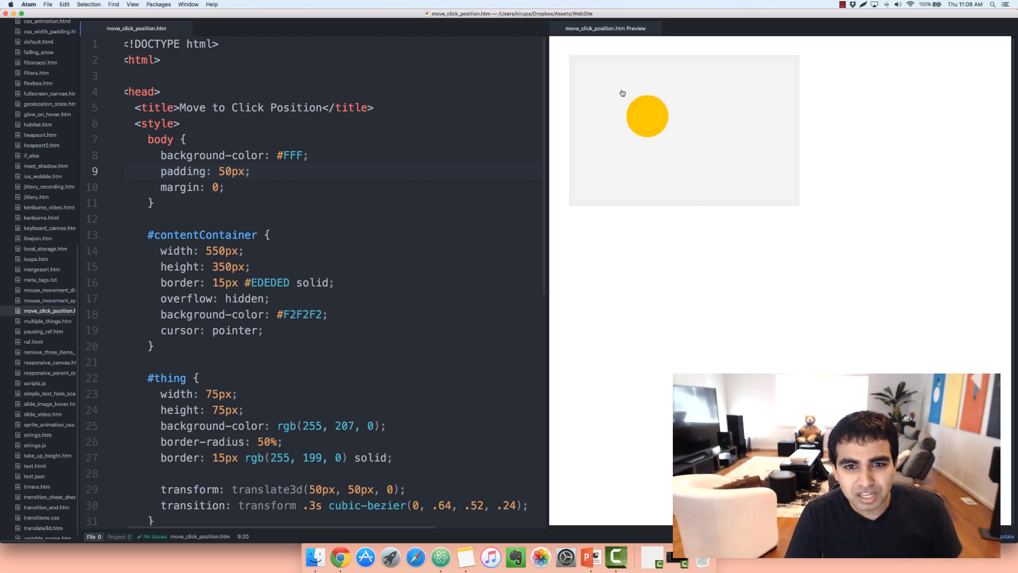
pyautogui.click(622, 118)
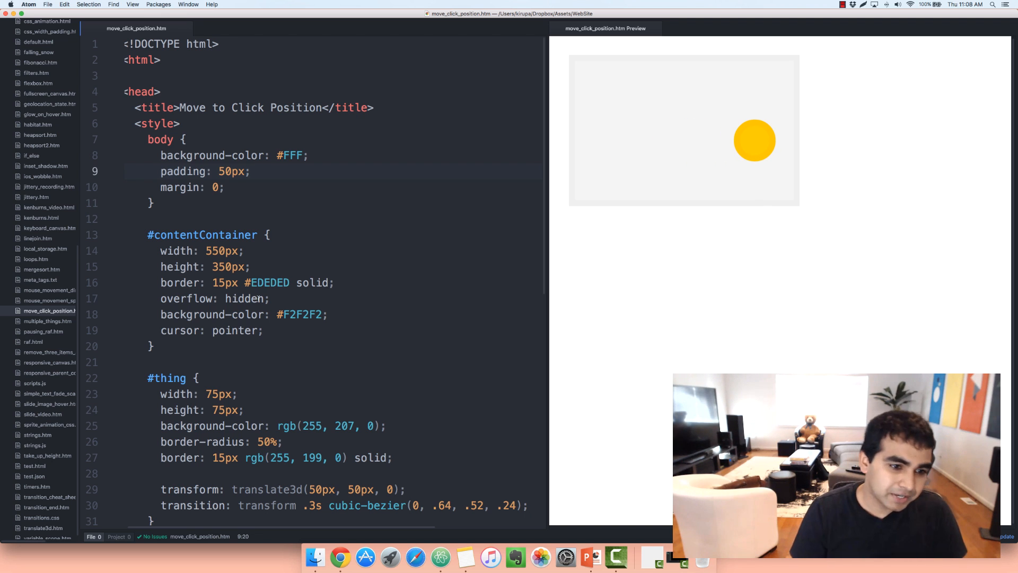
pyautogui.scroll(-3)
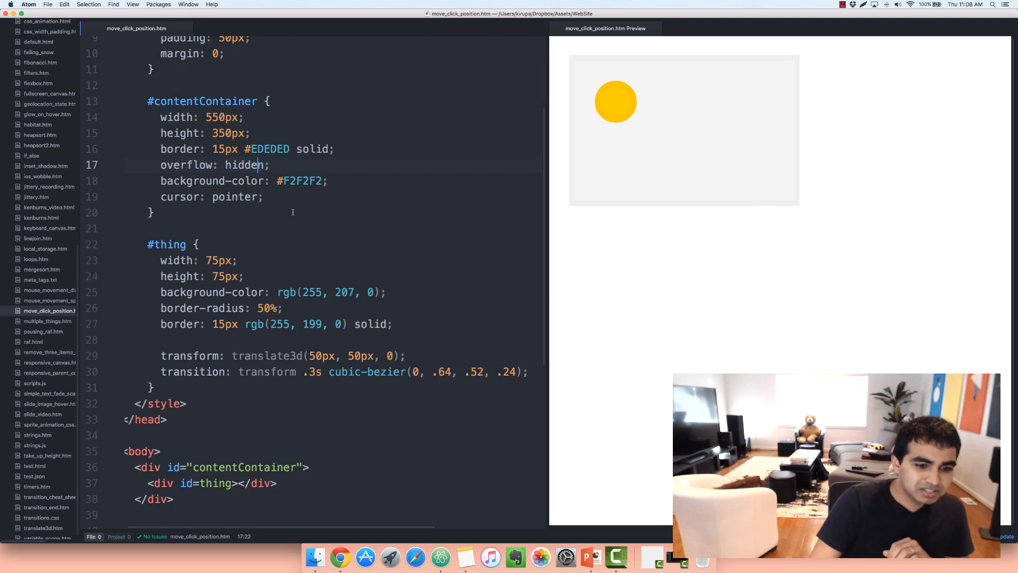
pyautogui.scroll(3)
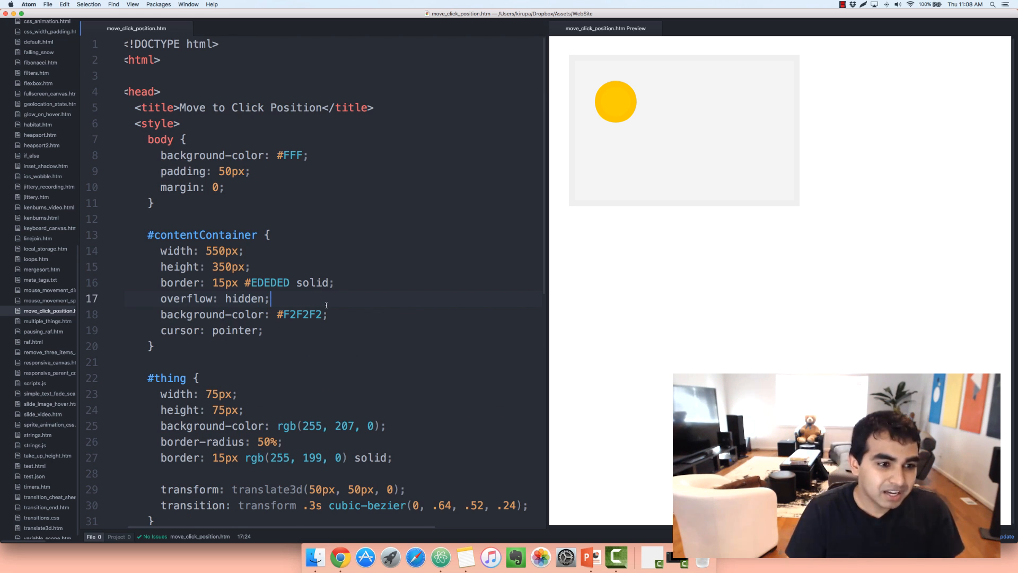
pyautogui.moveTo(560, 160)
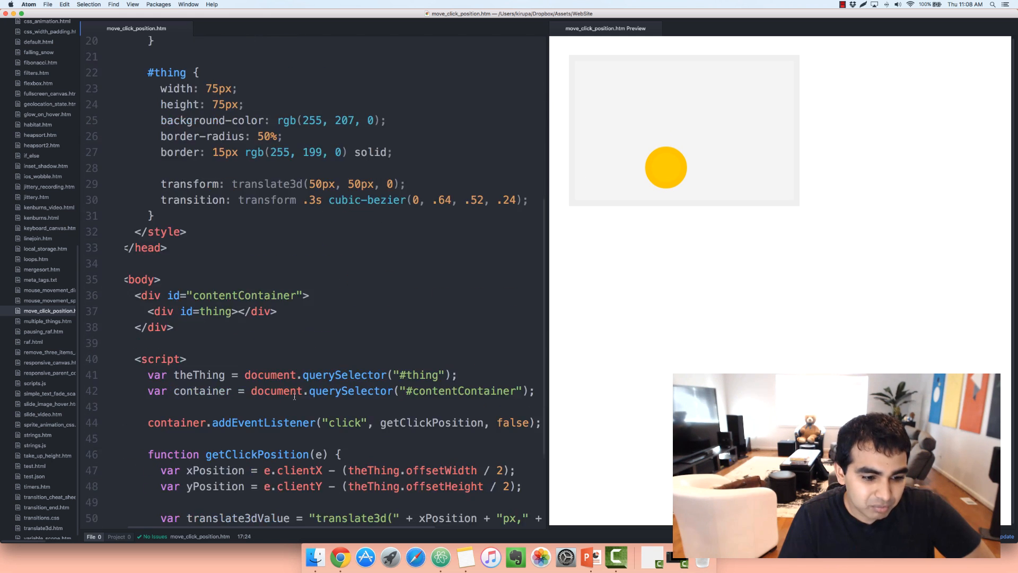
pyautogui.scroll(-3)
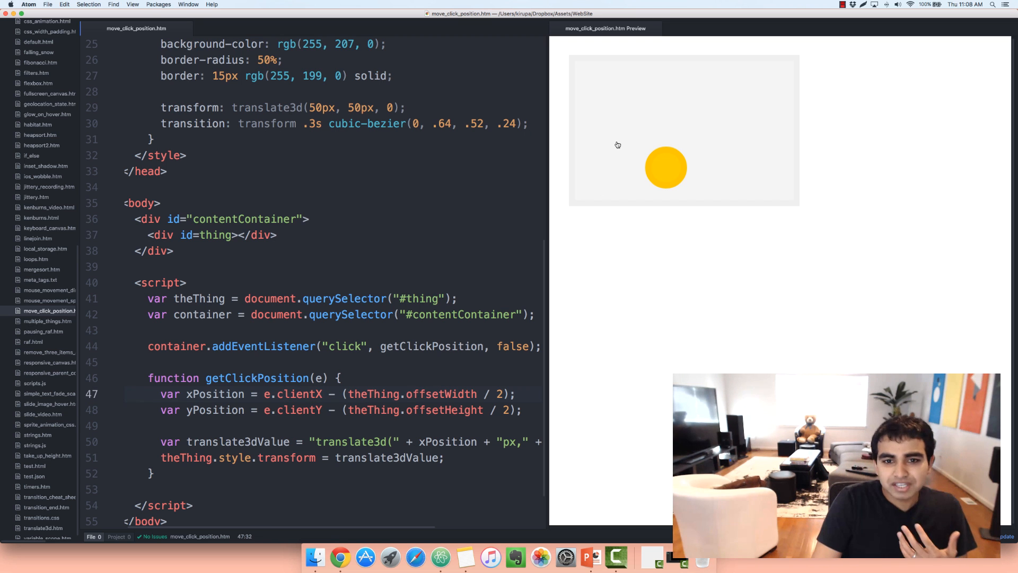
pyautogui.click(634, 102)
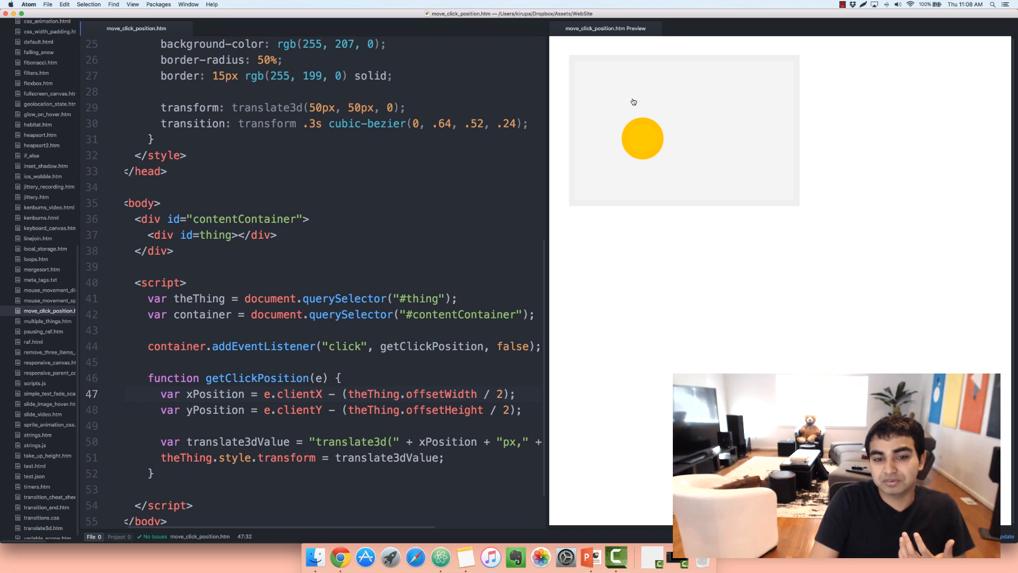
pyautogui.click(635, 102)
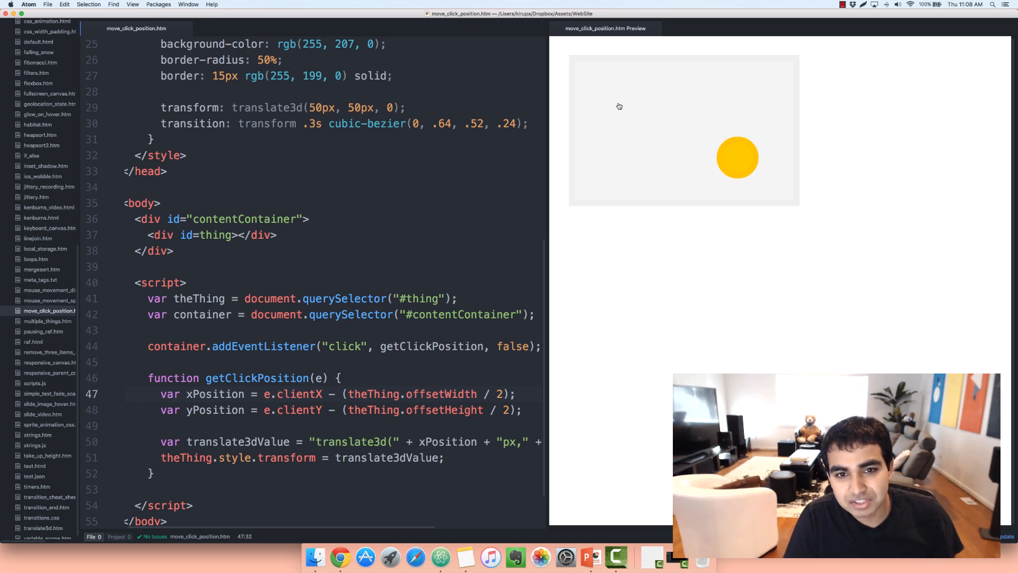
pyautogui.moveTo(713, 163)
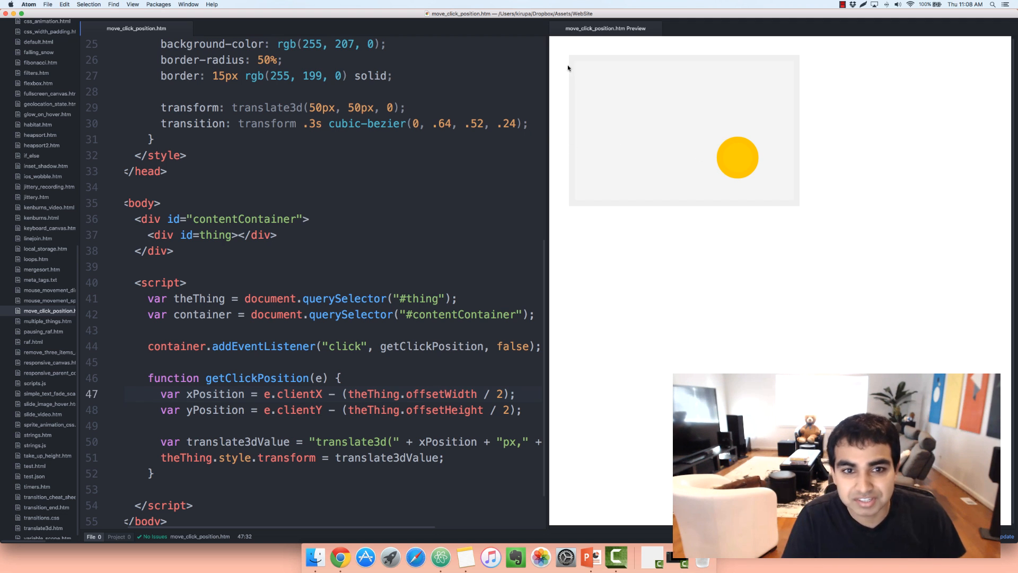
pyautogui.click(639, 97)
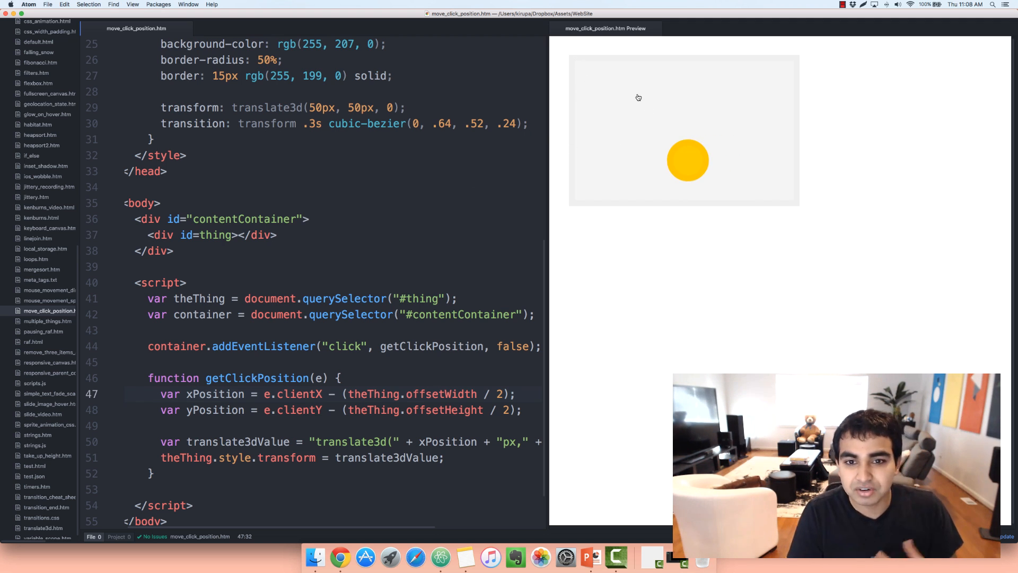
pyautogui.click(629, 126)
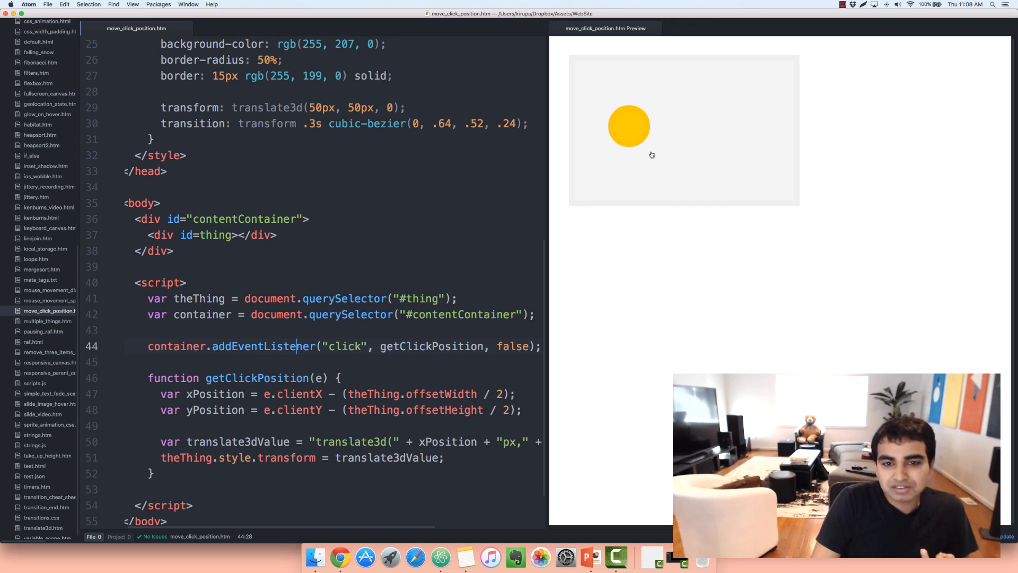
# Bring up the kirupa mouse click position article and reach its Full Solution code.
pyautogui.click(652, 155)
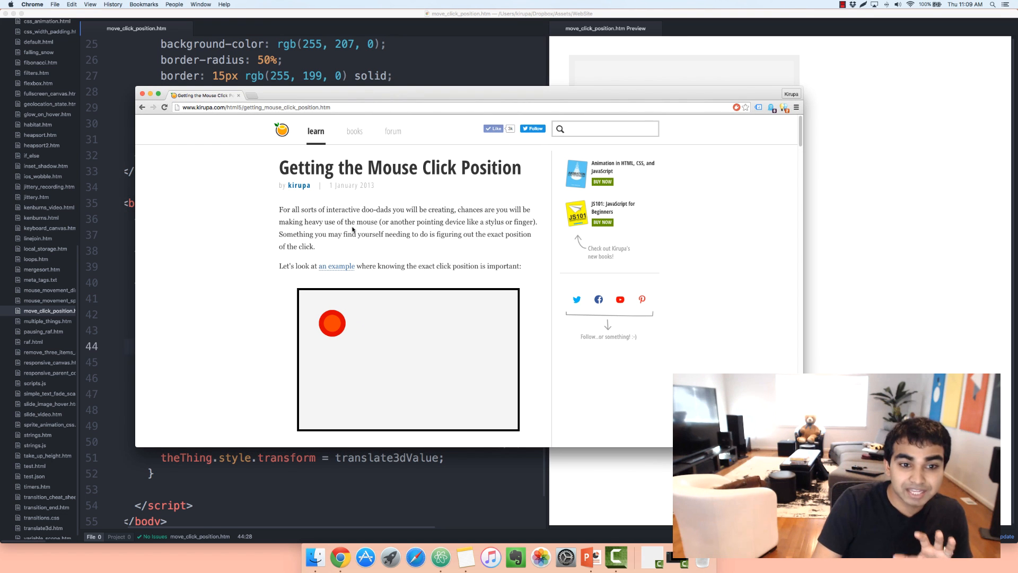
pyautogui.scroll(-3)
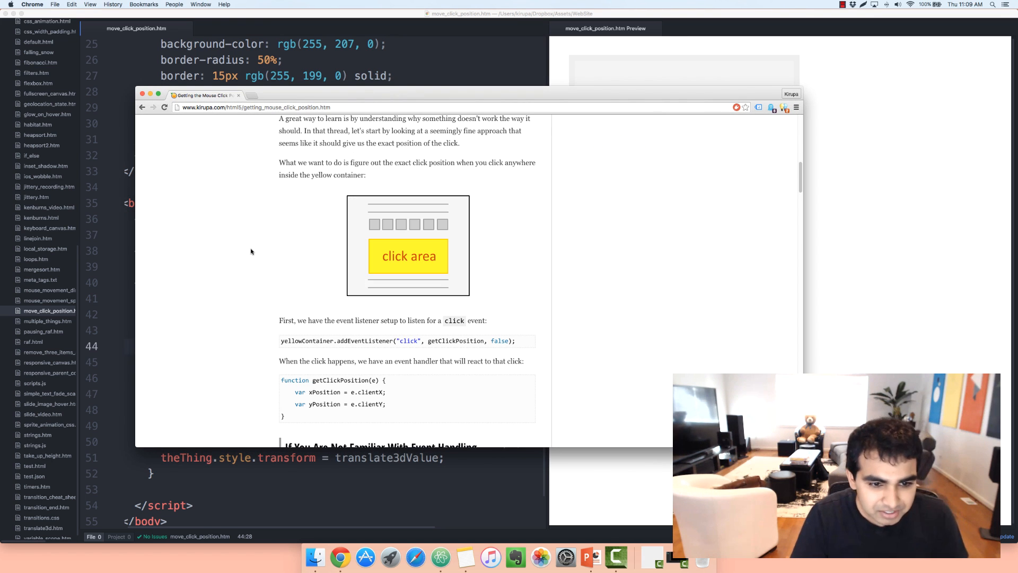
pyautogui.scroll(-3)
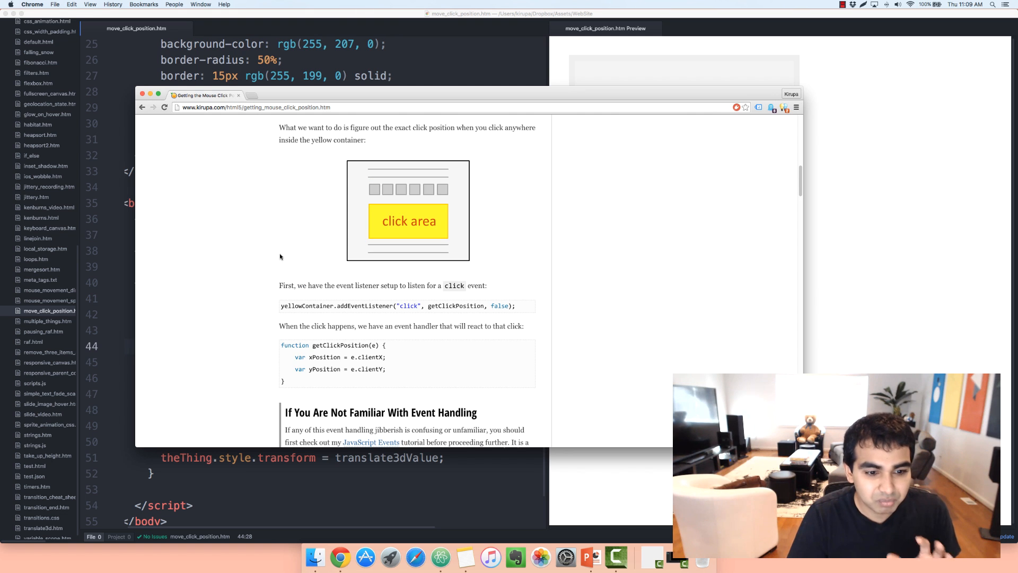
pyautogui.scroll(-3)
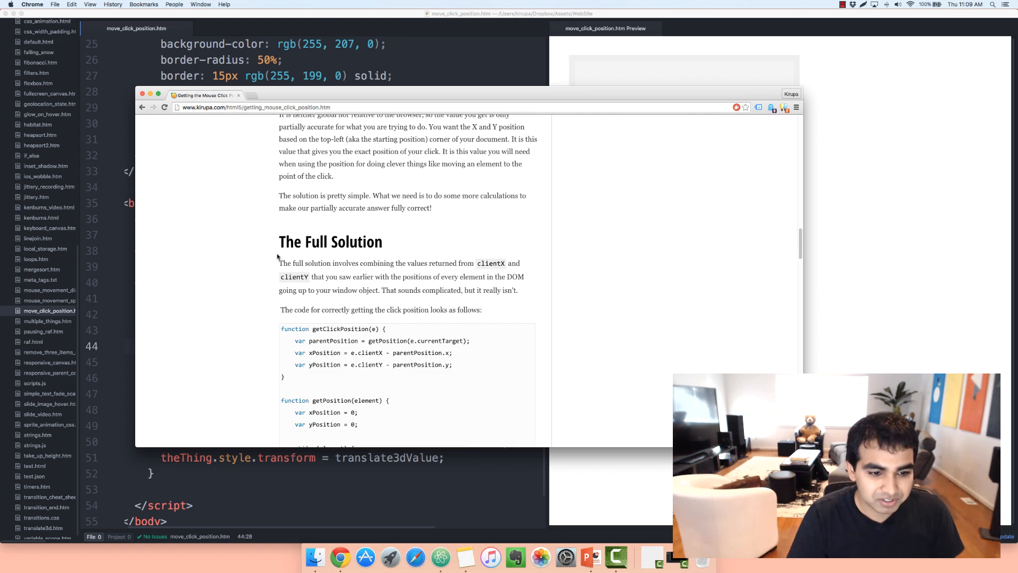
pyautogui.scroll(-3)
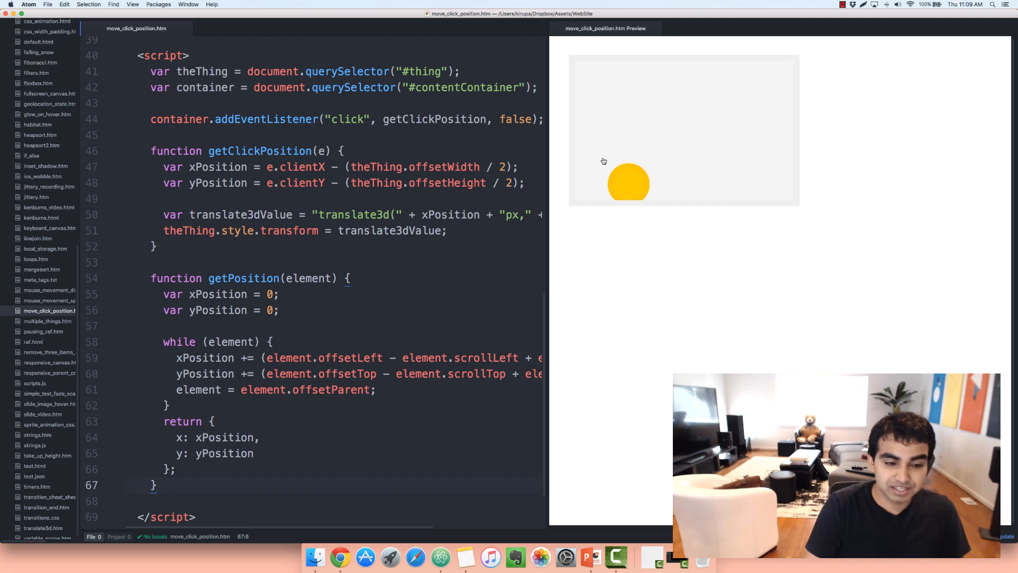
# Walk through the pasted getPosition function: starting totals, offset-parent loop, returned x and y.
pyautogui.click(264, 278)
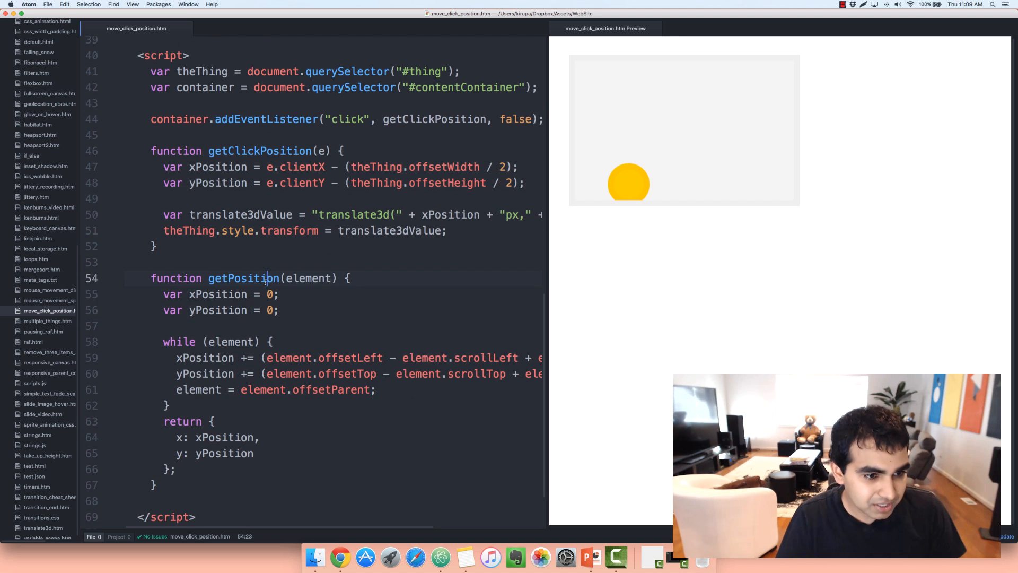
pyautogui.moveTo(619, 56)
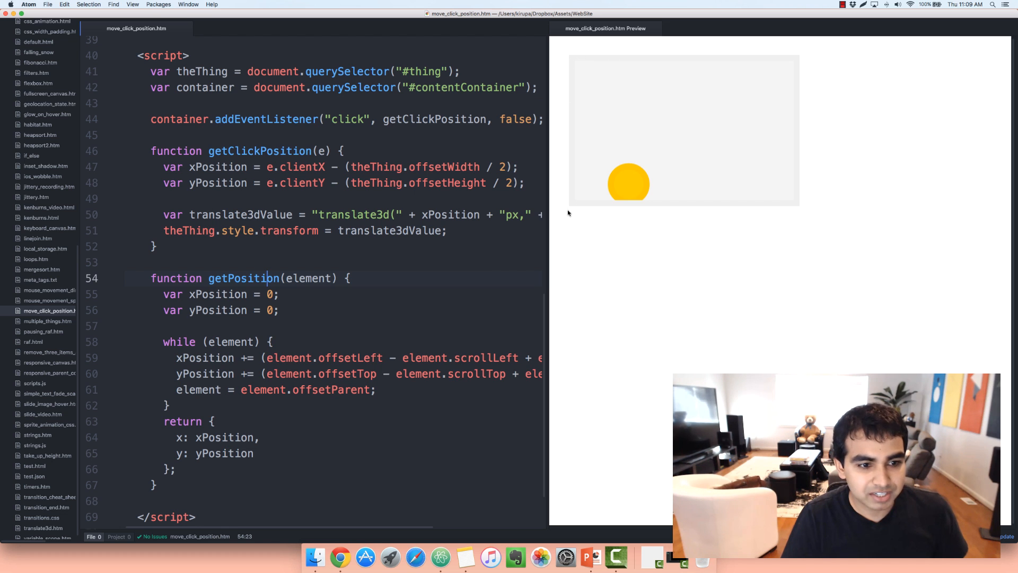
pyautogui.click(291, 294)
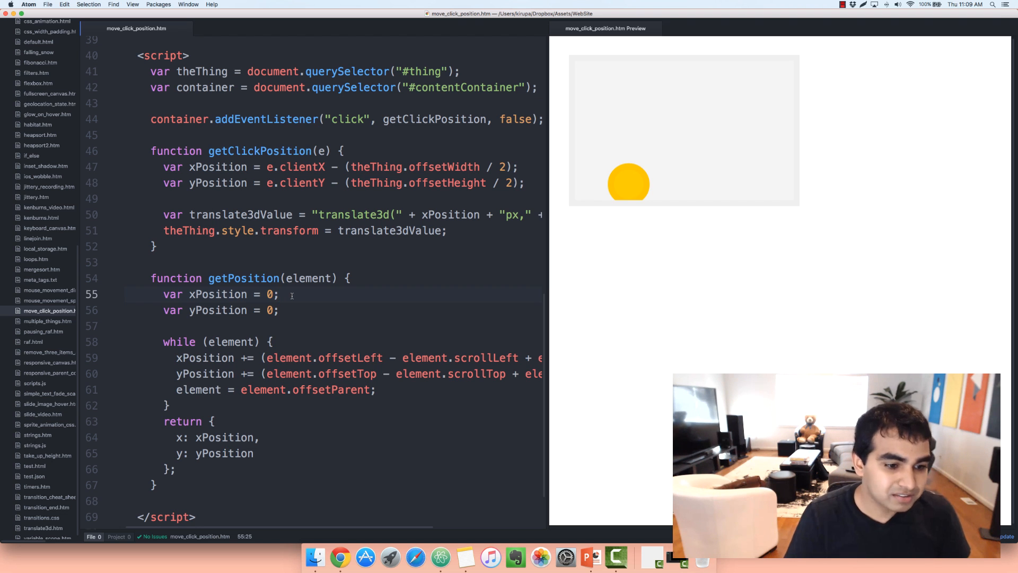
pyautogui.scroll(-3)
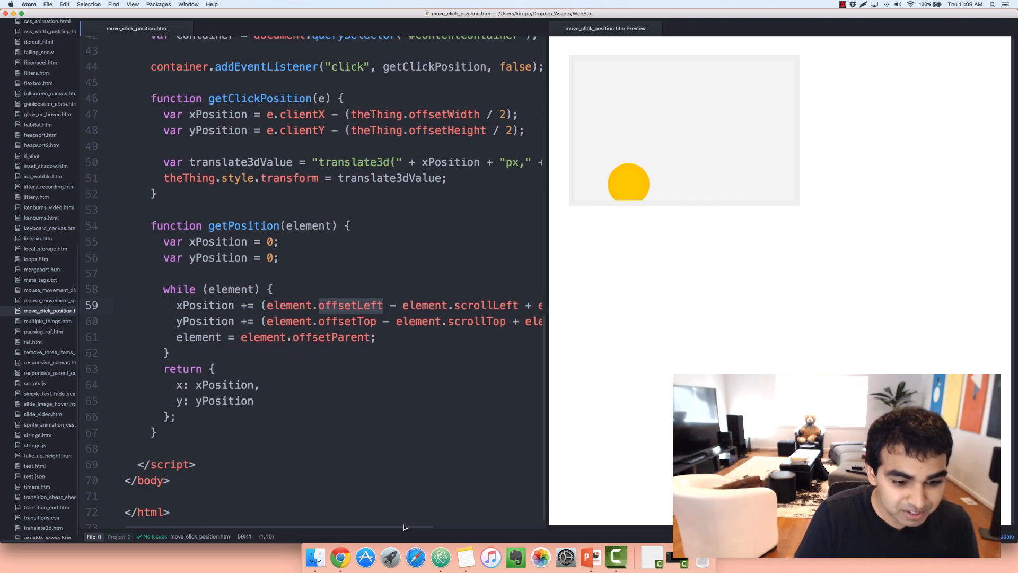
pyautogui.hscroll(3)
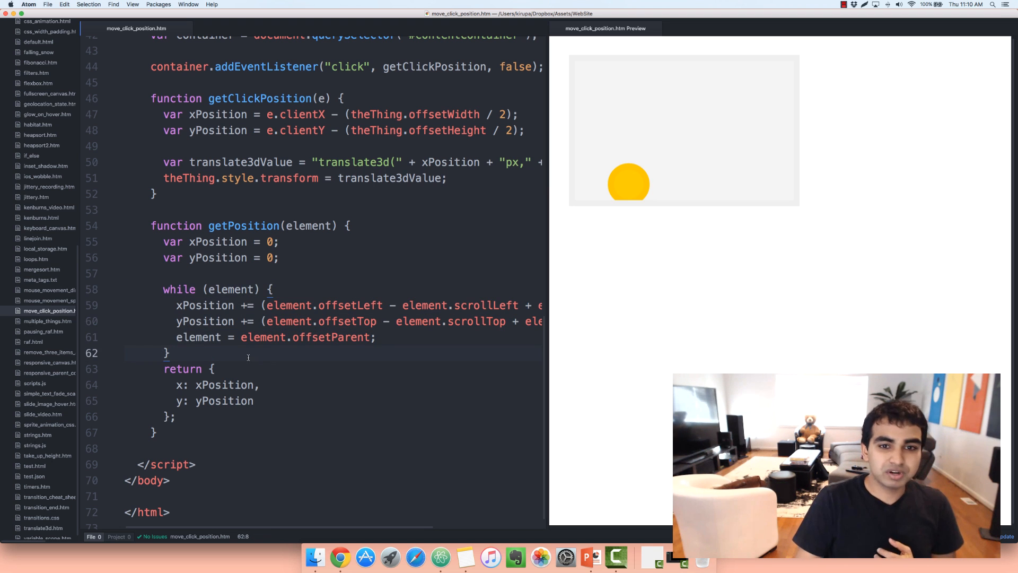
pyautogui.moveTo(574, 66)
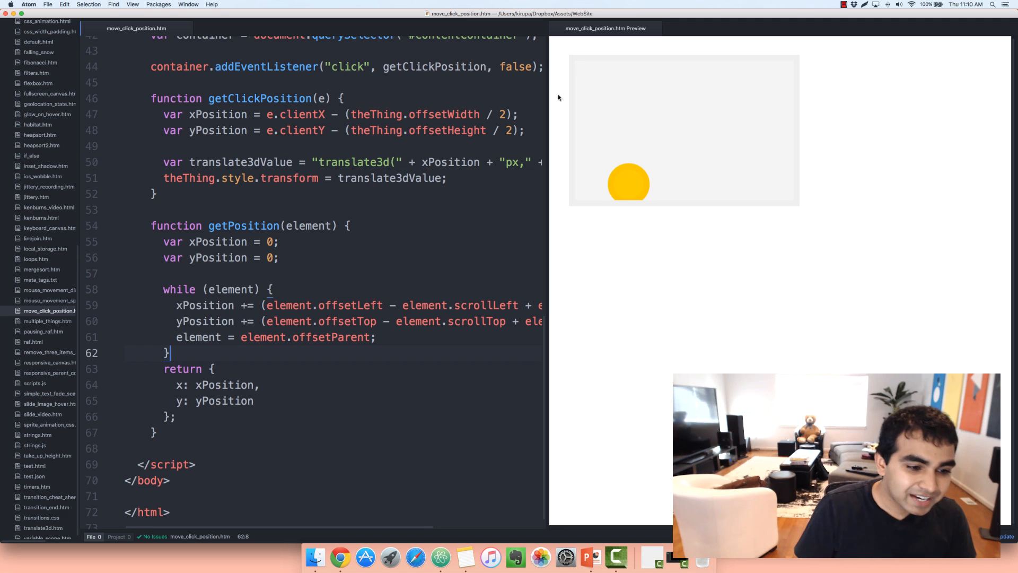
pyautogui.click(234, 384)
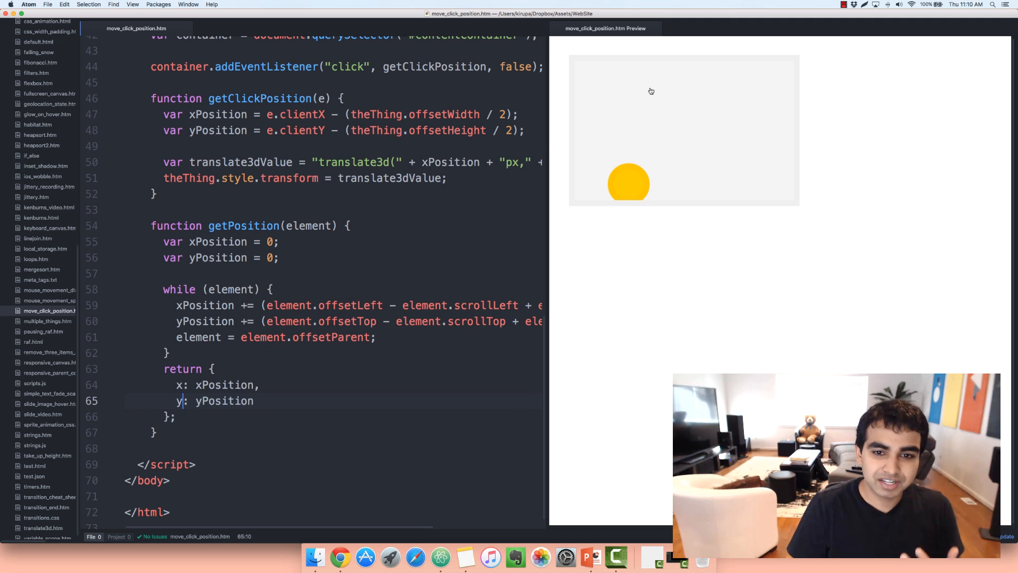
# Test the circle's movement in the preview container and return to getClickPosition.
pyautogui.click(651, 90)
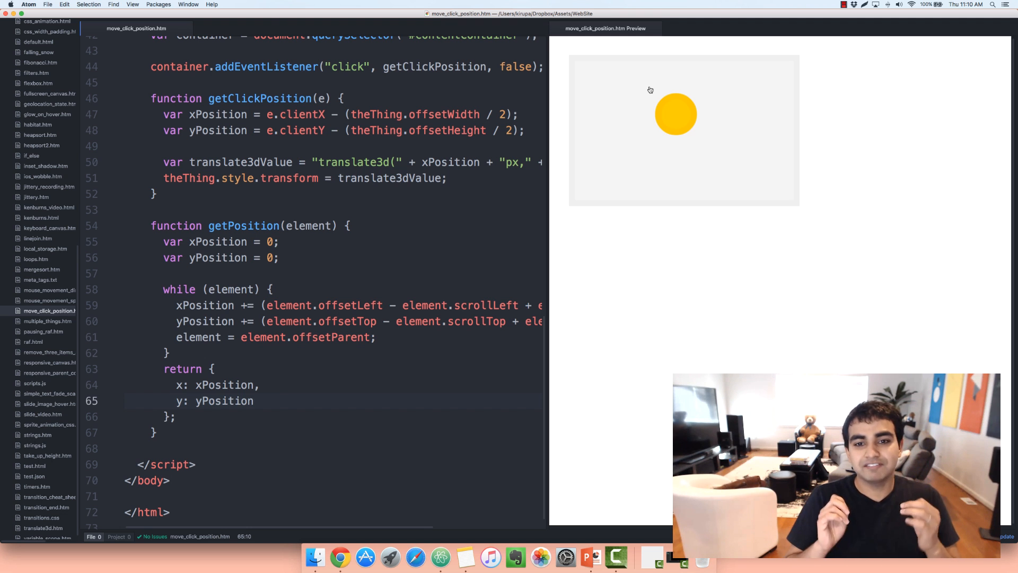
pyautogui.scroll(3)
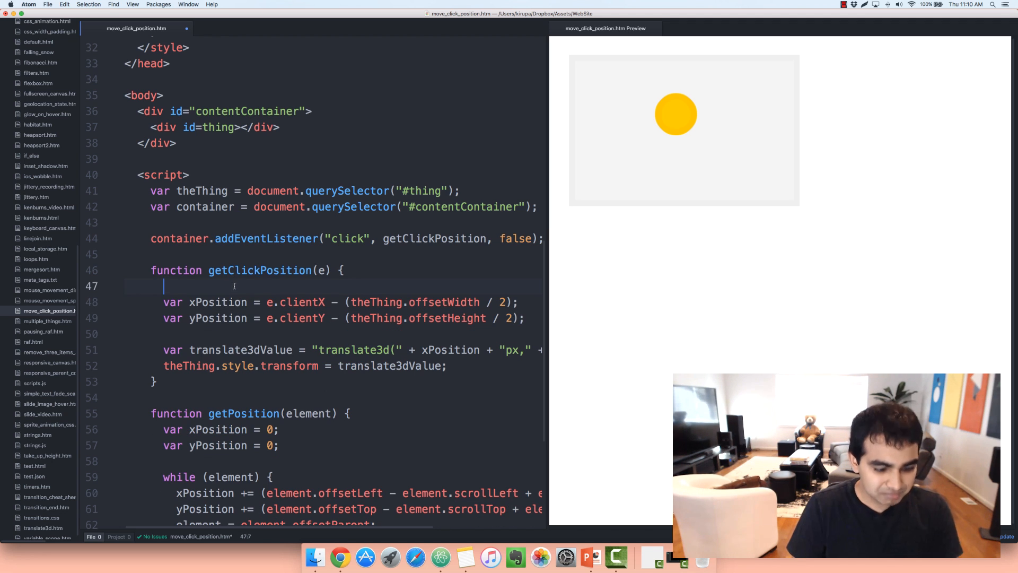
# Declare var parentPosition = getPosition(container); at the start of getClickPosition.
pyautogui.write('var p')
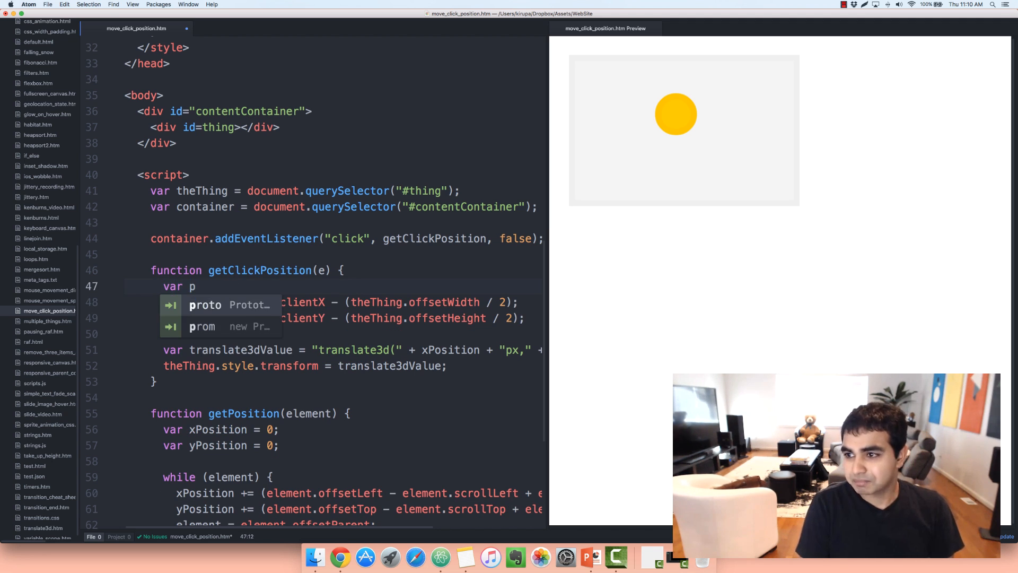
pyautogui.write('arentPosition = getPosition(')
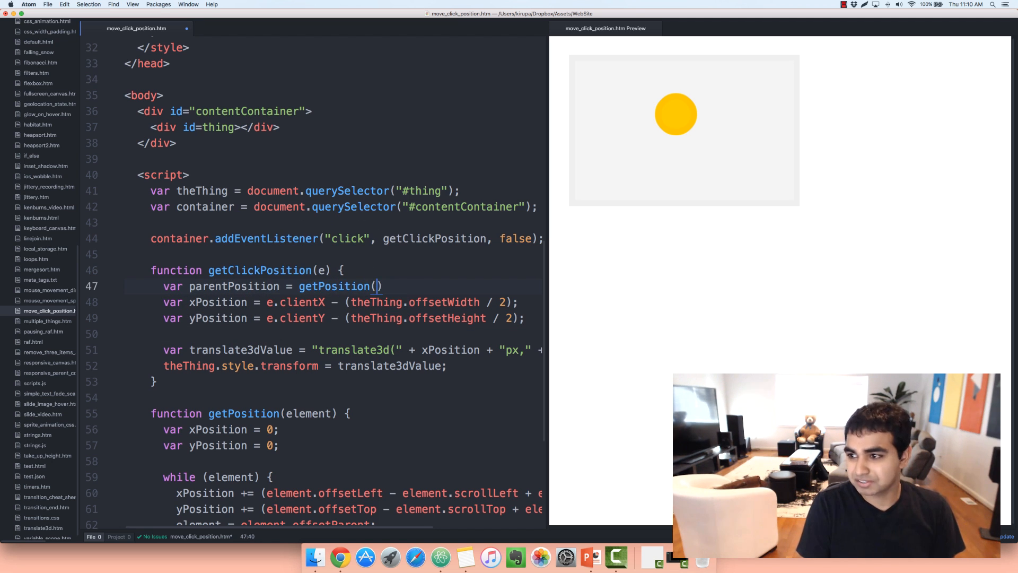
pyautogui.write('container);')
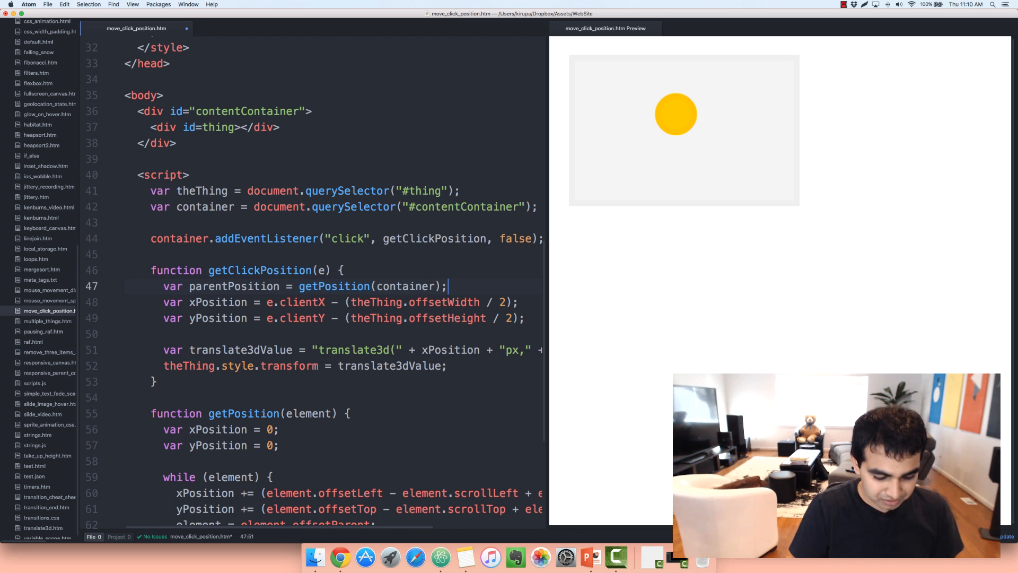
# Subtract parentPosition.x from the click's x position calculation.
pyautogui.click(718, 160)
pyautogui.write(' -')
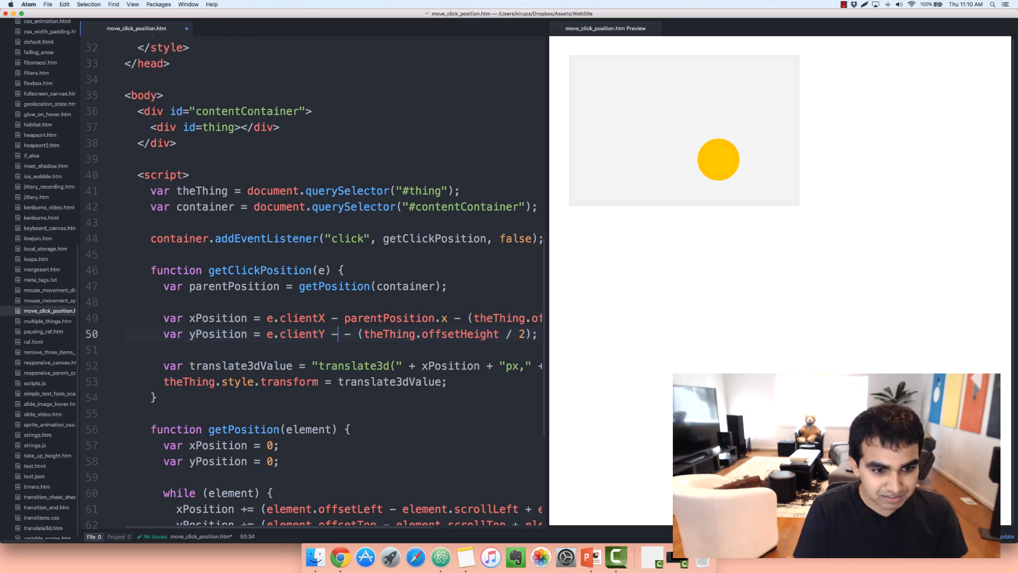
pyautogui.write('parentPosition.y')
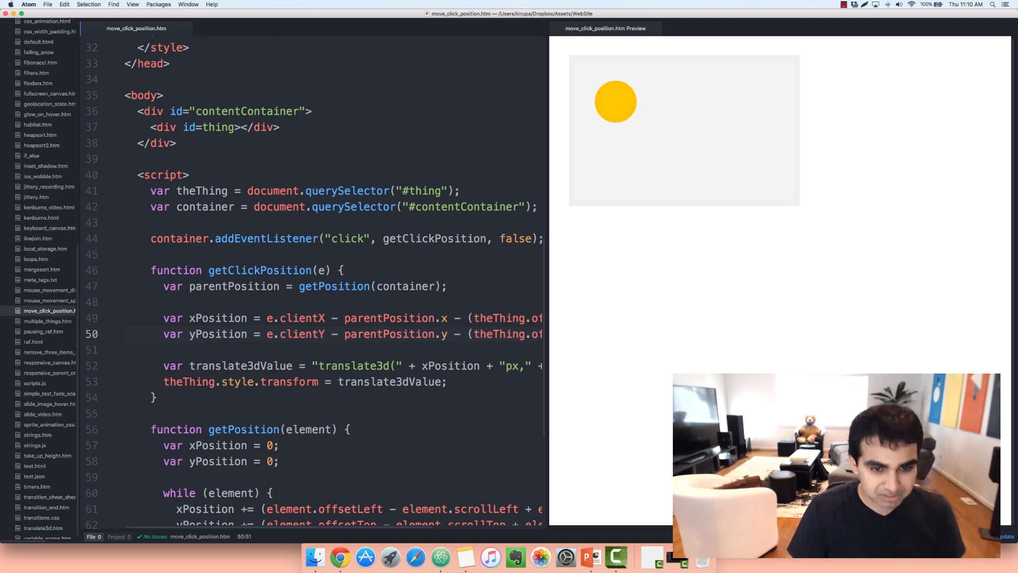
pyautogui.moveTo(725, 122)
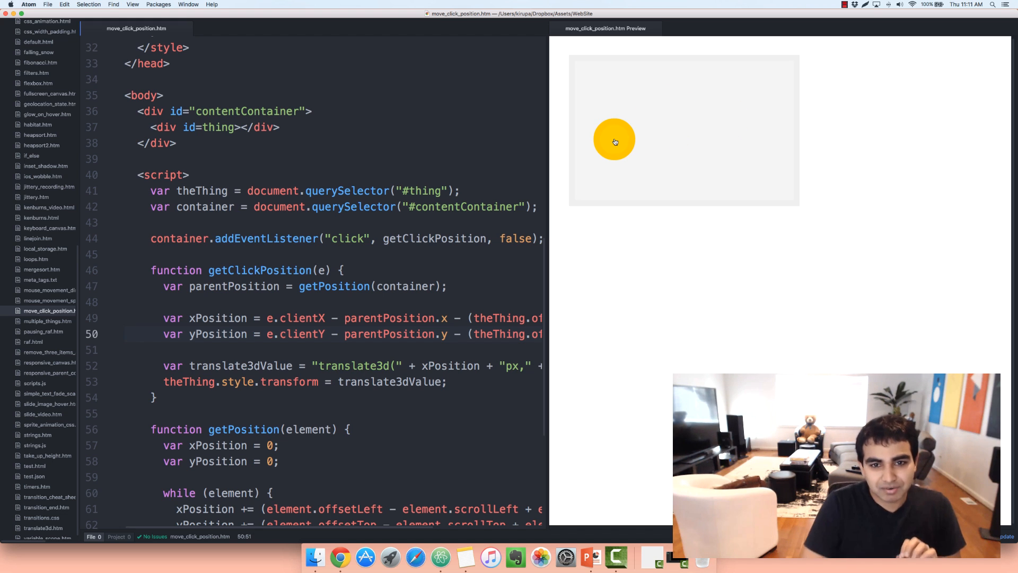
pyautogui.click(714, 119)
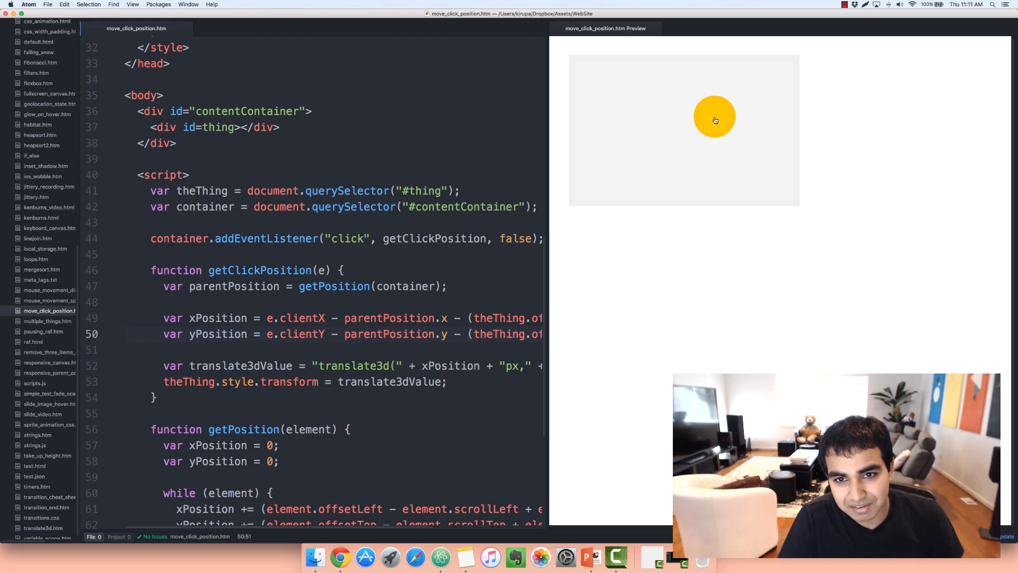
pyautogui.click(698, 165)
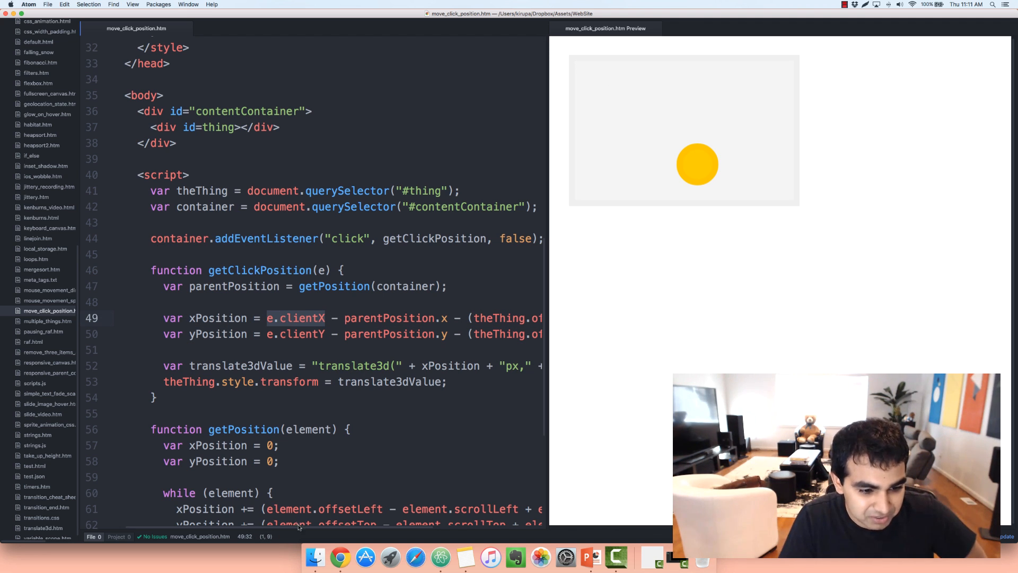
pyautogui.hscroll(3)
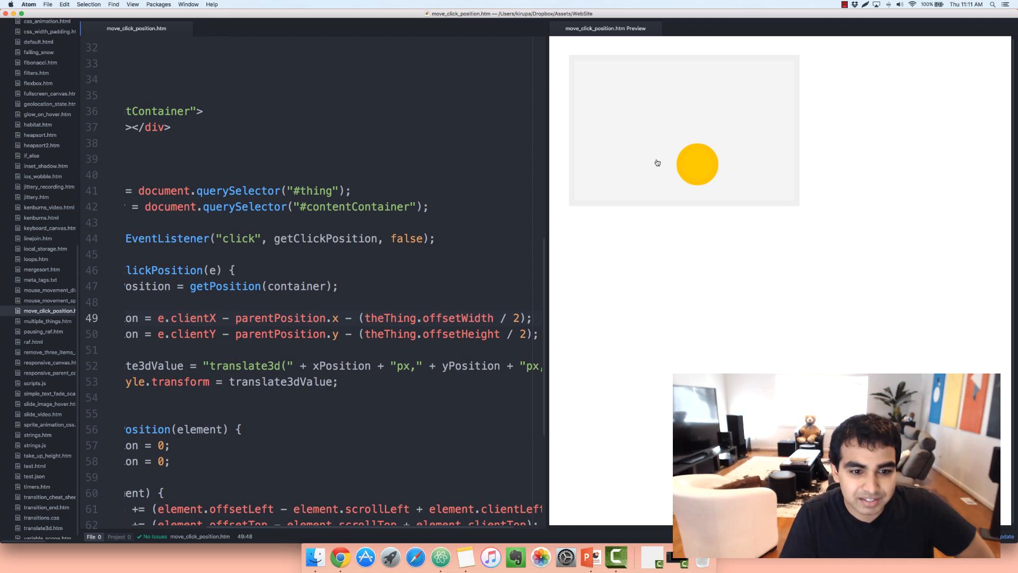
pyautogui.click(636, 89)
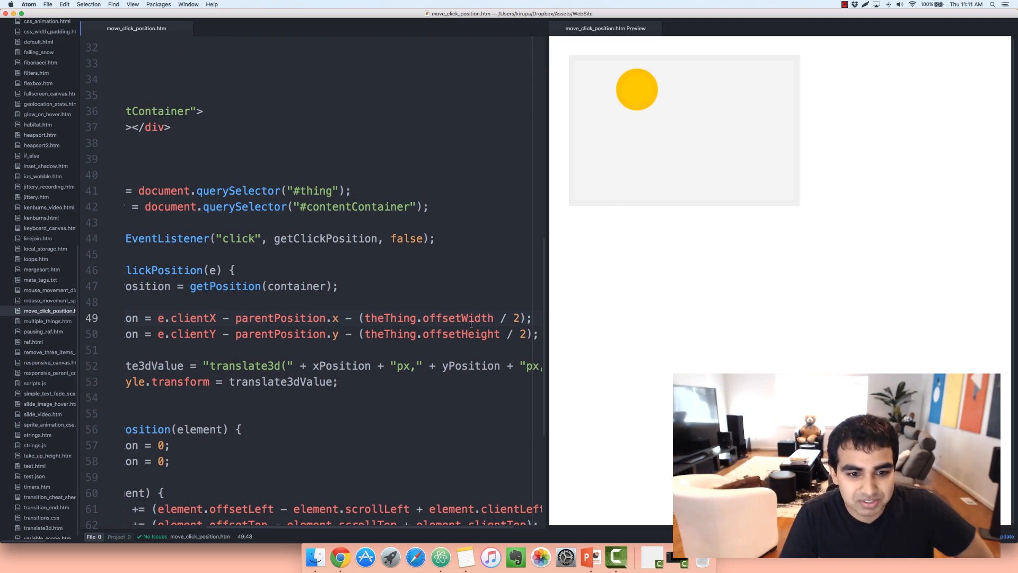
pyautogui.click(633, 156)
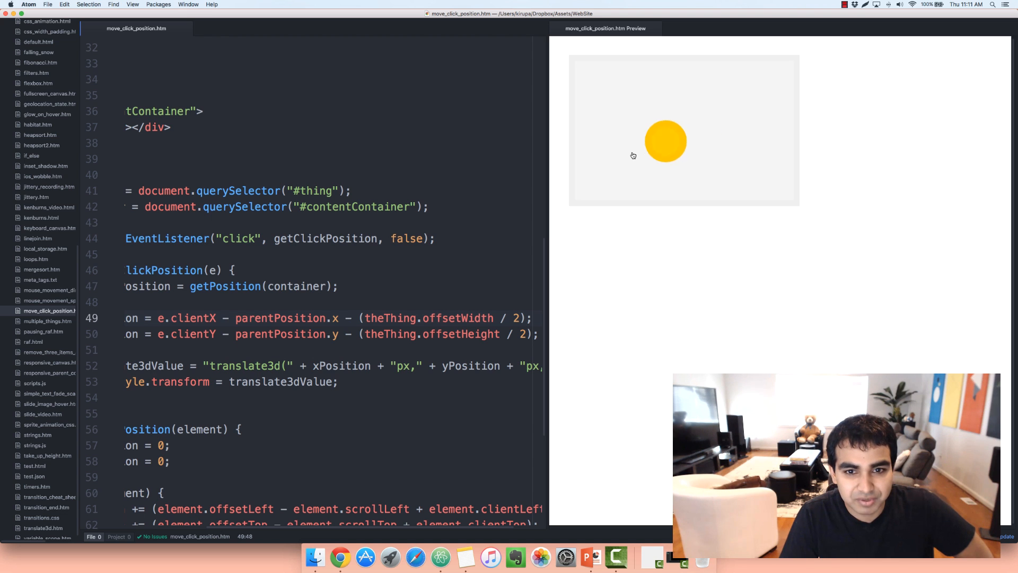
pyautogui.click(632, 153)
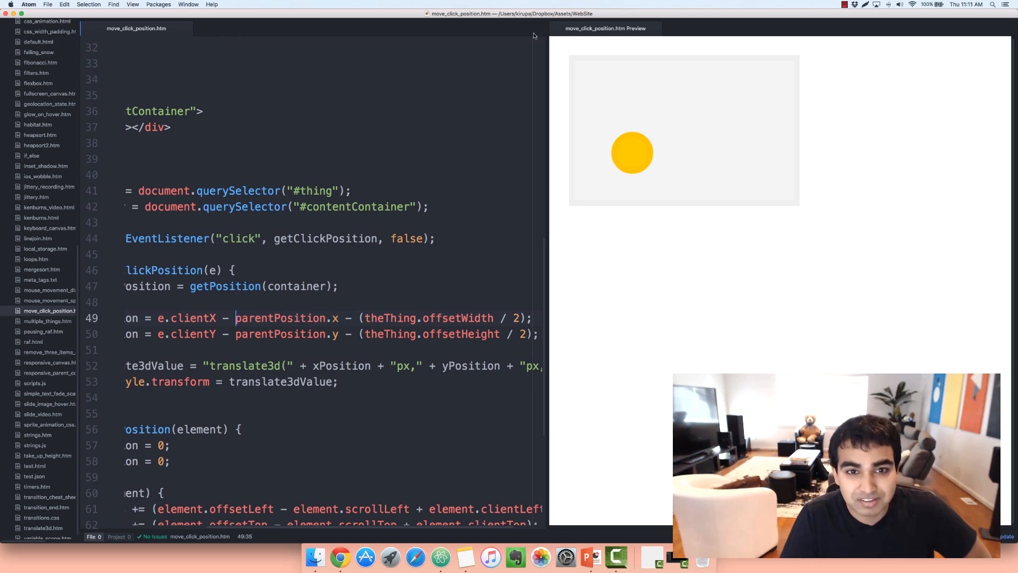
pyautogui.moveTo(343, 531)
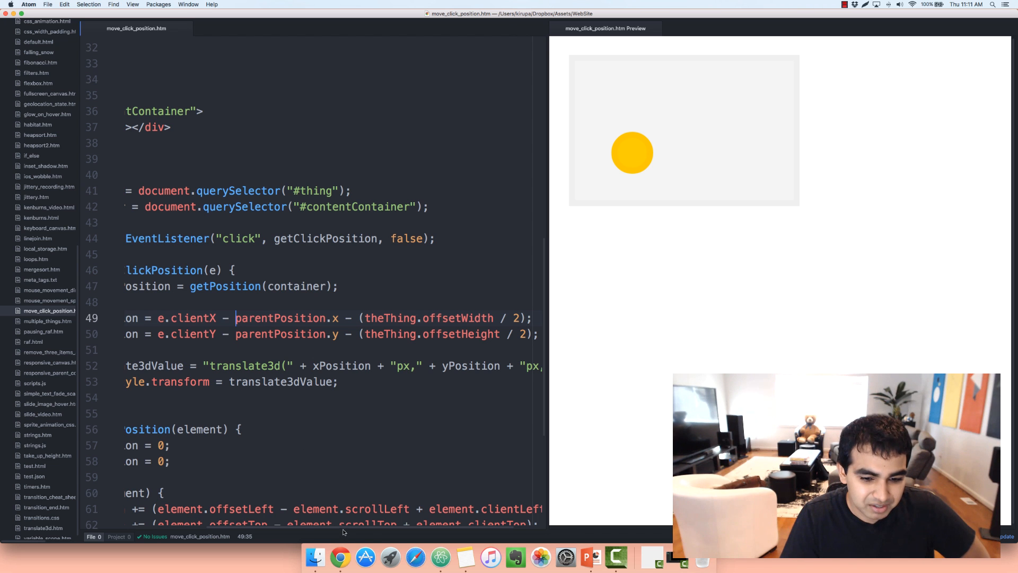